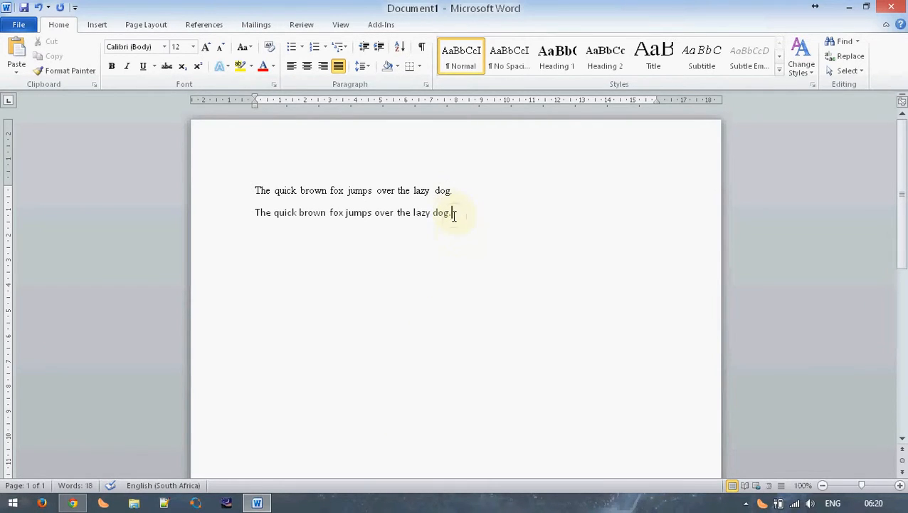
Enlarge both sample sentences with Grow Font applied twice.
triple_click(353, 212)
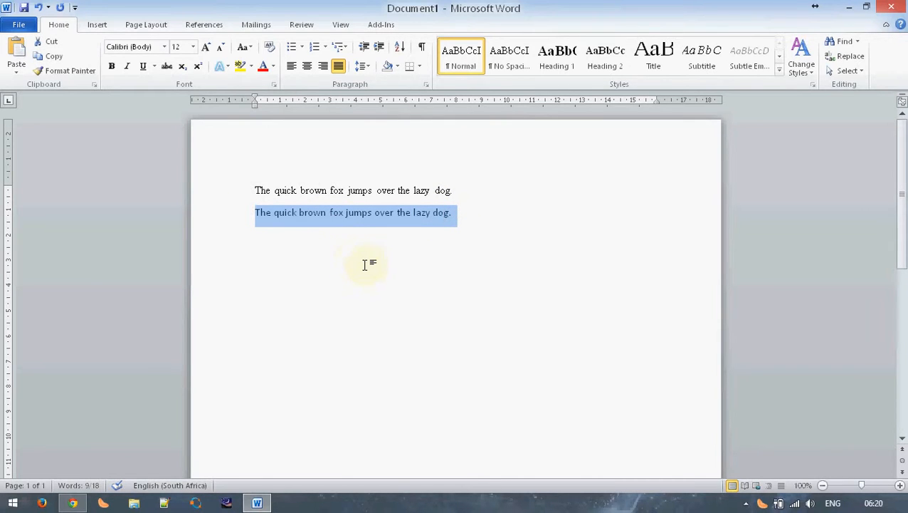
mouse_move(475, 188)
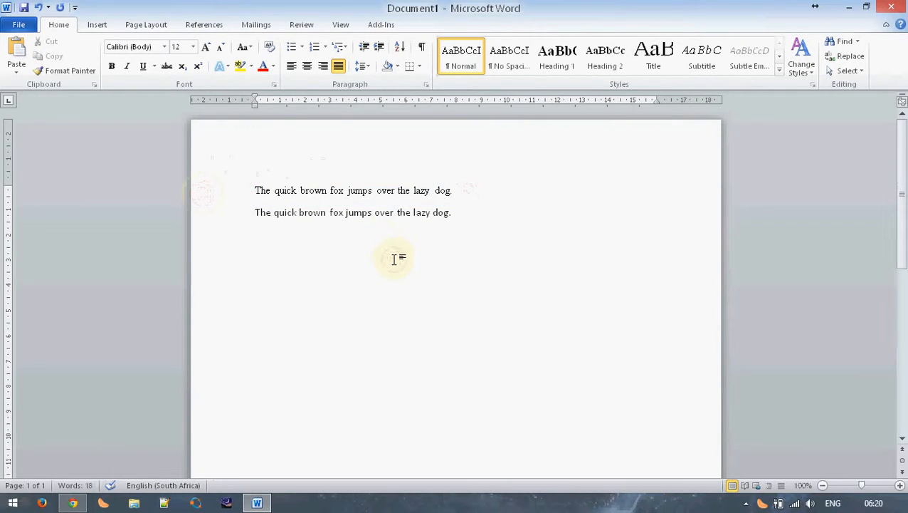
mouse_move(370, 245)
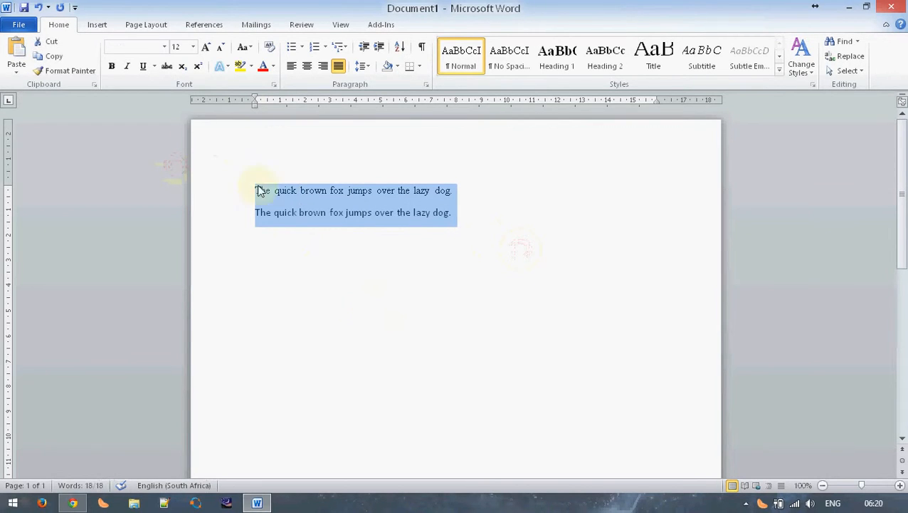
click(205, 46)
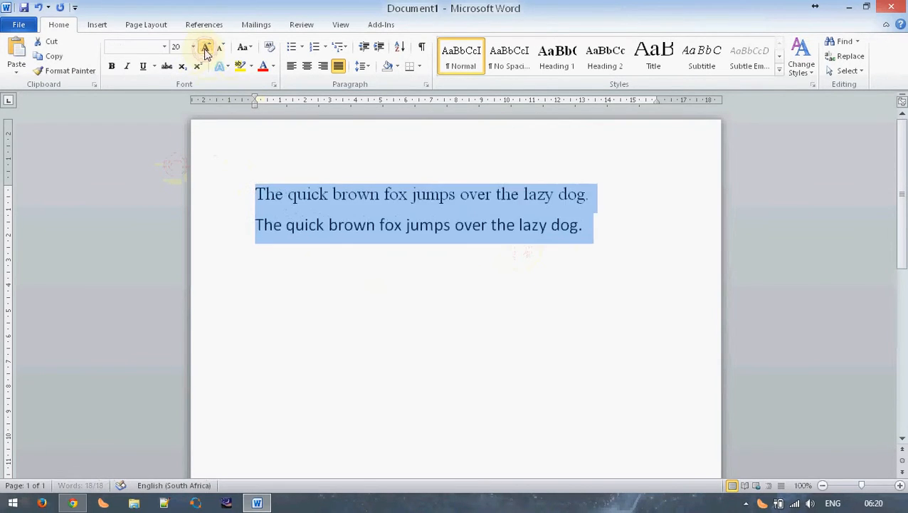
click(205, 45)
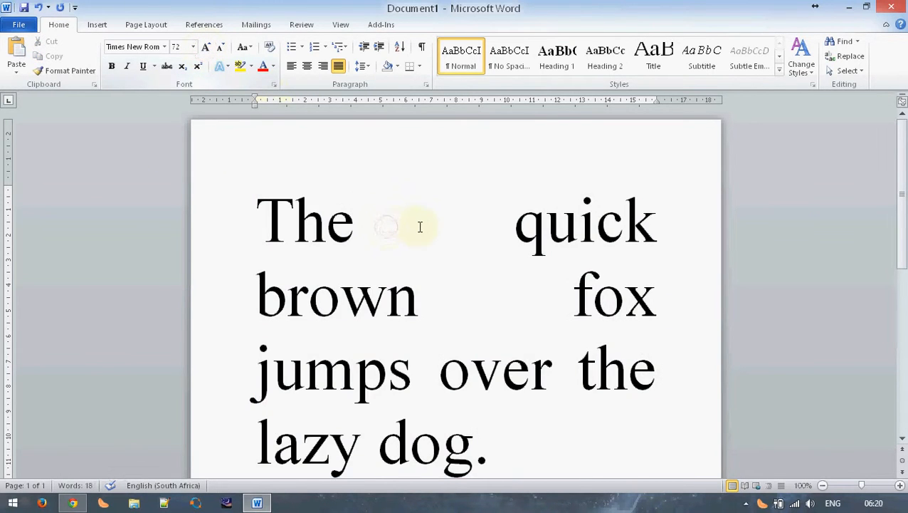
scroll(down, 3)
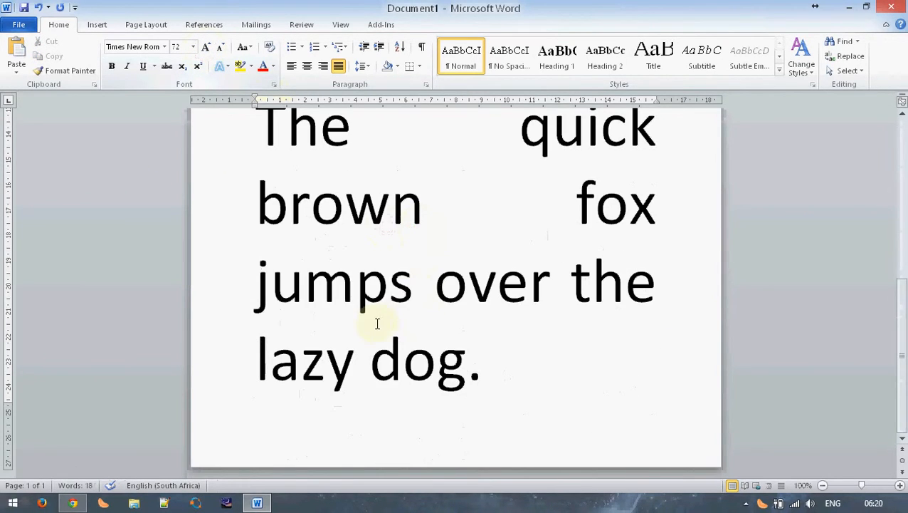
click(353, 282)
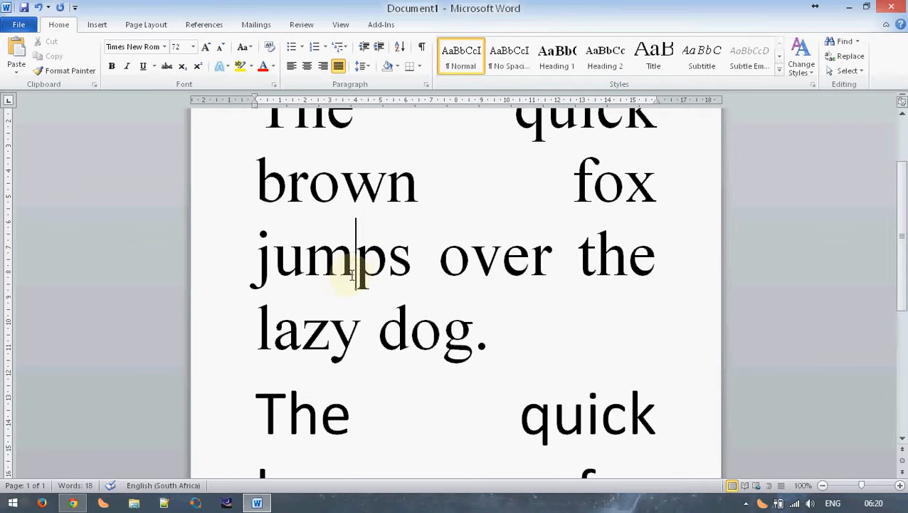
mouse_move(455, 302)
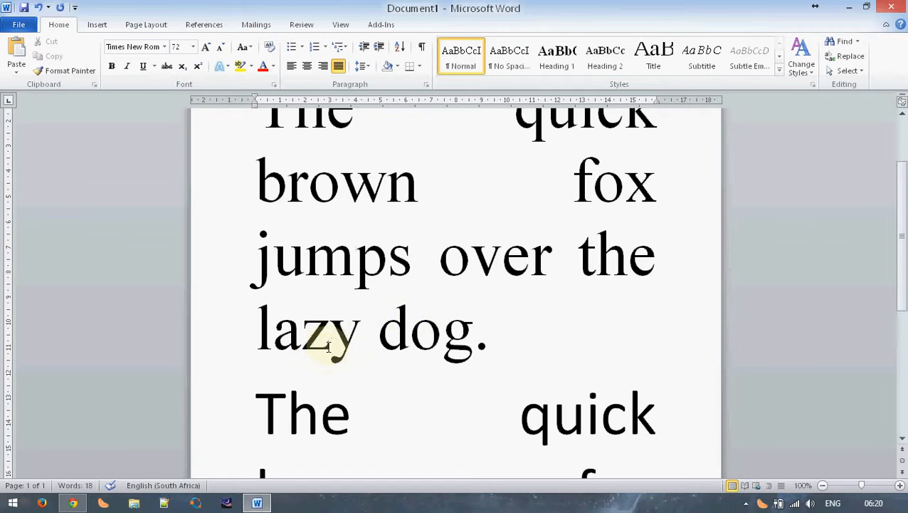
mouse_move(414, 358)
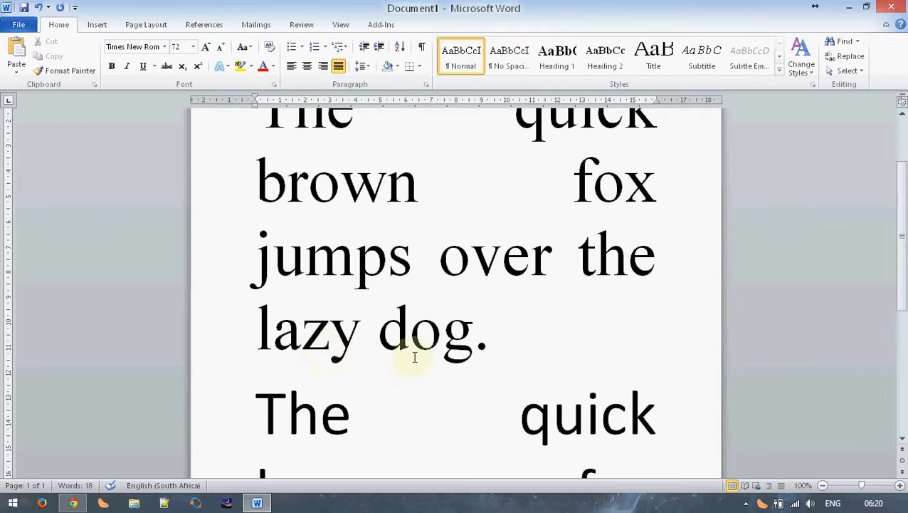
Justify the enlarged sentences across the page width.
click(356, 254)
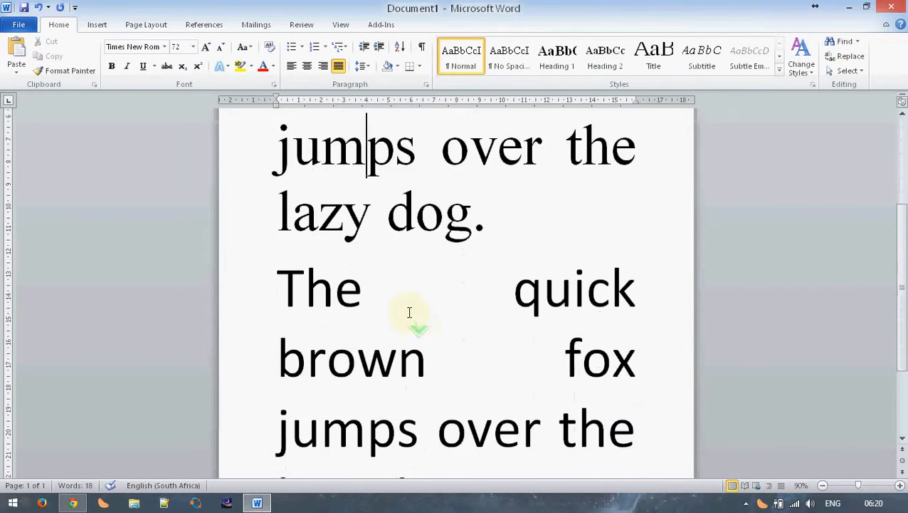
scroll(down, 3)
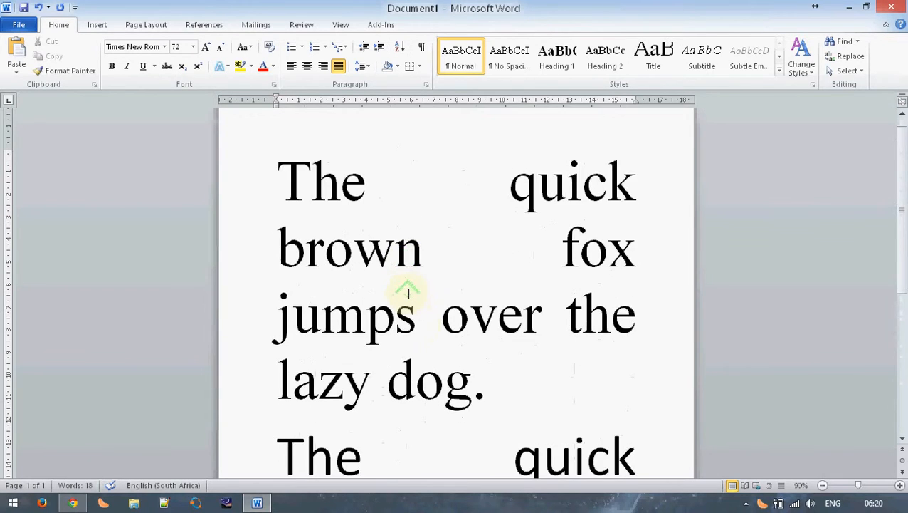
scroll(down, 3)
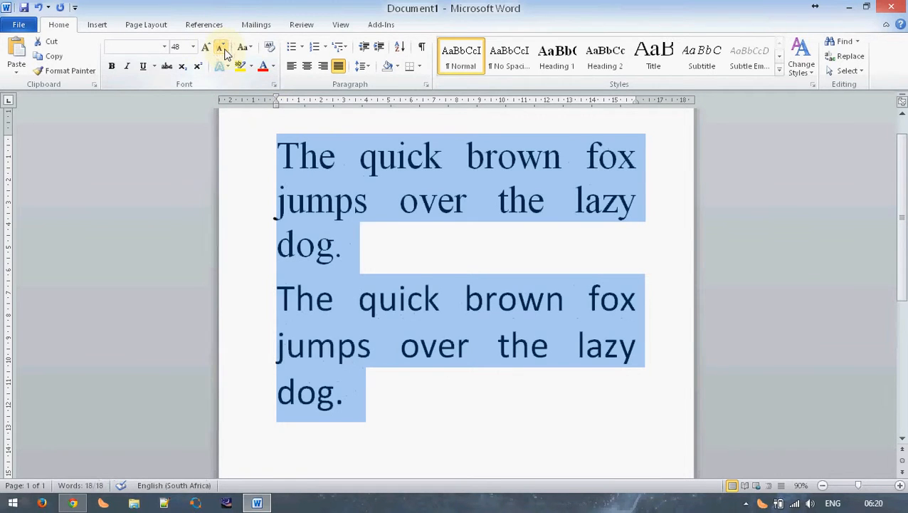
mouse_move(339, 65)
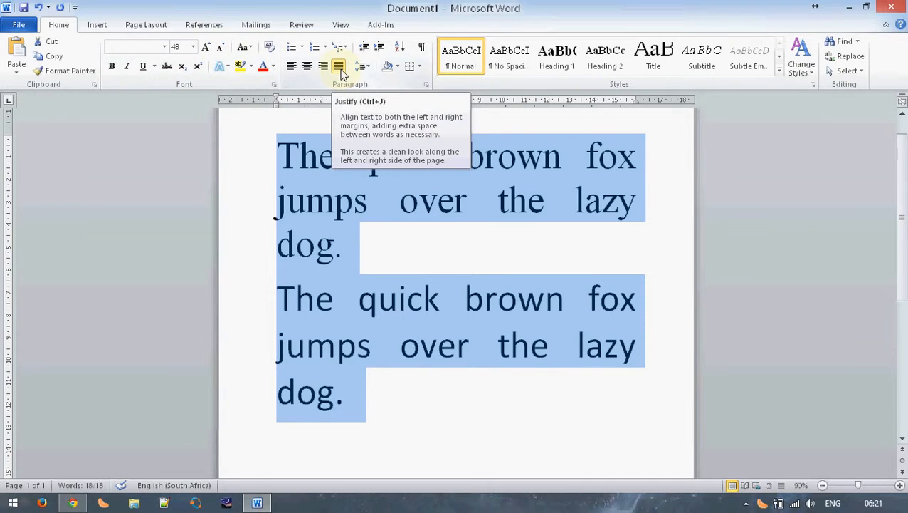
click(338, 66)
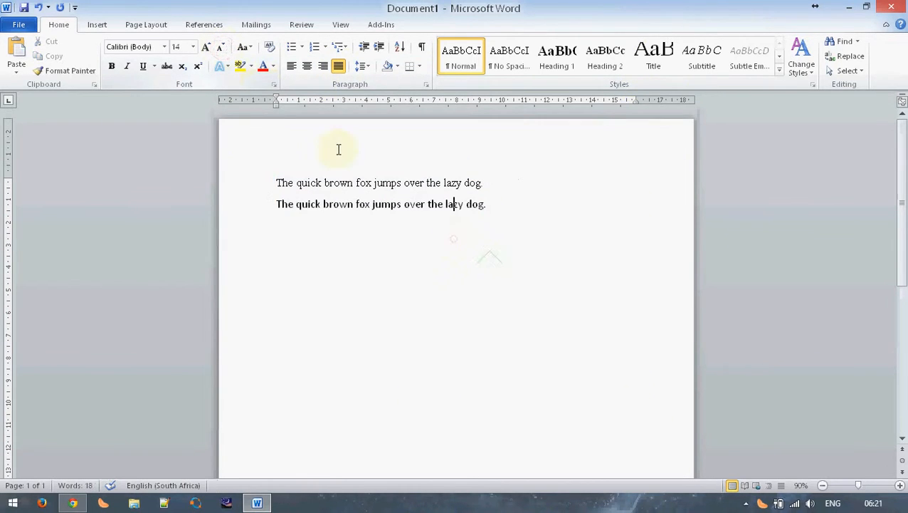
Modify the Normal style to justified Times New Roman 12 pt, briefly trying Heading 1 then reverting to Normal.
drag(276, 182, 487, 204)
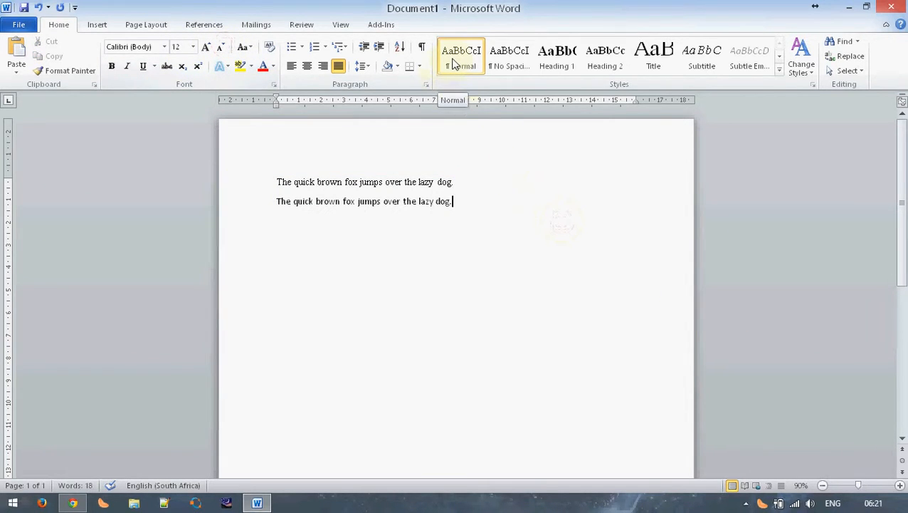
click(131, 45)
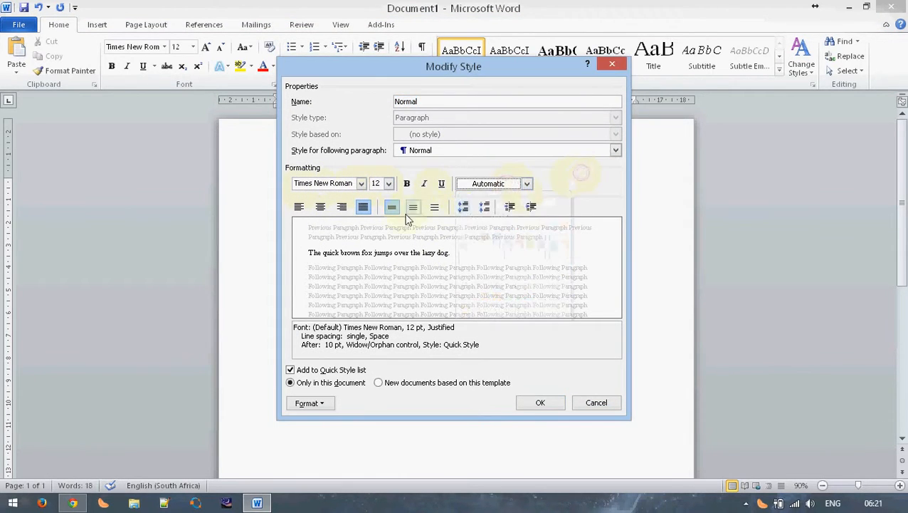
click(363, 206)
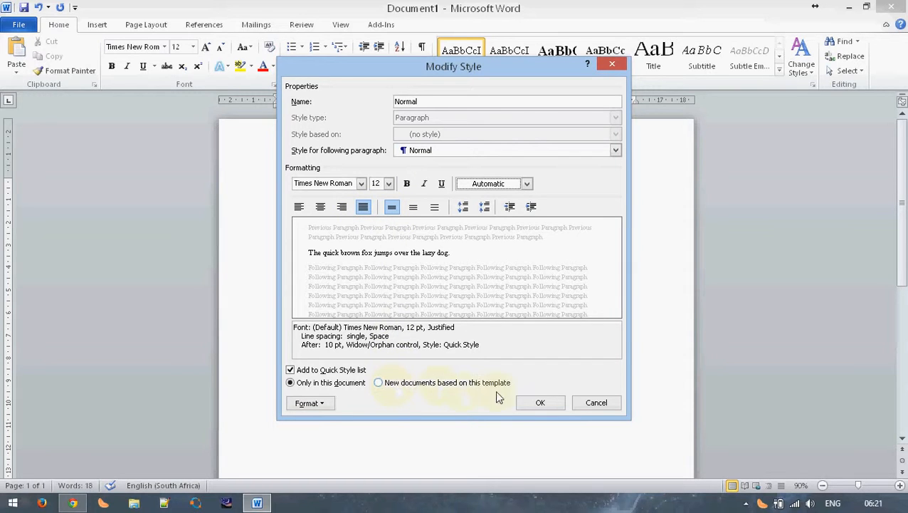
click(540, 401)
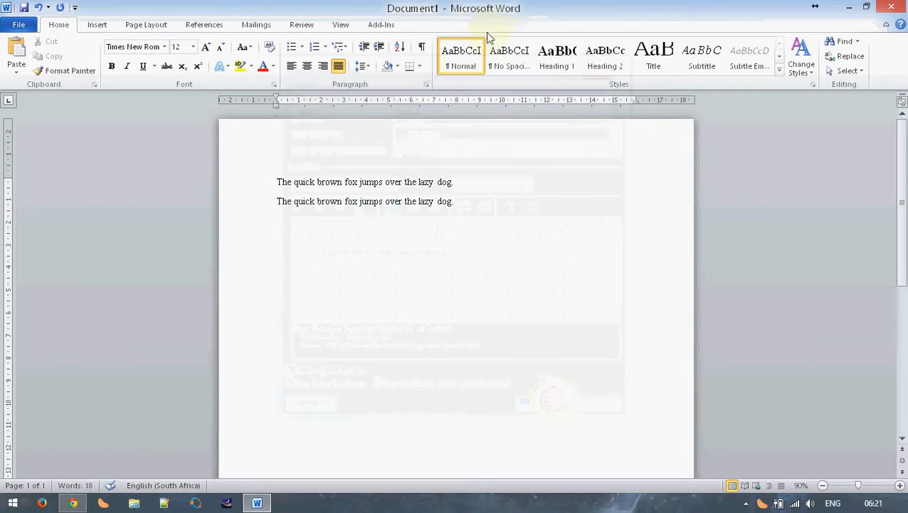
mouse_move(603, 57)
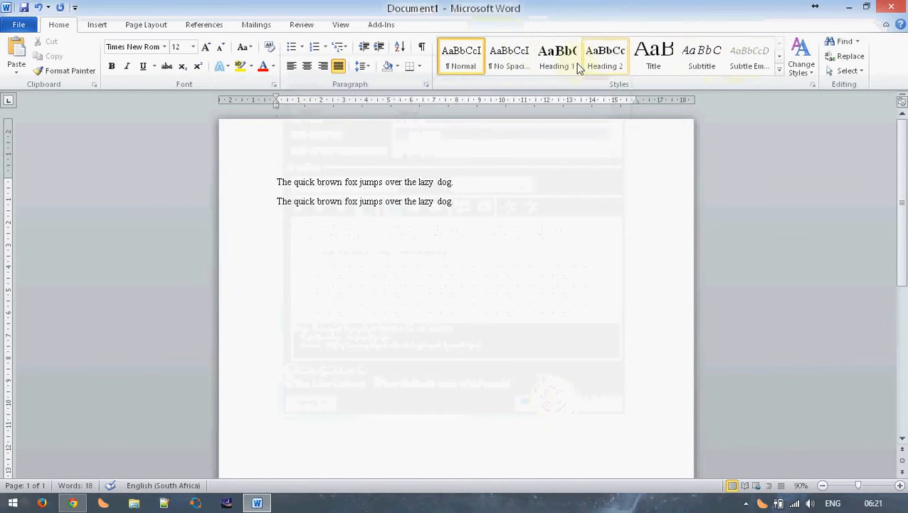
click(557, 57)
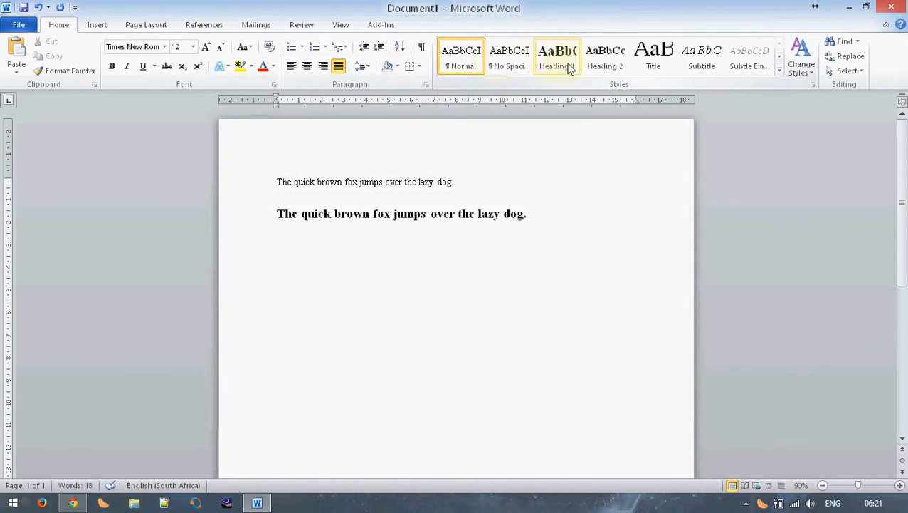
click(652, 55)
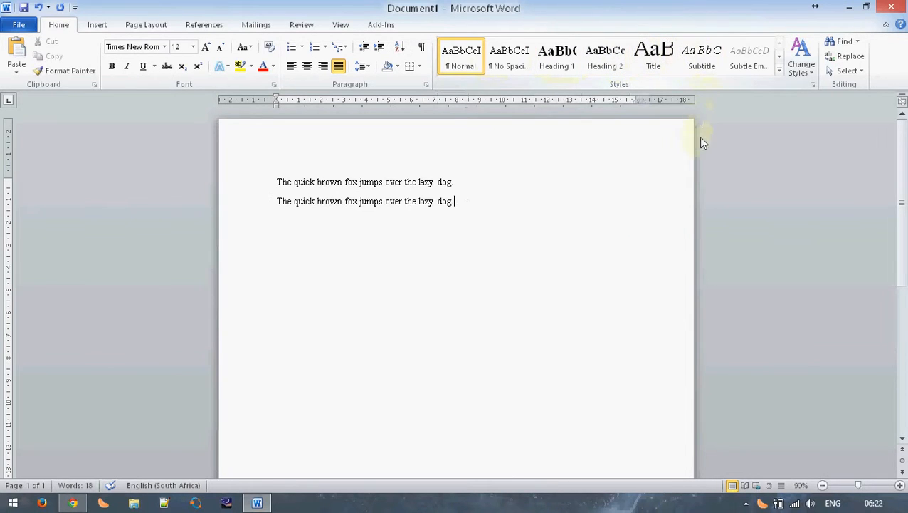
mouse_move(521, 234)
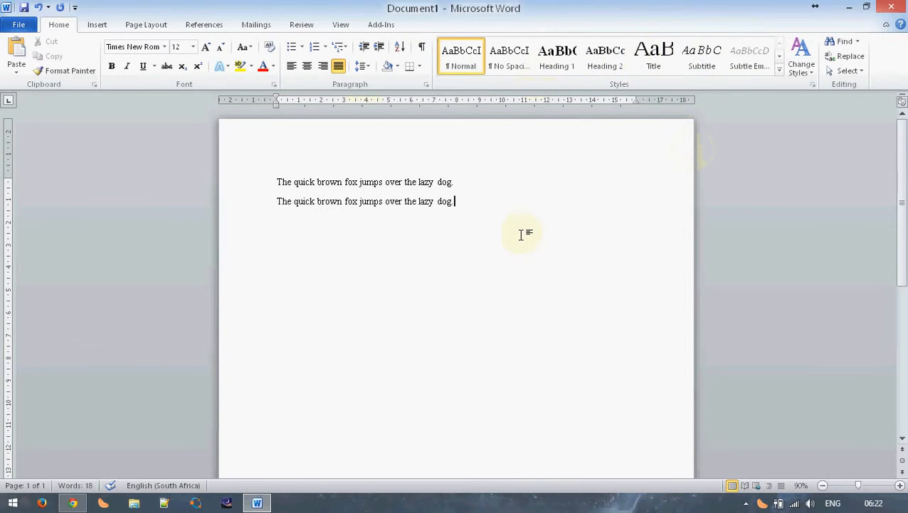
mouse_move(518, 225)
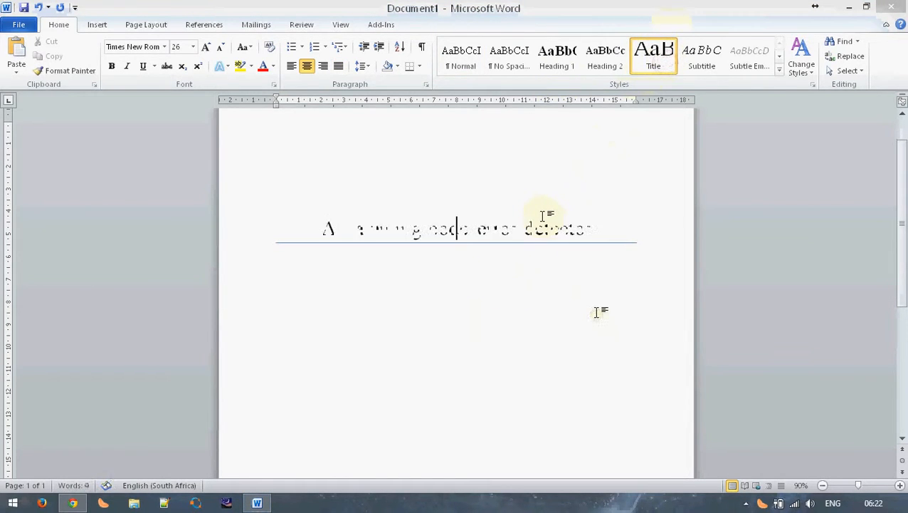
Add the subtitle 'ERS220 Practical 2 report' on a new line below the title.
key(enter)
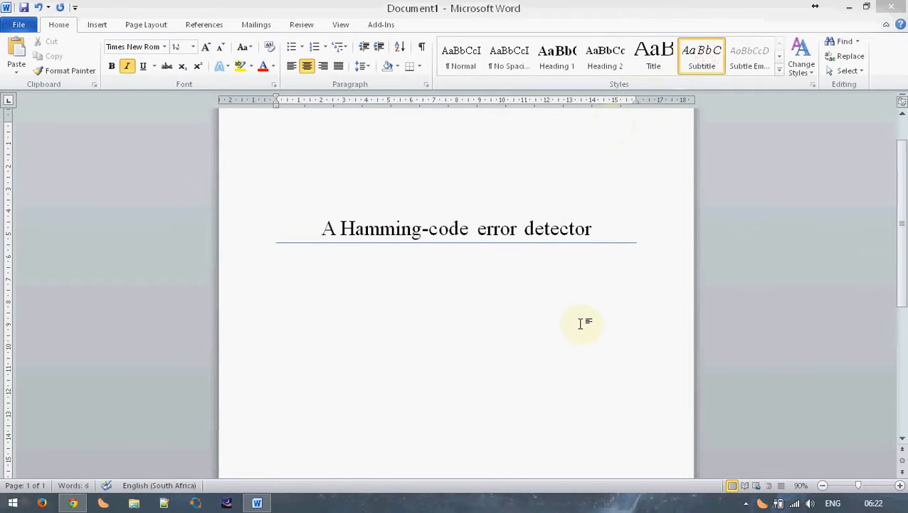
text(ERS220 Practical 2 report)
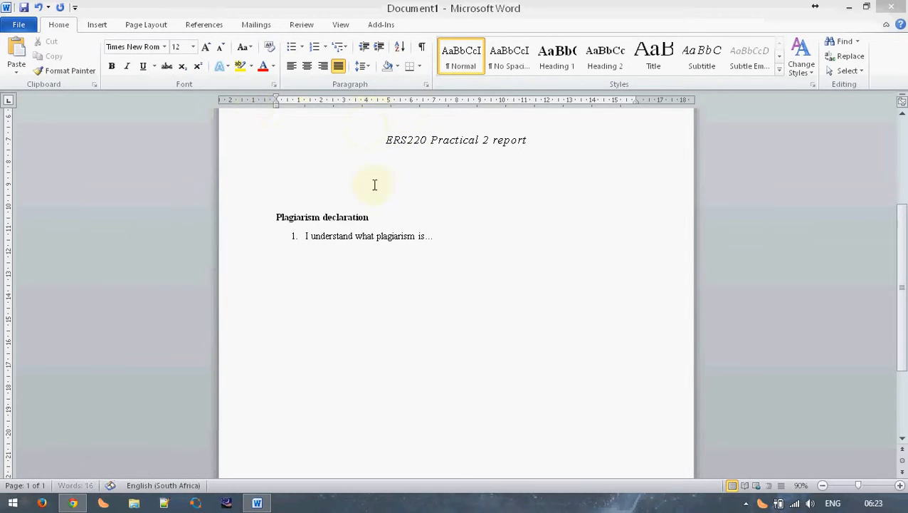
Insert a declaration table with Name, St No and Sig column headers.
click(97, 24)
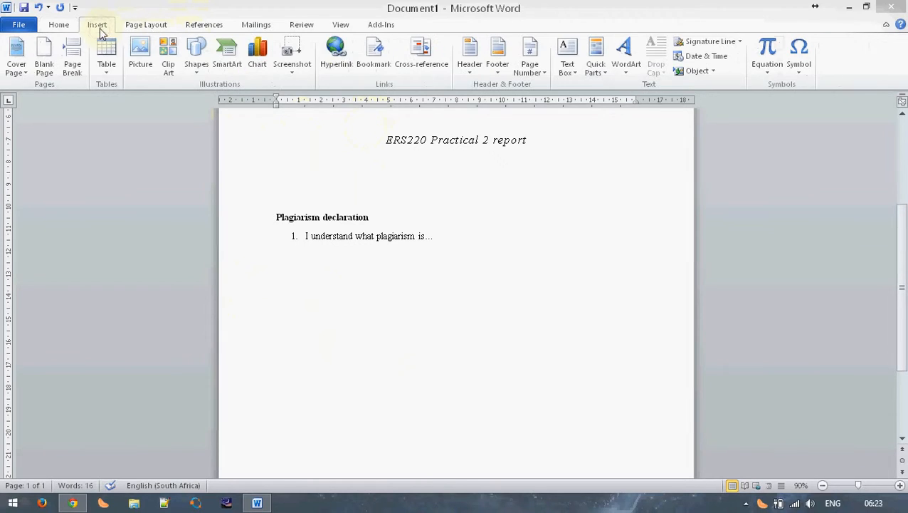
click(106, 55)
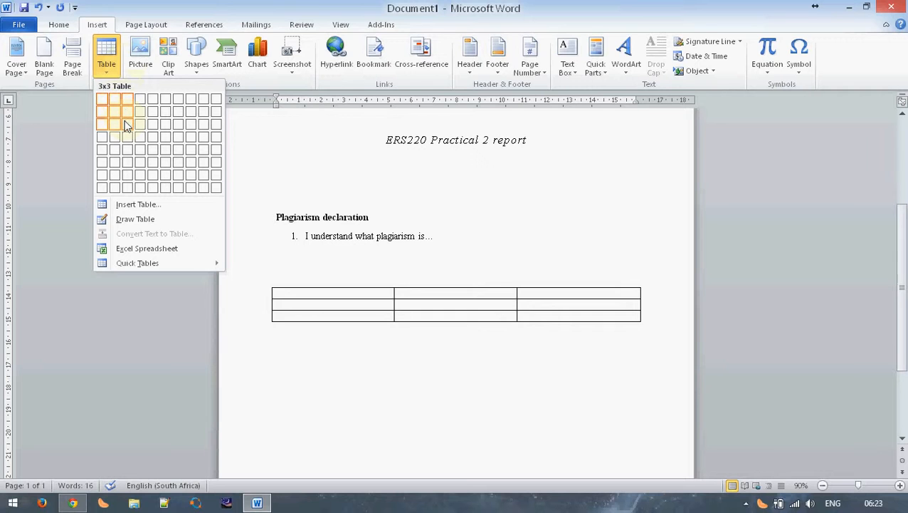
mouse_move(127, 137)
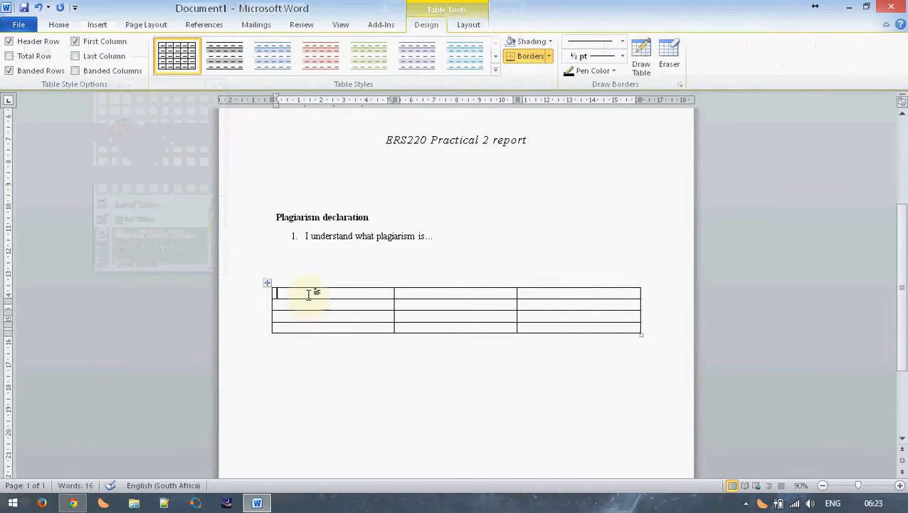
text(Name)
click(456, 293)
text(S)
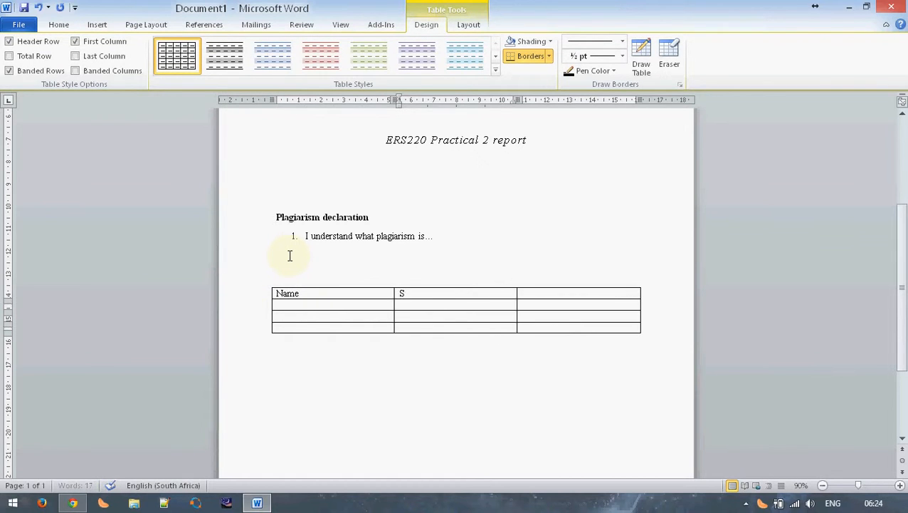
text(t No)
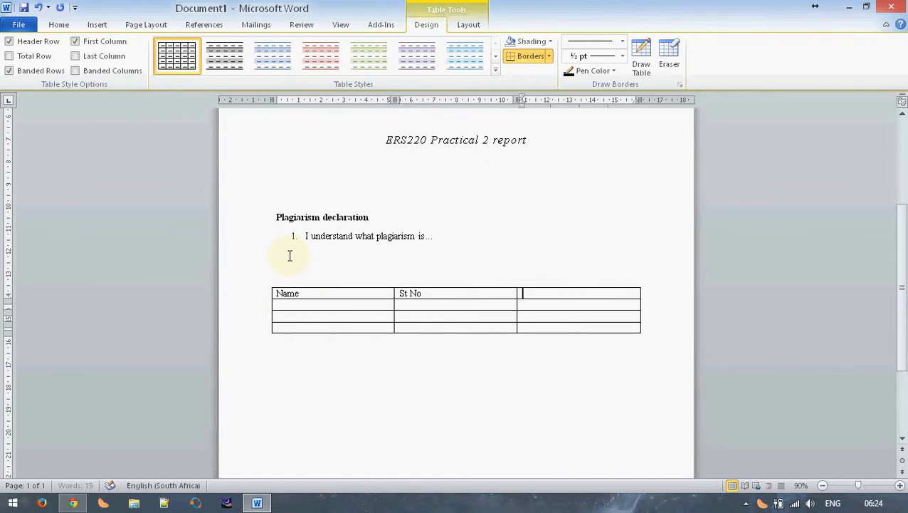
text(Sig)
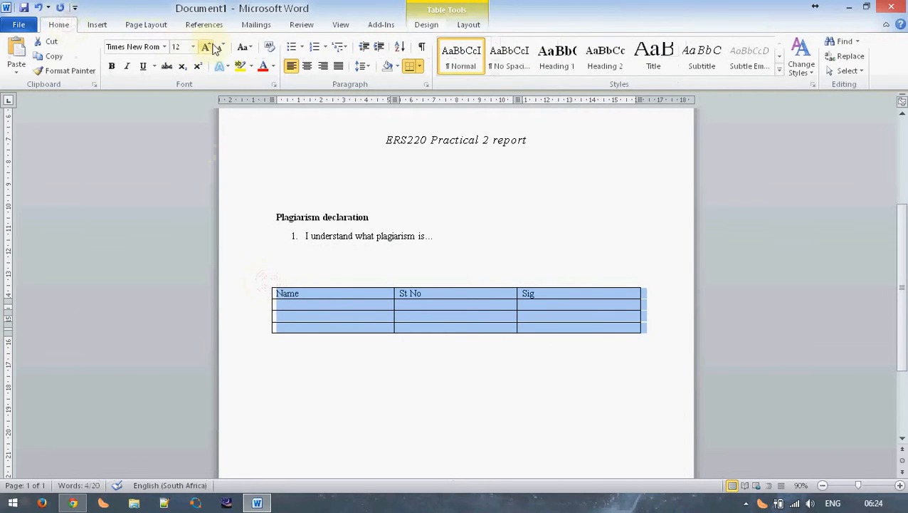
Enter J. Smith with student number 29009457, then start B. Brown's row.
click(207, 45)
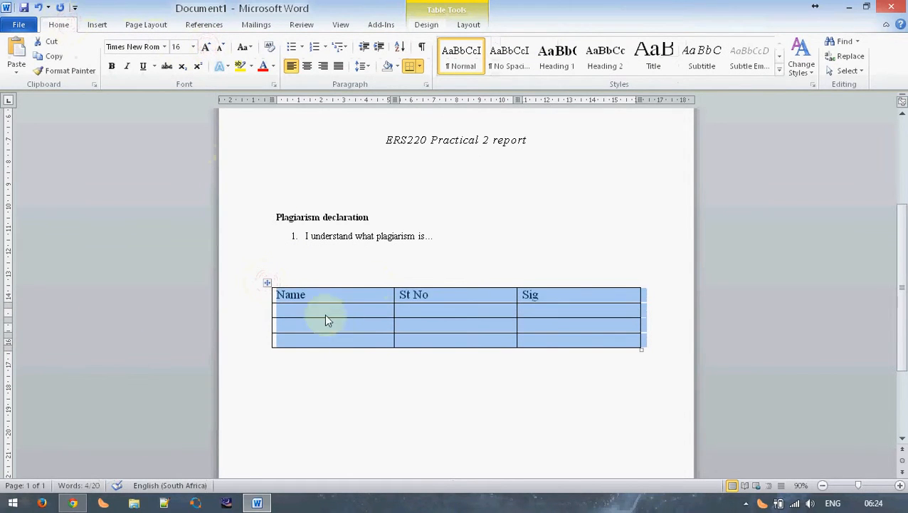
click(322, 310)
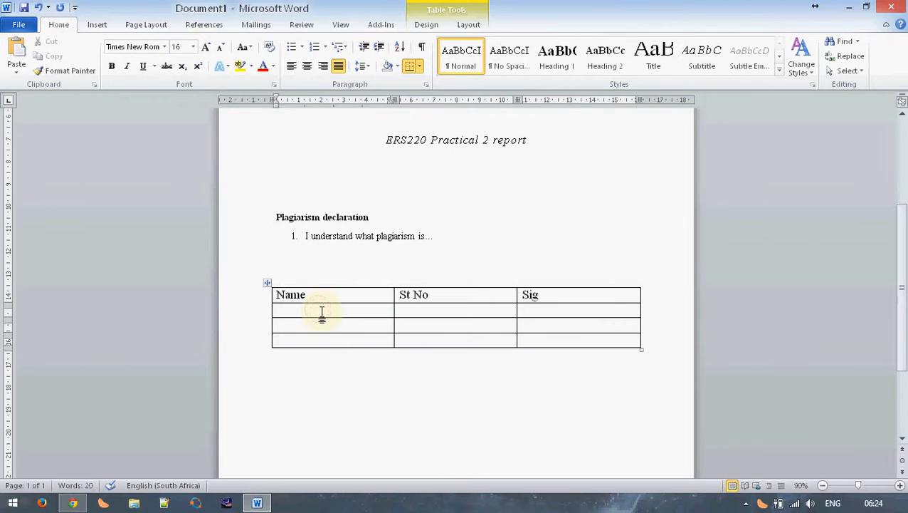
text(J.)
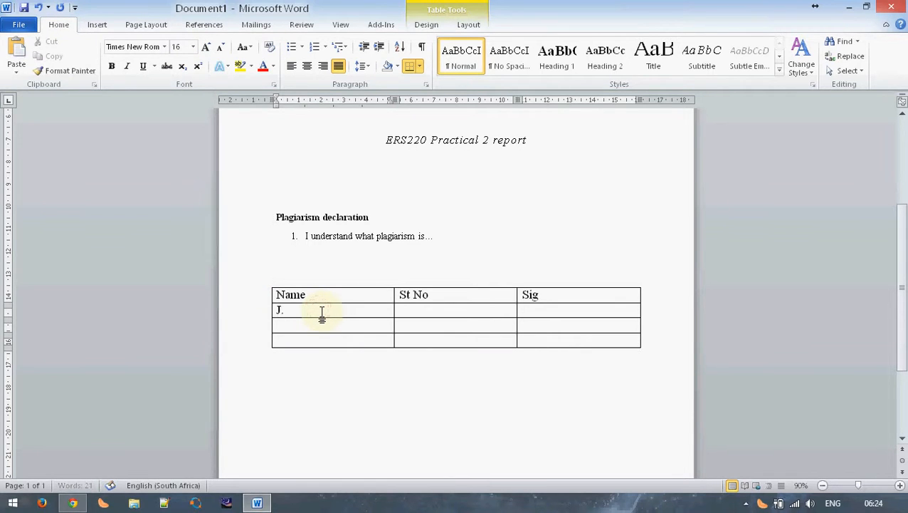
text(29009457)
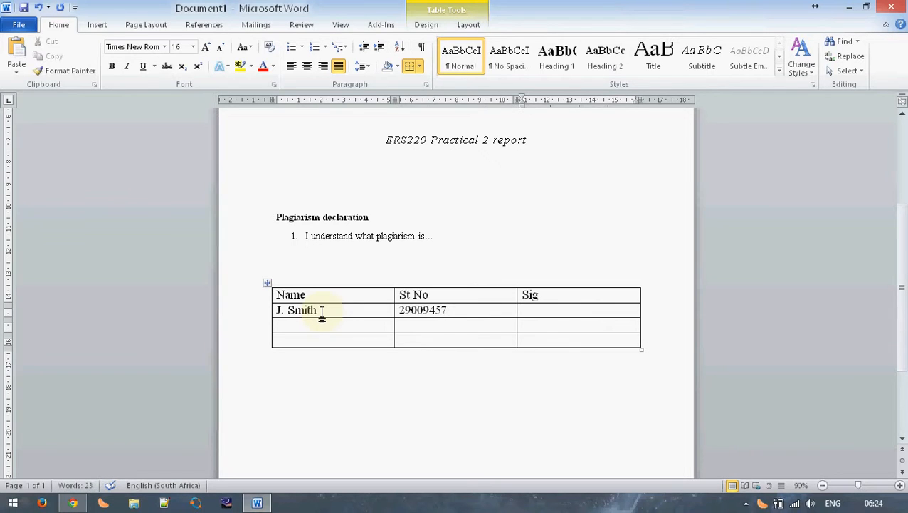
click(524, 311)
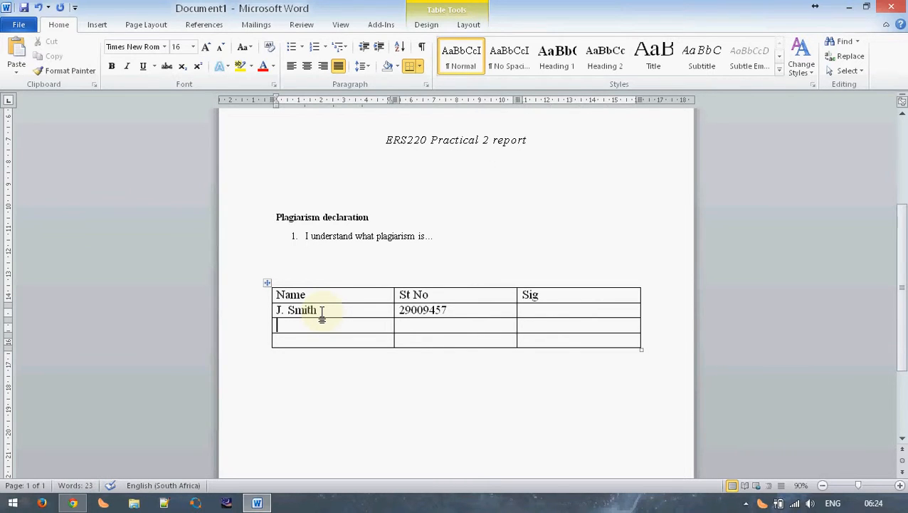
text(B. Brow)
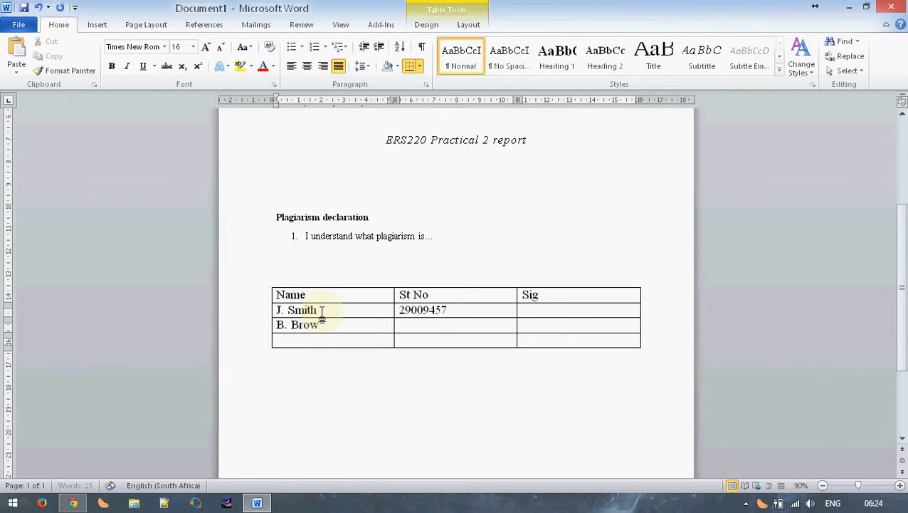
Insert a next-page section break after the table and check the header/footer area.
click(145, 25)
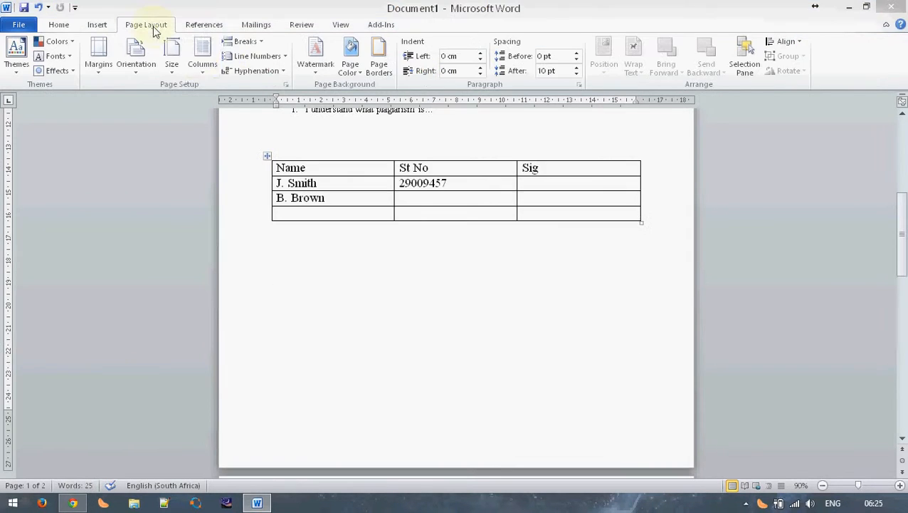
click(245, 41)
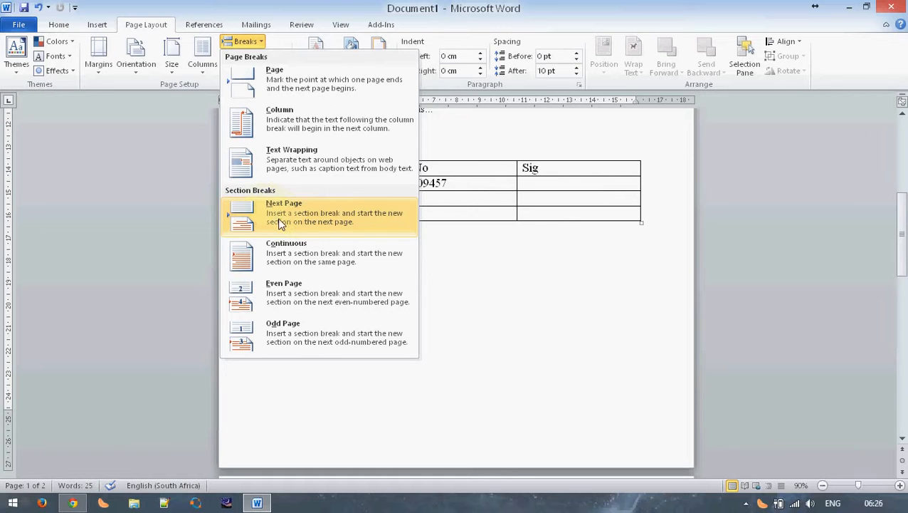
mouse_move(330, 233)
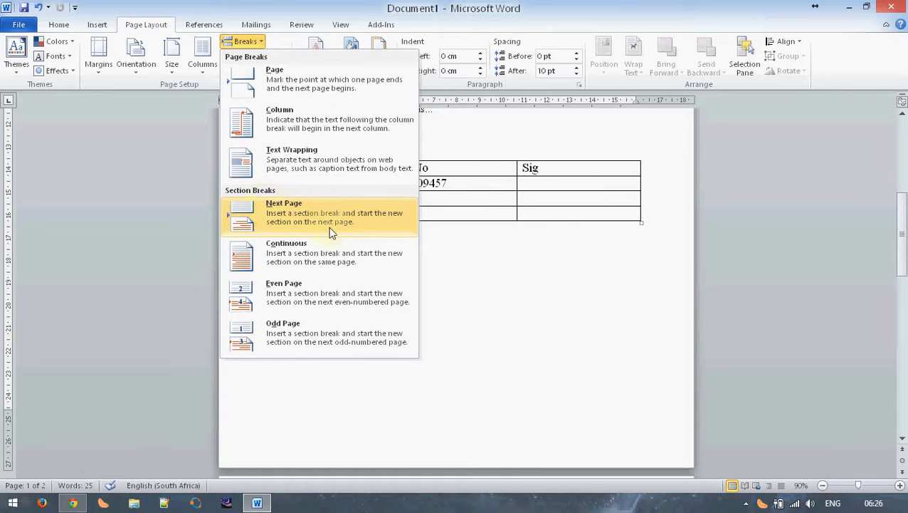
click(285, 212)
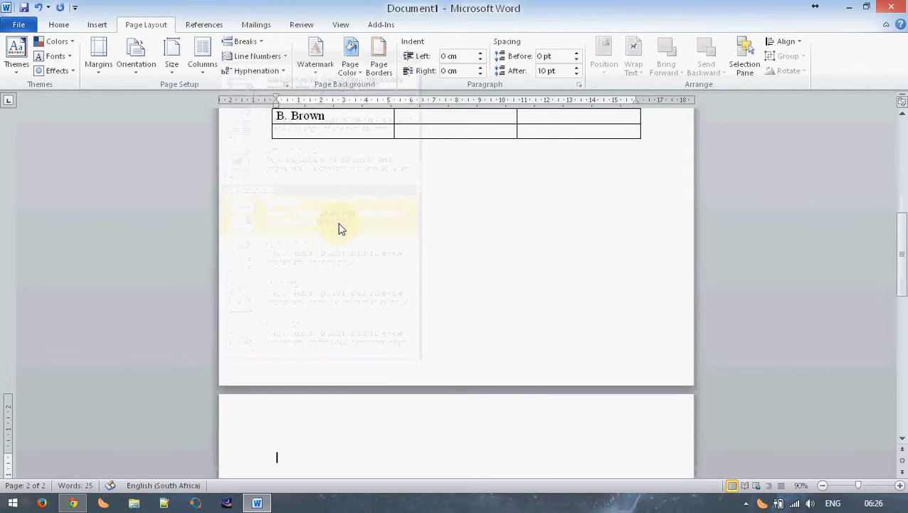
double_click(324, 370)
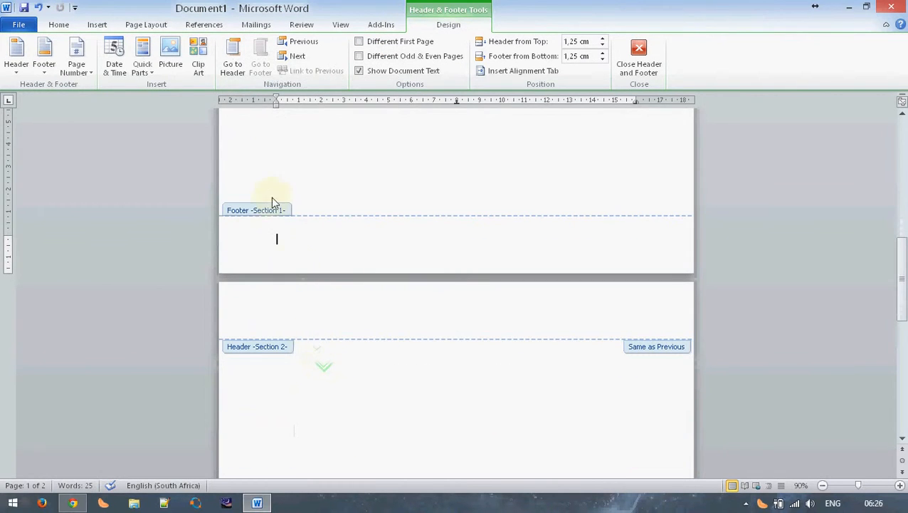
mouse_move(257, 217)
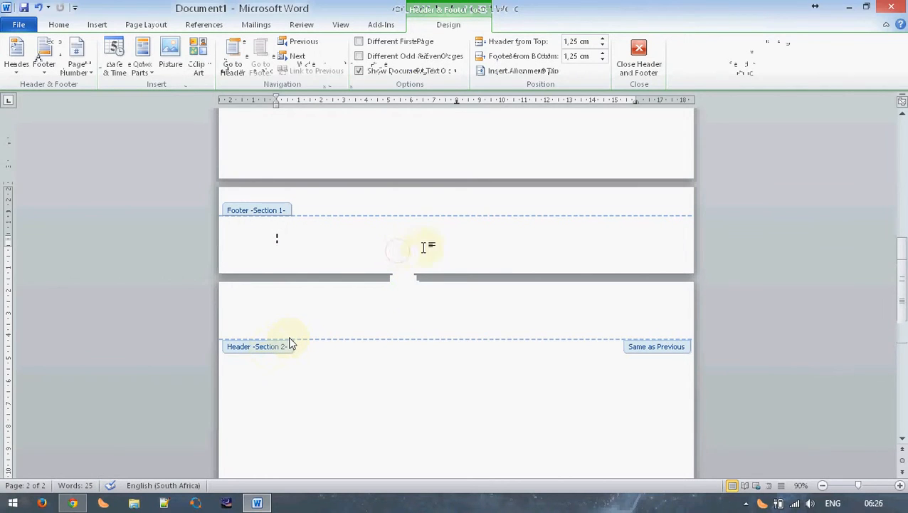
click(638, 57)
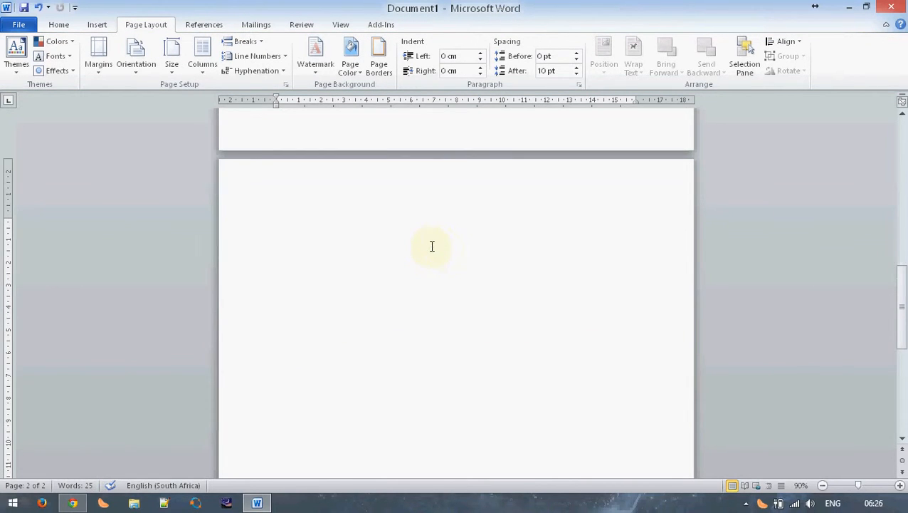
Insert an Automatic Table 2 table of contents on page two, dismissing the no-entries message.
click(205, 24)
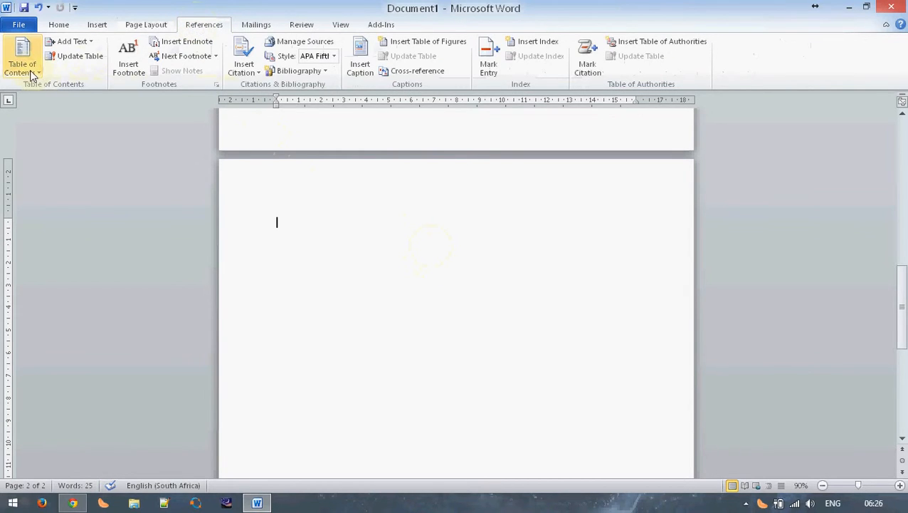
click(22, 60)
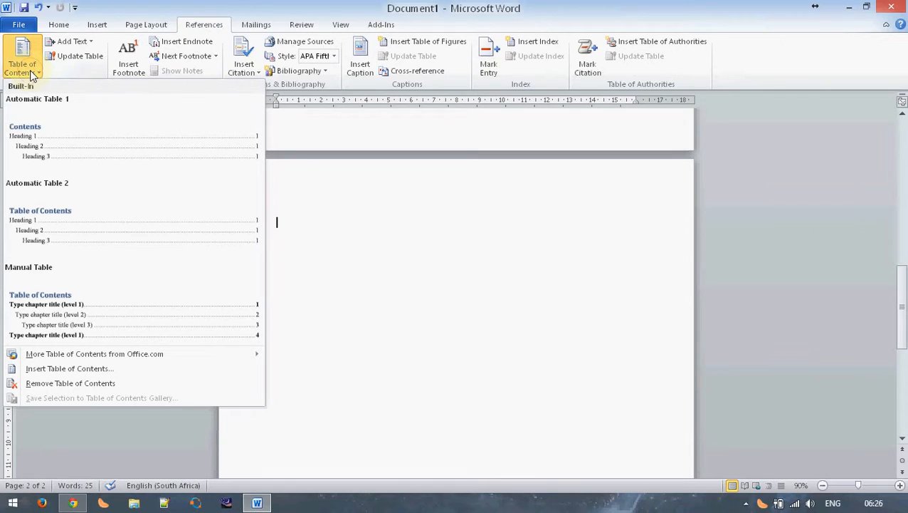
mouse_move(37, 128)
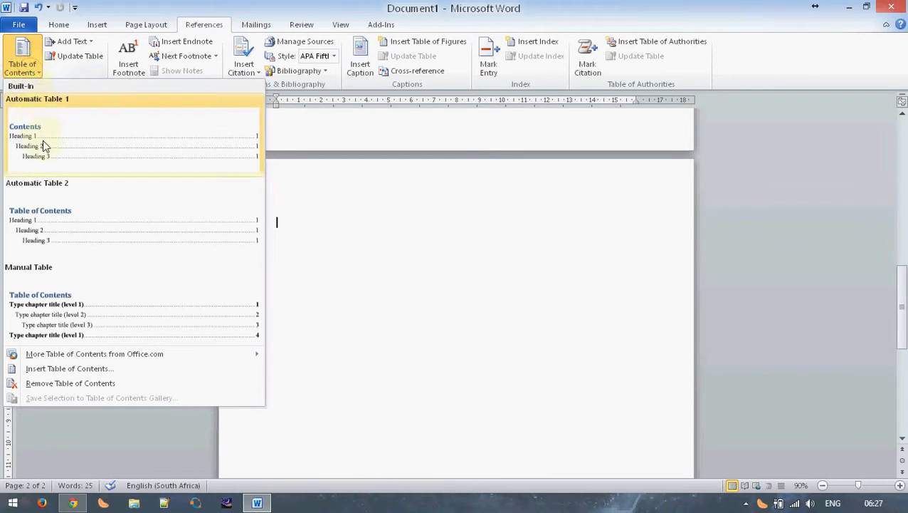
mouse_move(70, 239)
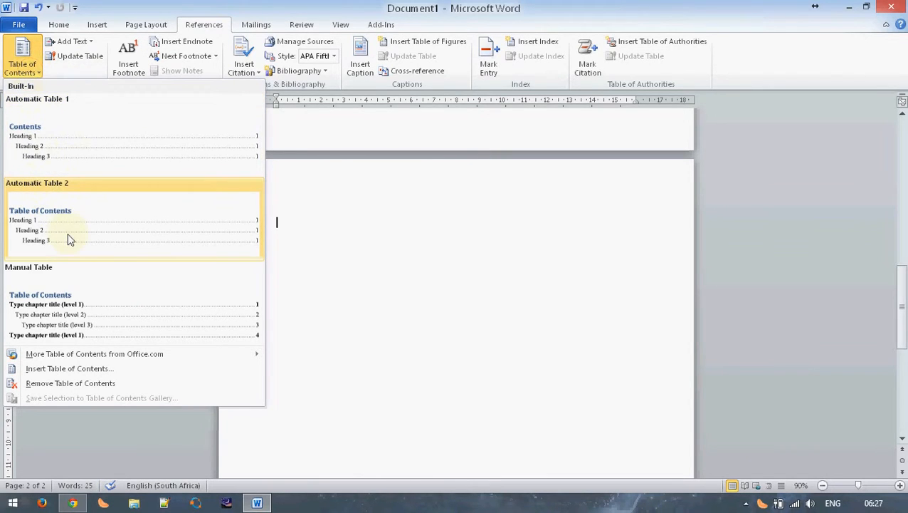
mouse_move(68, 239)
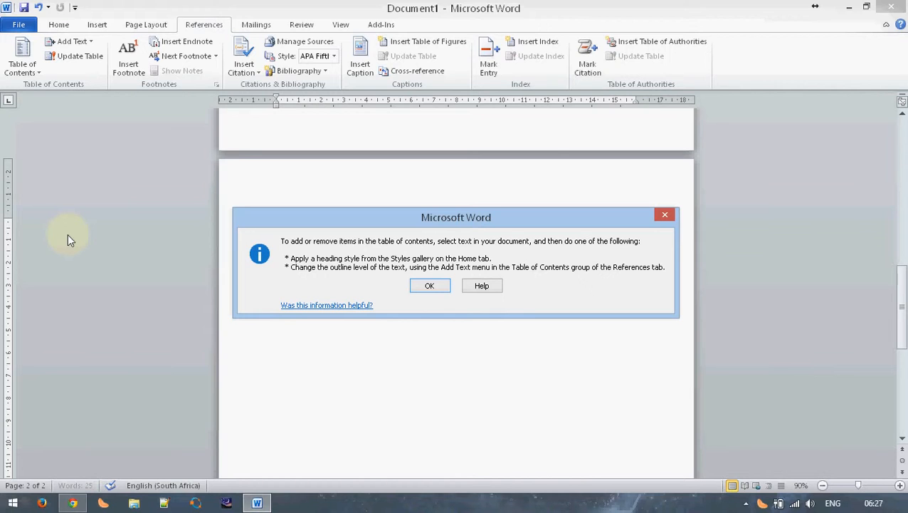
mouse_move(430, 285)
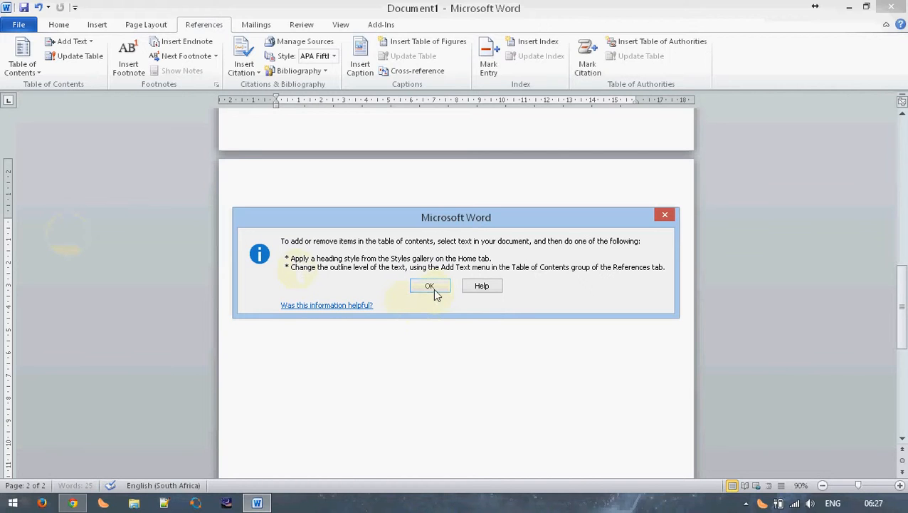
click(430, 285)
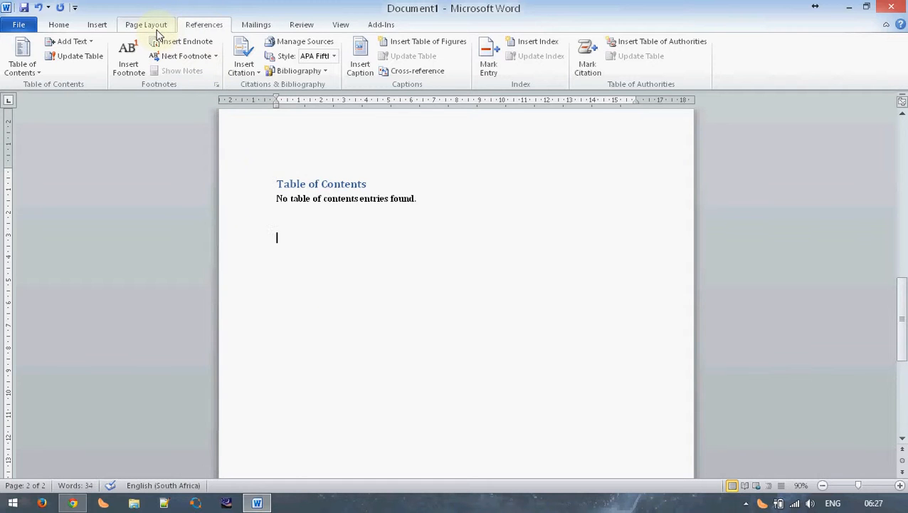
Insert another next-page section break to begin a blank third page.
click(145, 24)
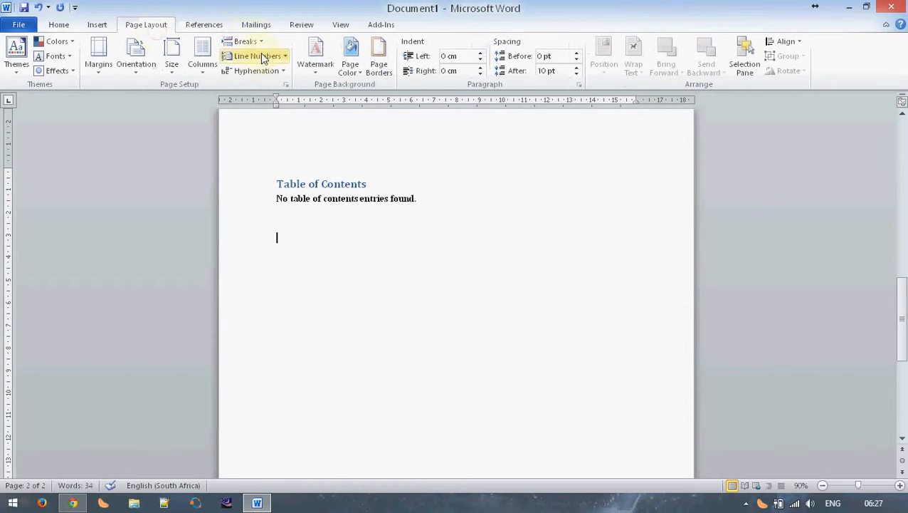
click(244, 40)
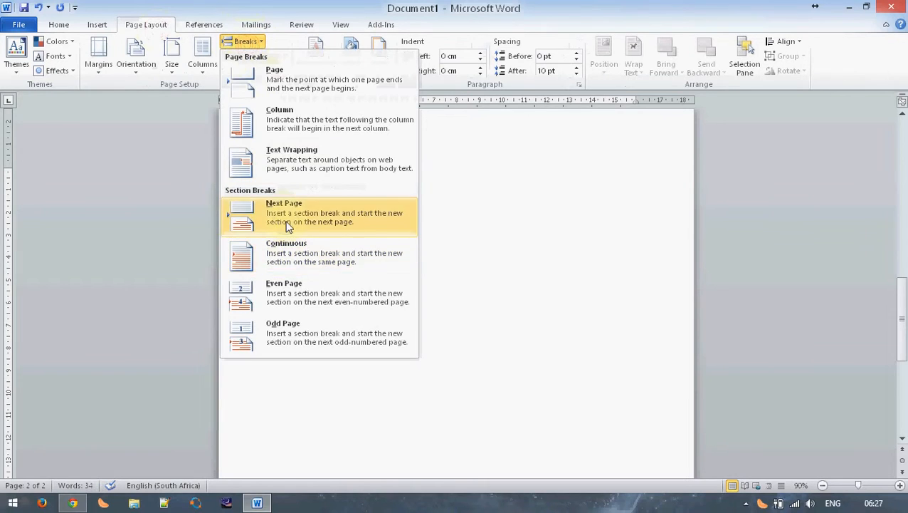
click(285, 214)
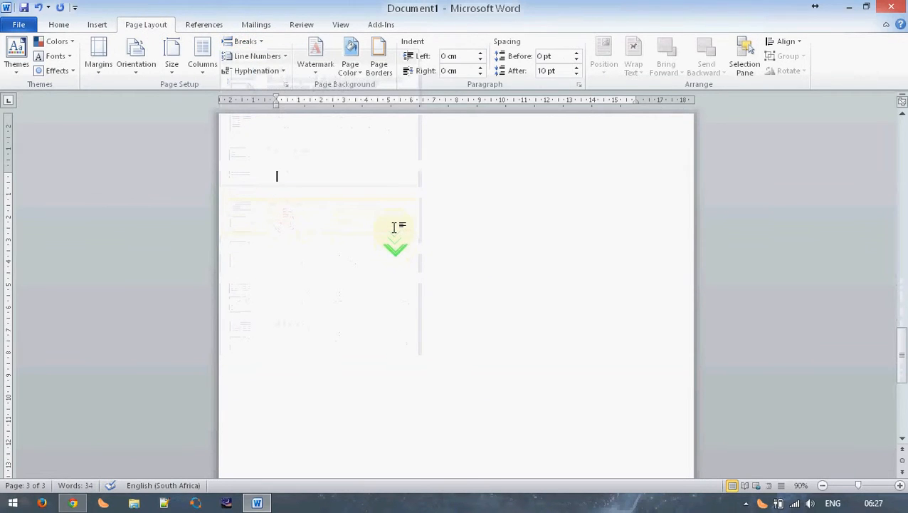
click(58, 24)
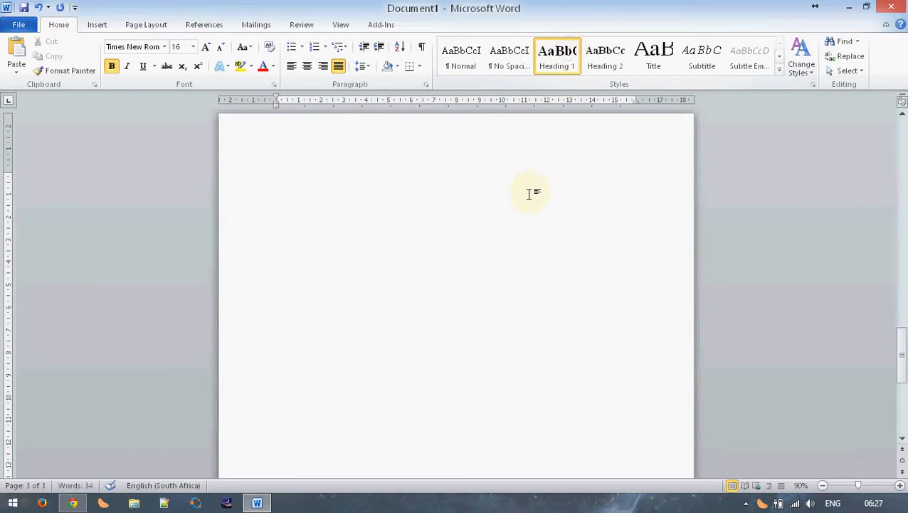
mouse_move(524, 190)
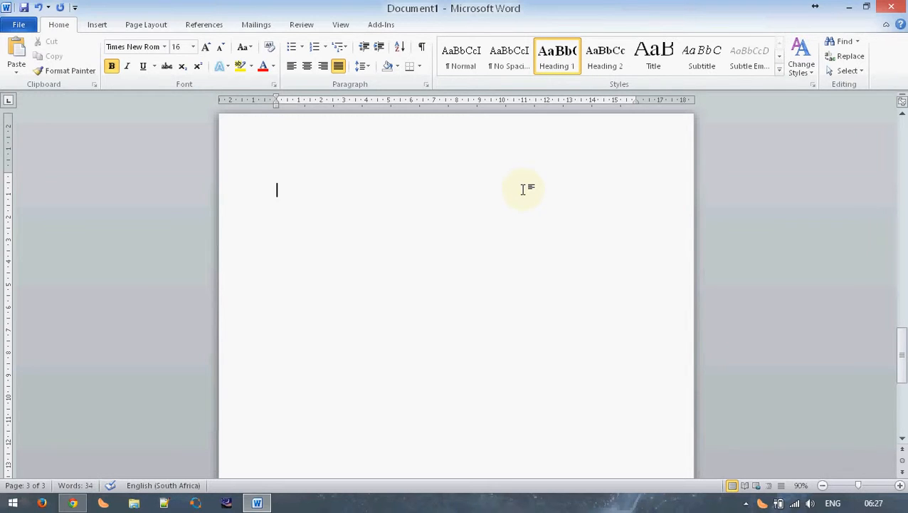
Add an Introduction heading with two pasted paragraphs of body text.
text(Introduction)
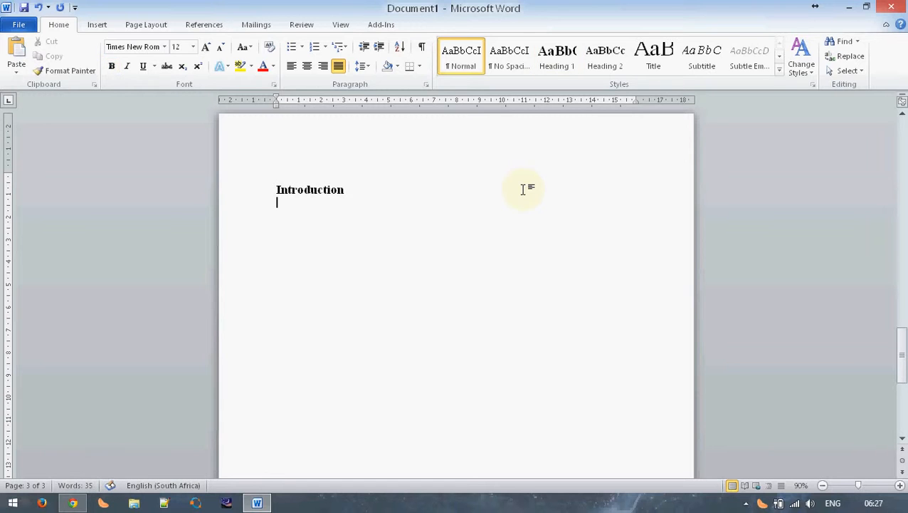
key(ctrl+v)
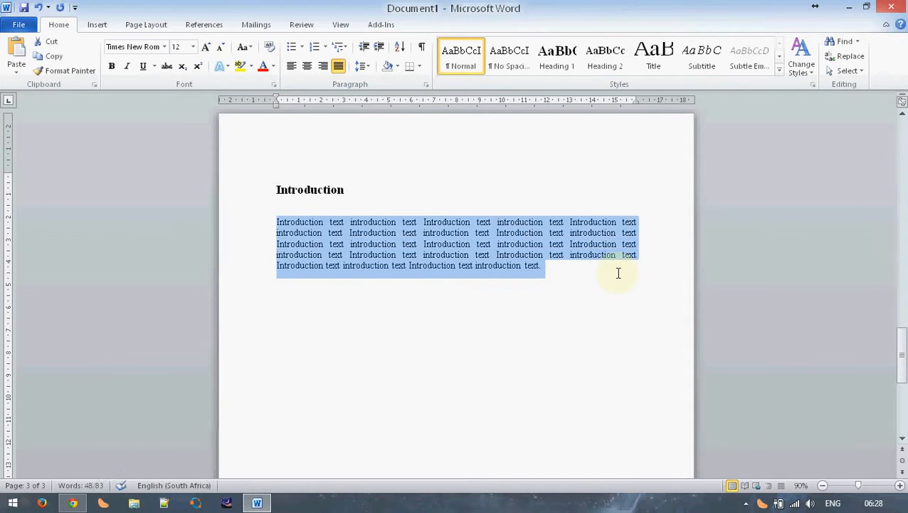
key(ctrl+v)
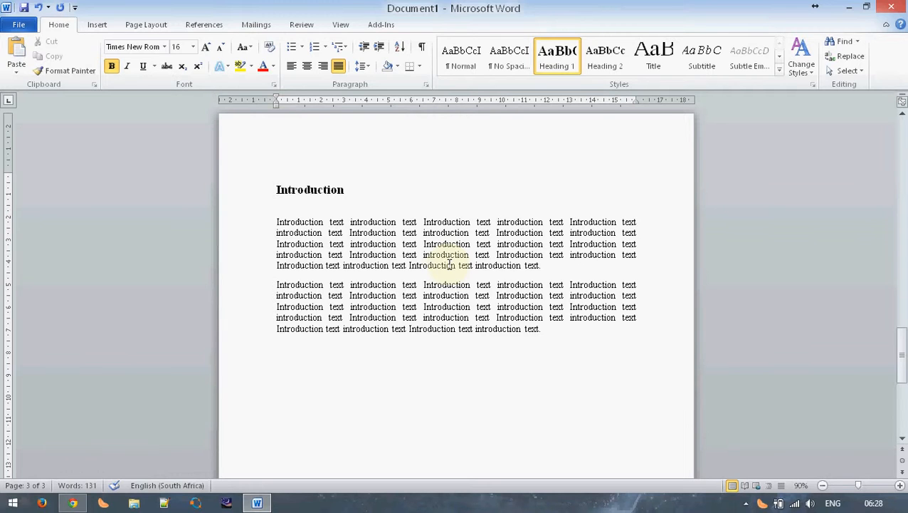
Add Aim and Apparatus as Heading 1 headings below the Introduction.
text(Aig)
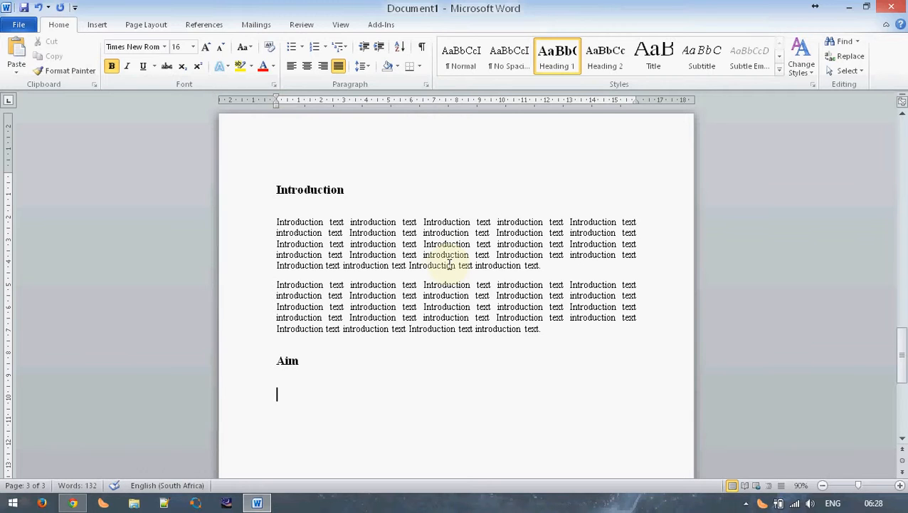
text(Apparatus)
text(Method)
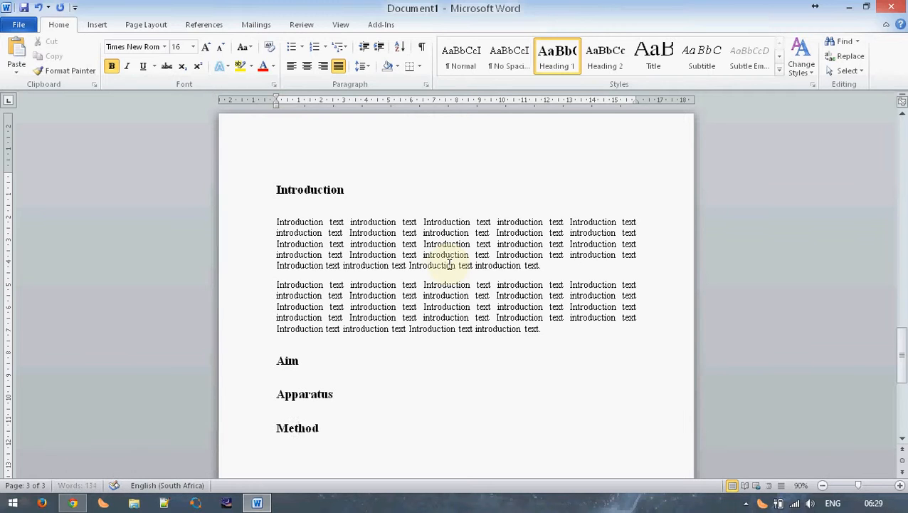
Scroll through the report reviewing the pasted Aim and Apparatus placeholder paragraphs.
scroll(down, 3)
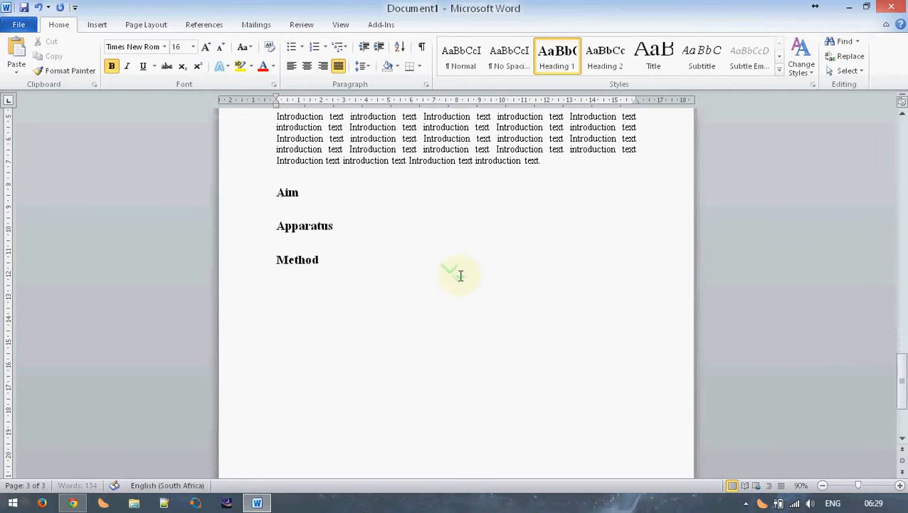
mouse_move(376, 256)
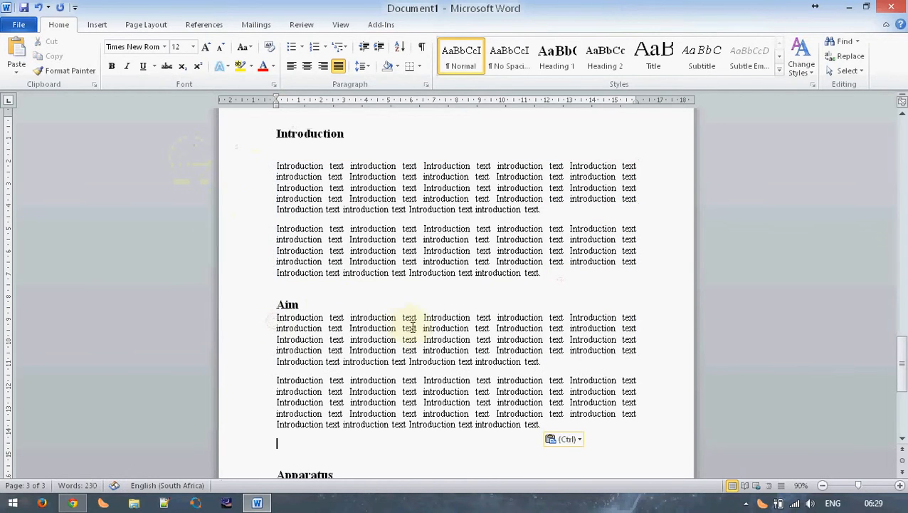
scroll(down, 3)
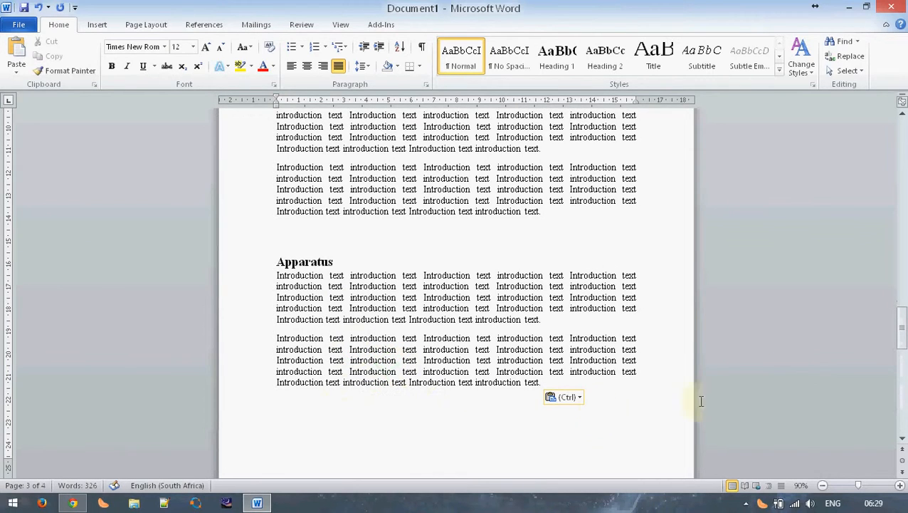
mouse_move(897, 327)
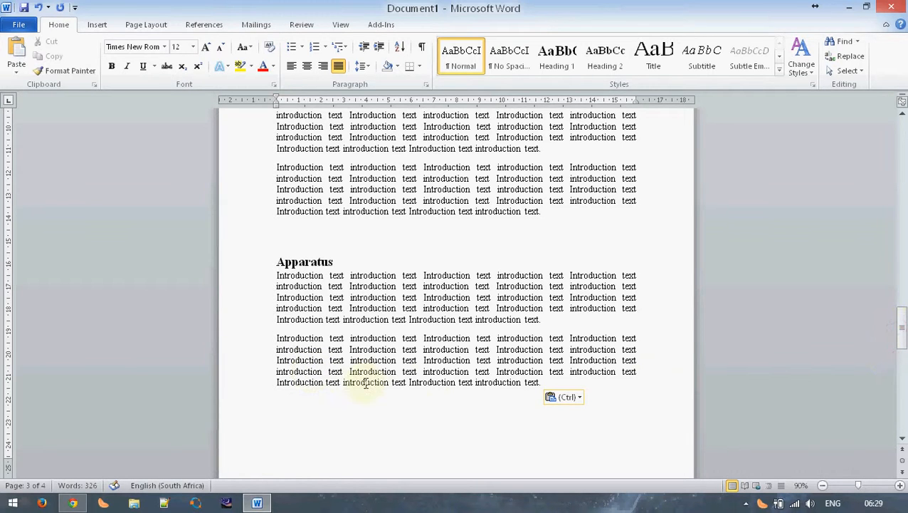
scroll(down, 3)
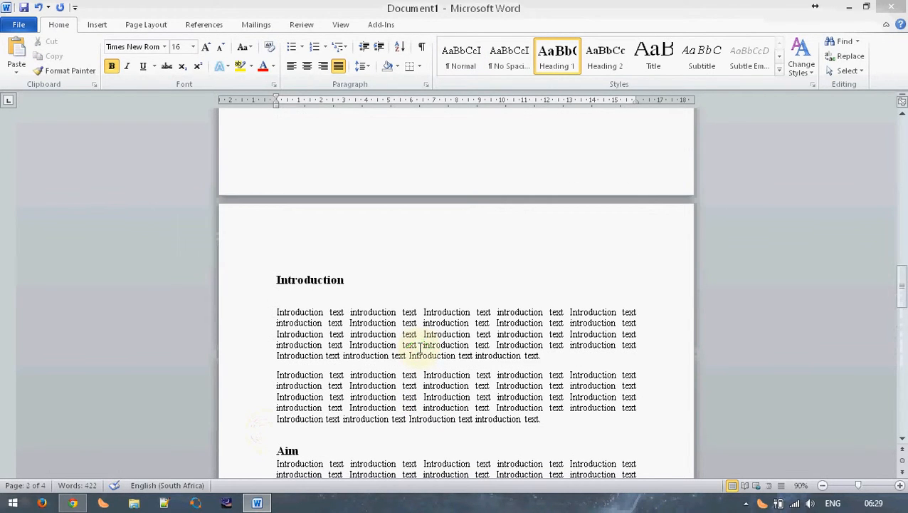
scroll(down, 3)
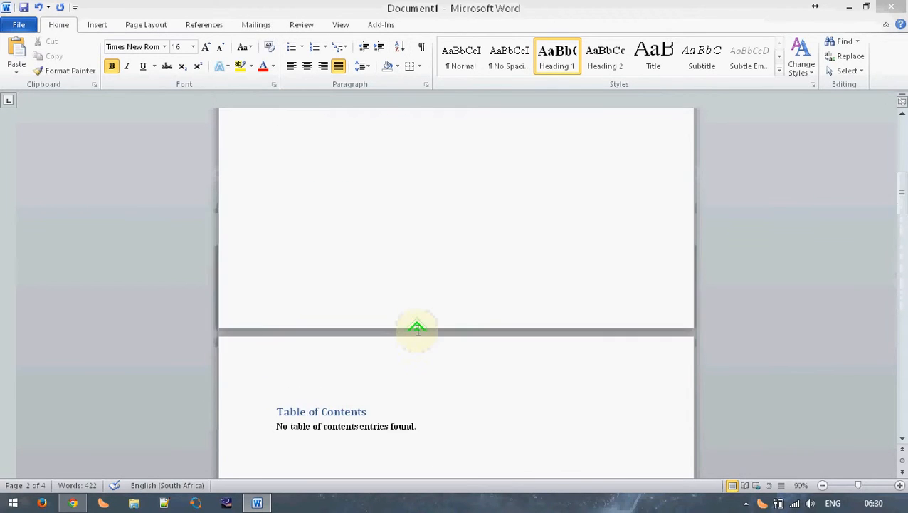
scroll(up, 3)
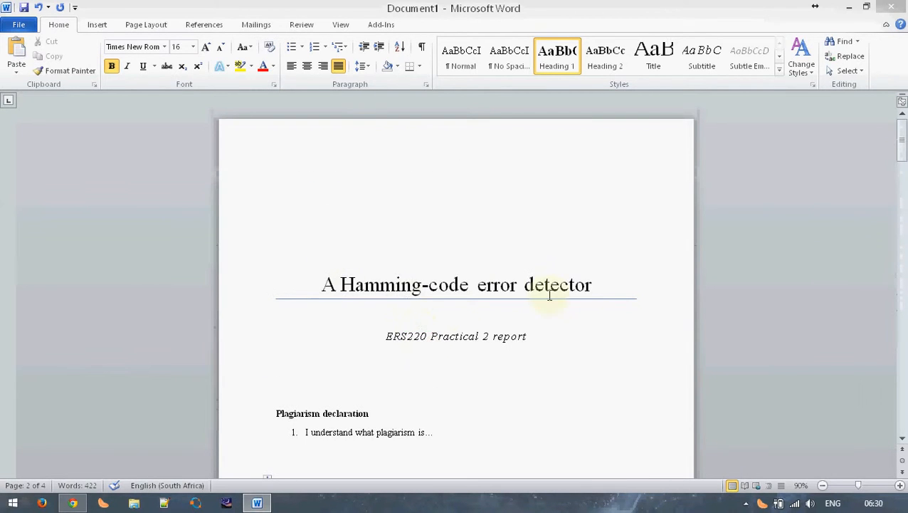
scroll(down, 3)
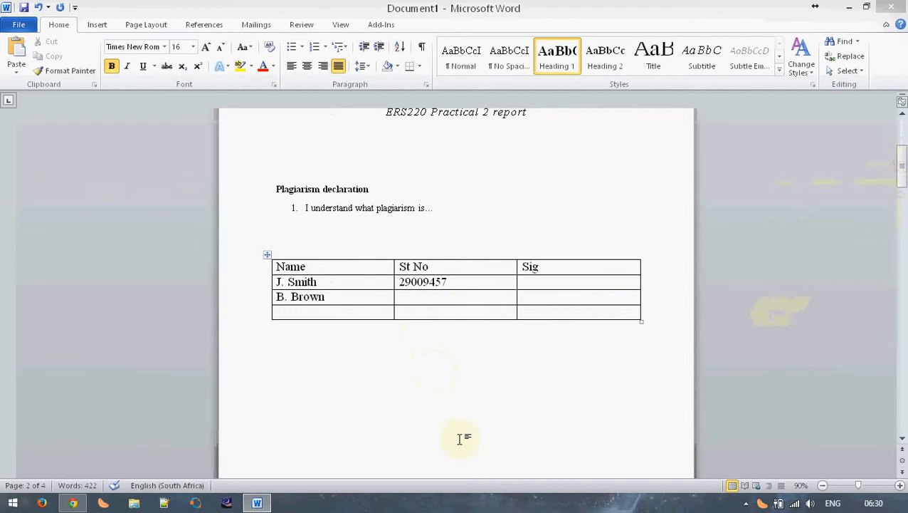
mouse_move(430, 389)
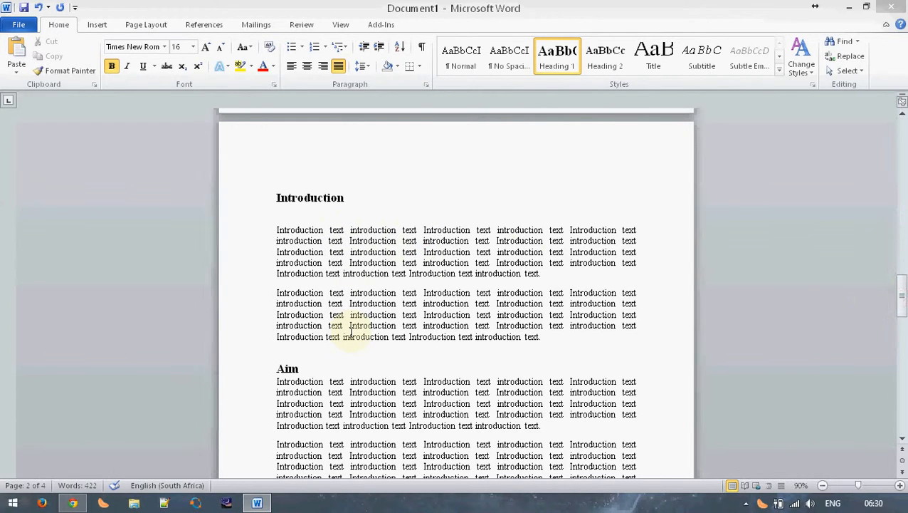
mouse_move(306, 176)
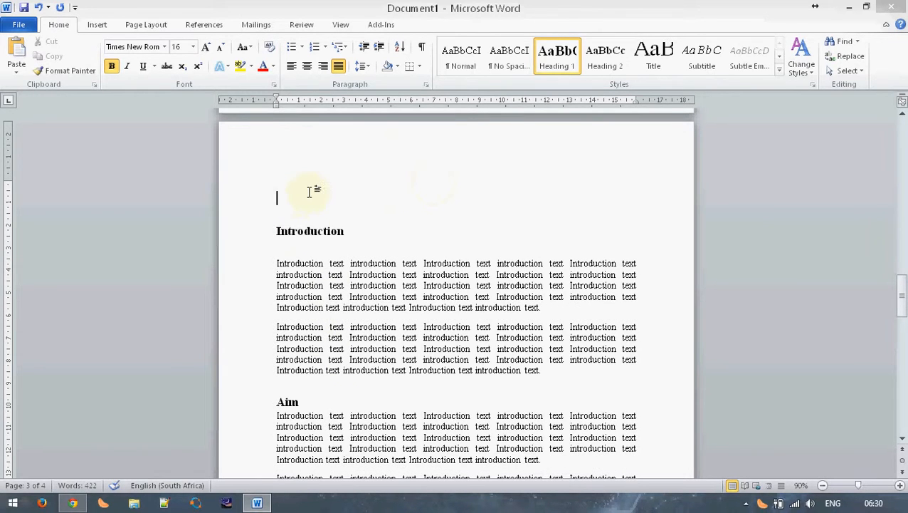
Add an Abstract heading with a paragraph of repeated 'Abstract text ab' placeholder text.
text(Ab)
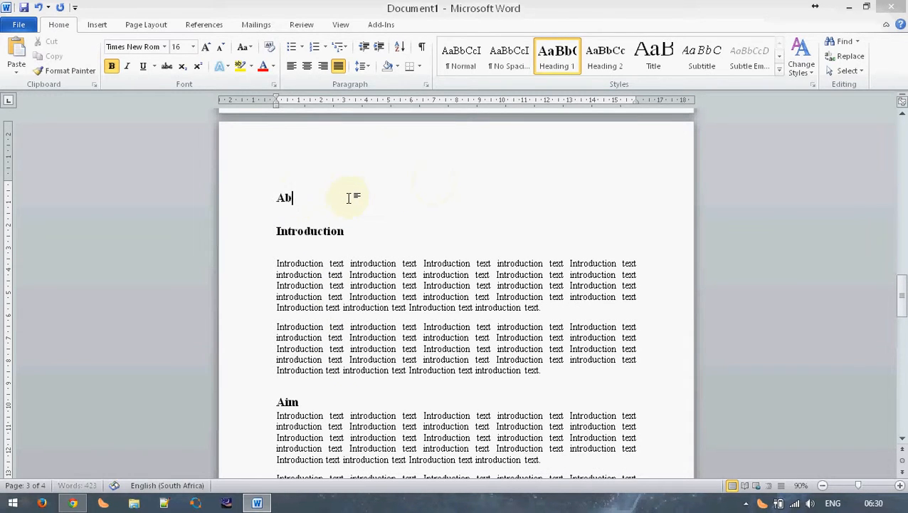
text(stract)
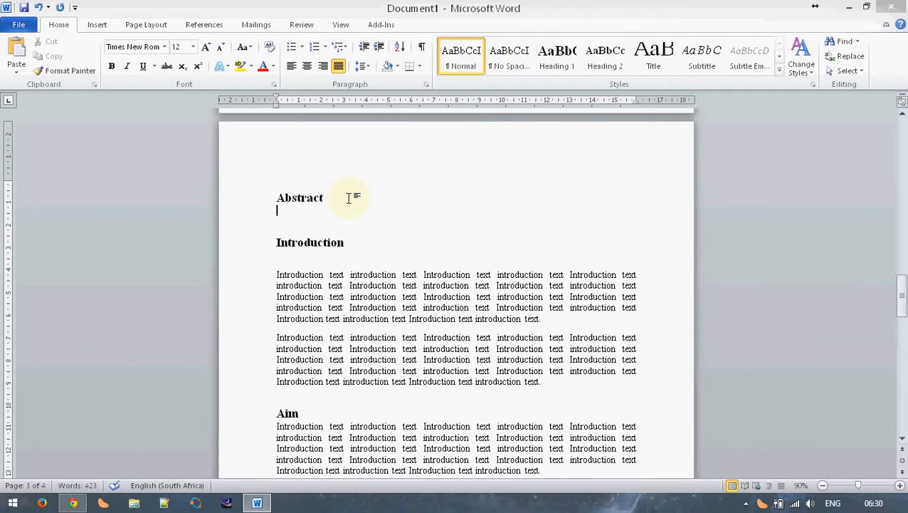
text(abstract text)
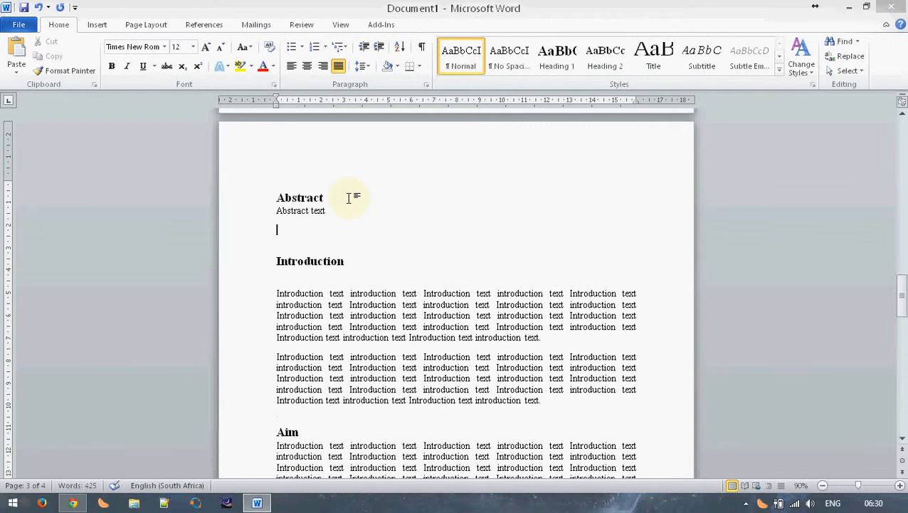
key(ctrl+v)
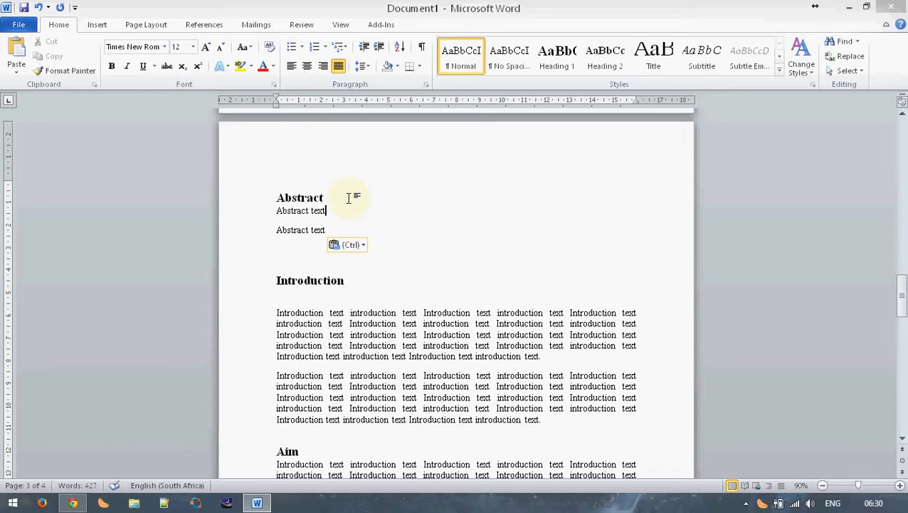
text(ab)
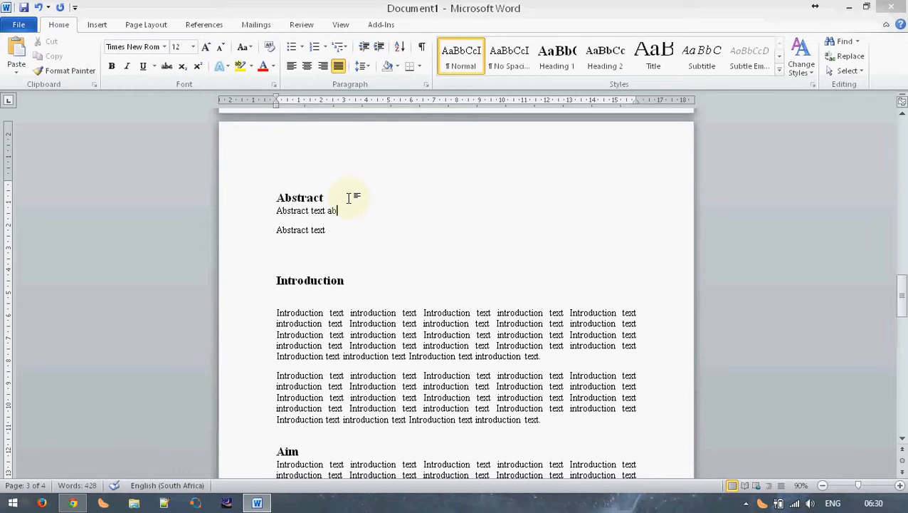
drag(342, 211, 276, 211)
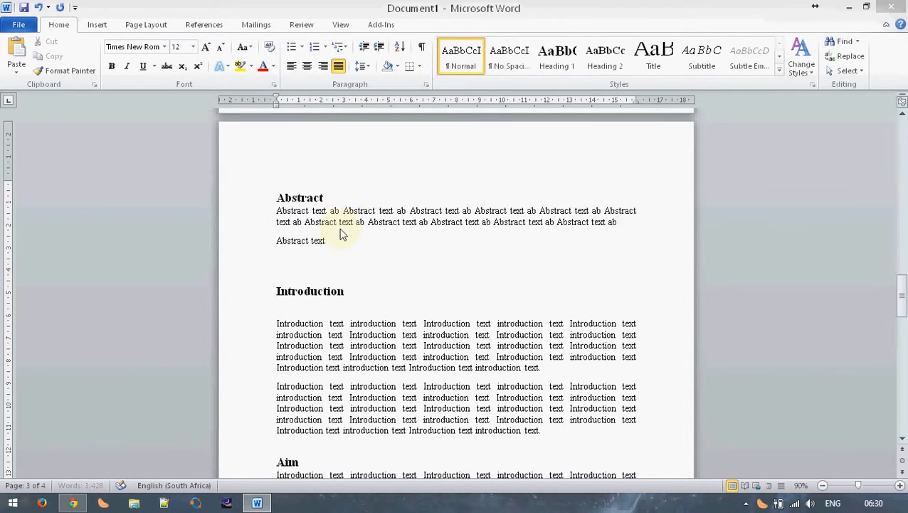
key(ctrl+v)
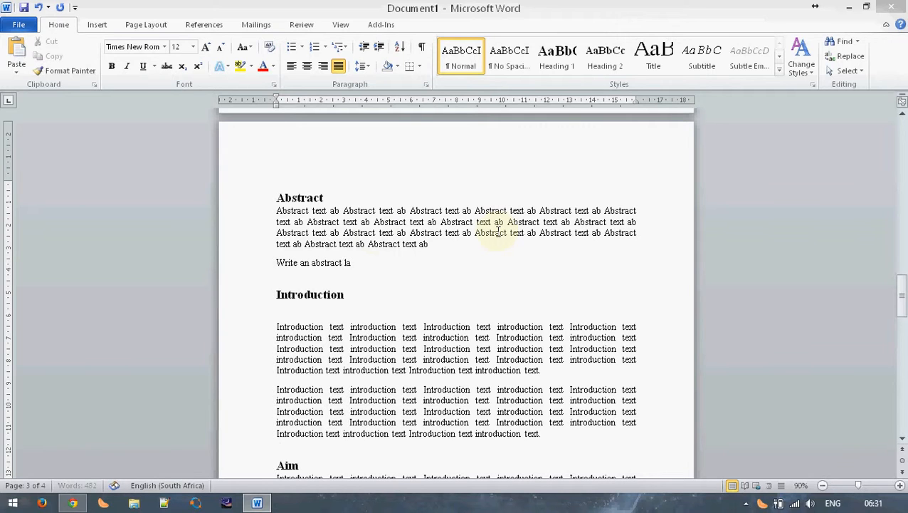
Add the note 'Write an abstract last' below the abstract paragraph.
text(last)
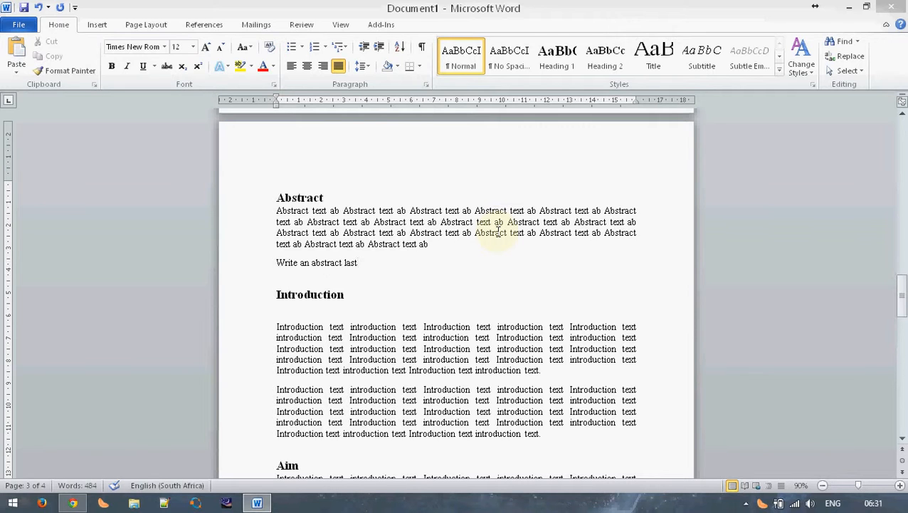
click(359, 262)
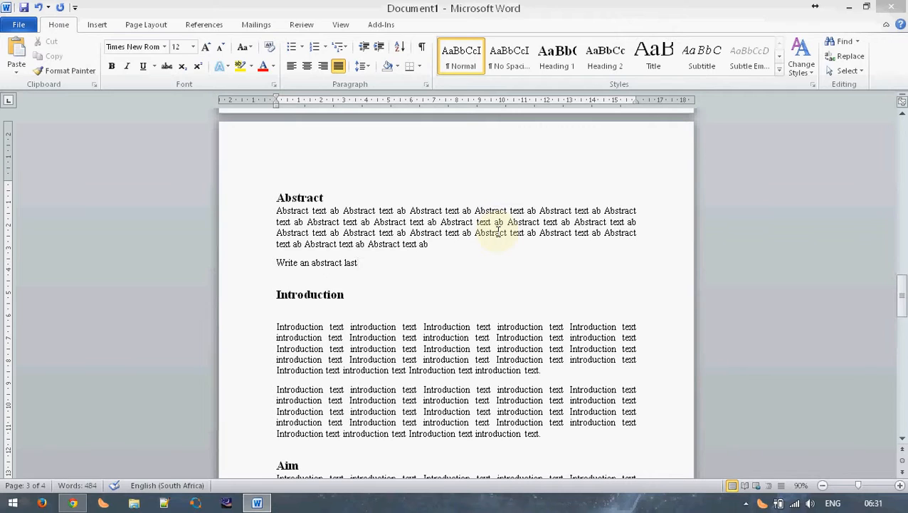
click(357, 262)
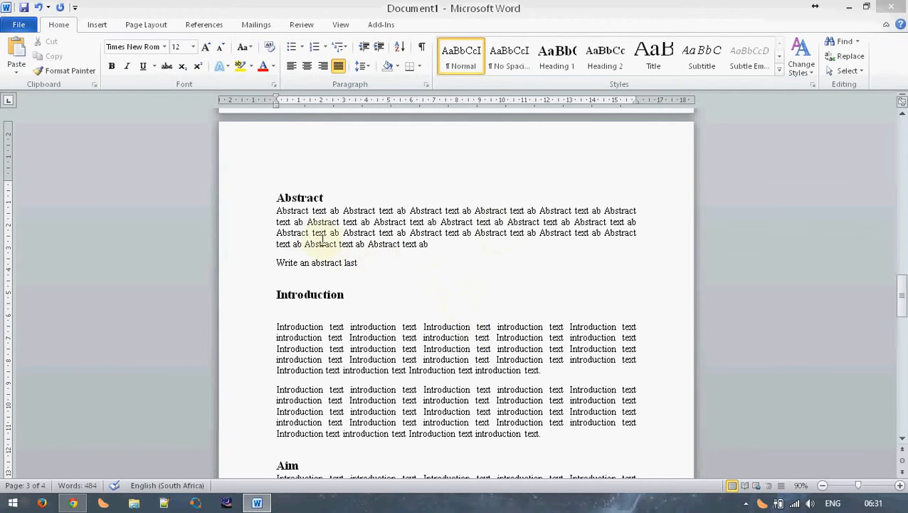
mouse_move(249, 273)
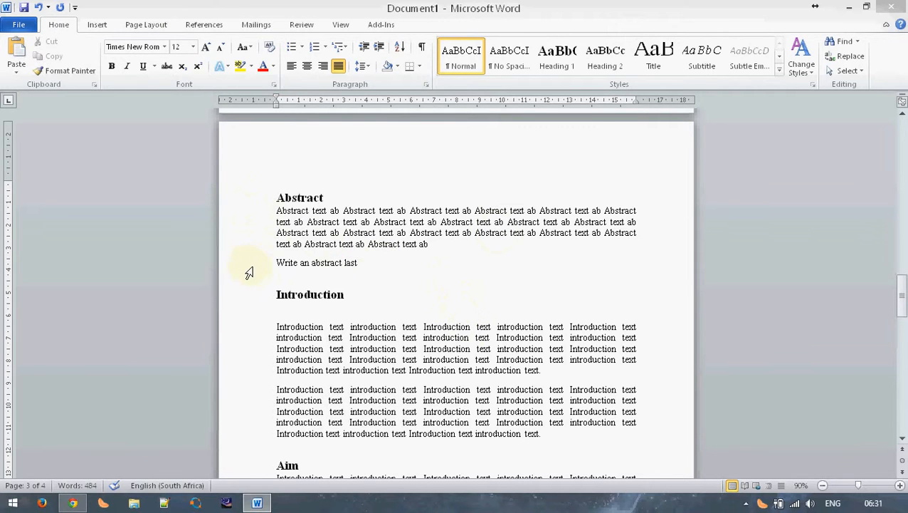
Scroll to the Apparatus section and place the caret below it for the Method heading.
scroll(down, 3)
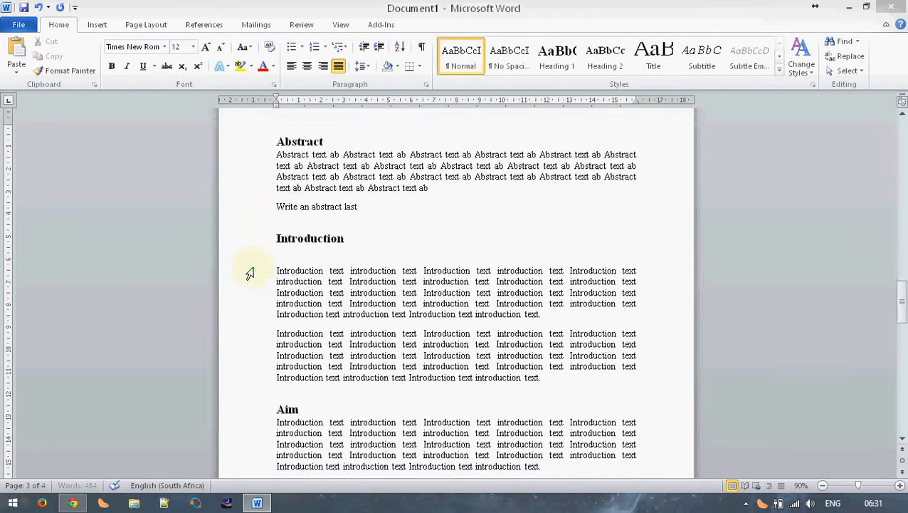
scroll(down, 3)
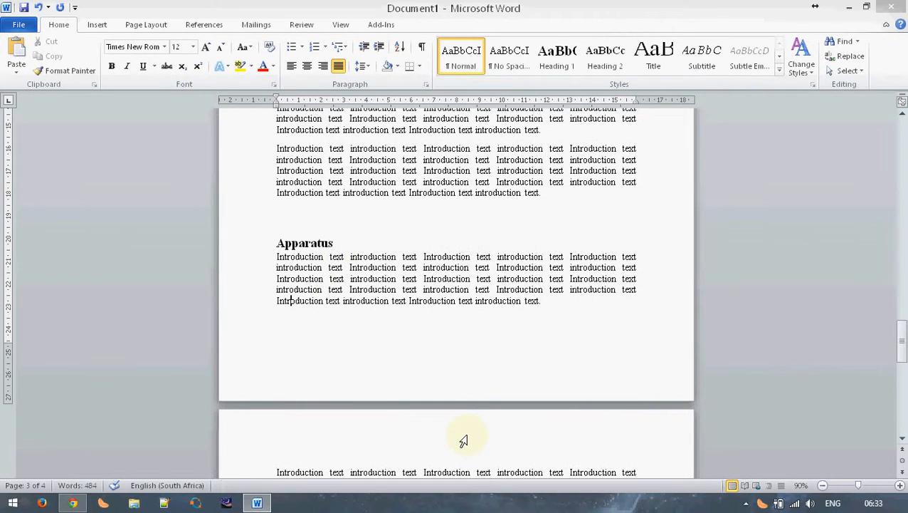
scroll(down, 3)
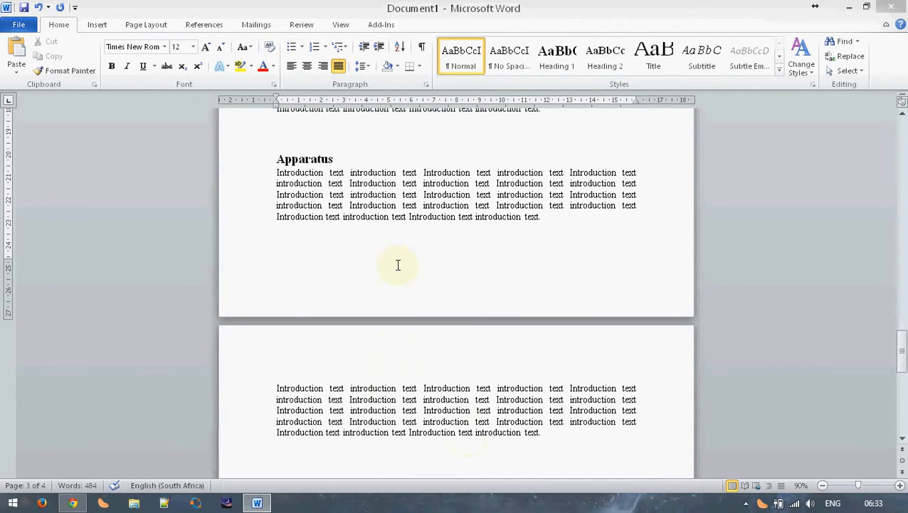
click(289, 216)
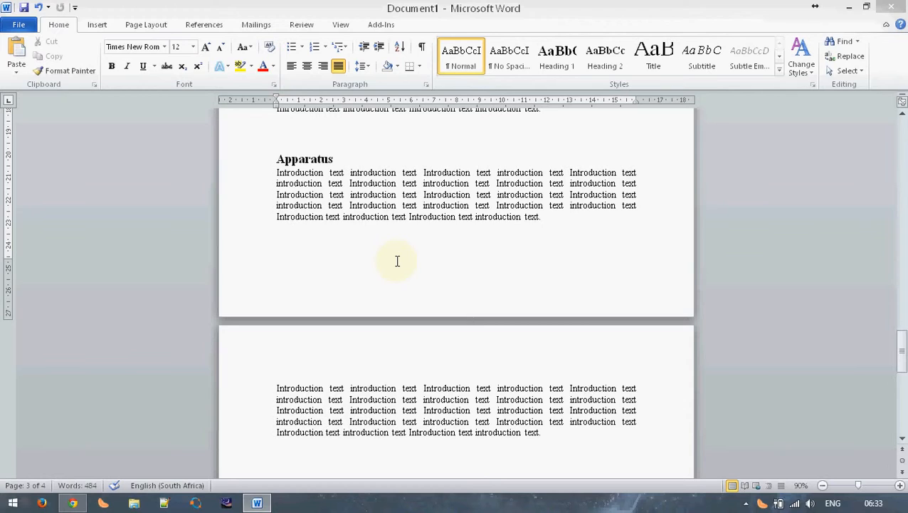
click(291, 217)
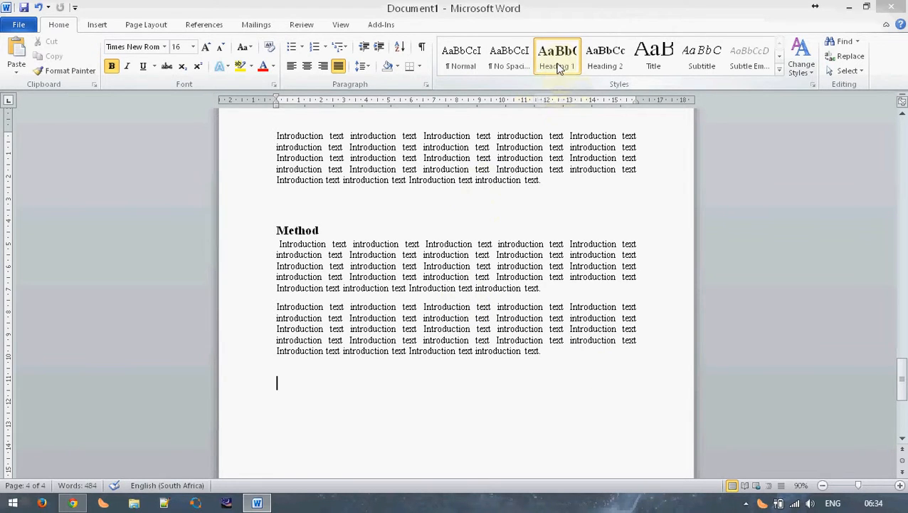
Write the Design & Simulation heading and start a body line beneath it.
text(De)
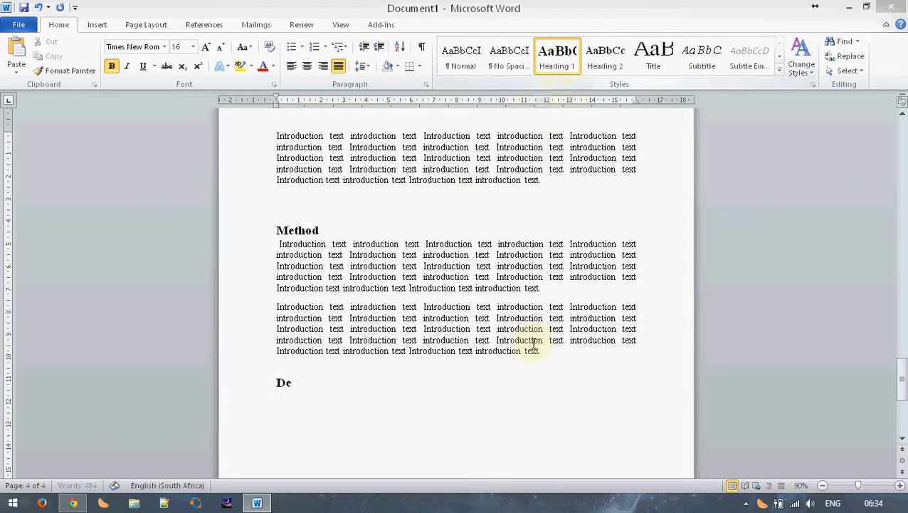
text(sign & Simu)
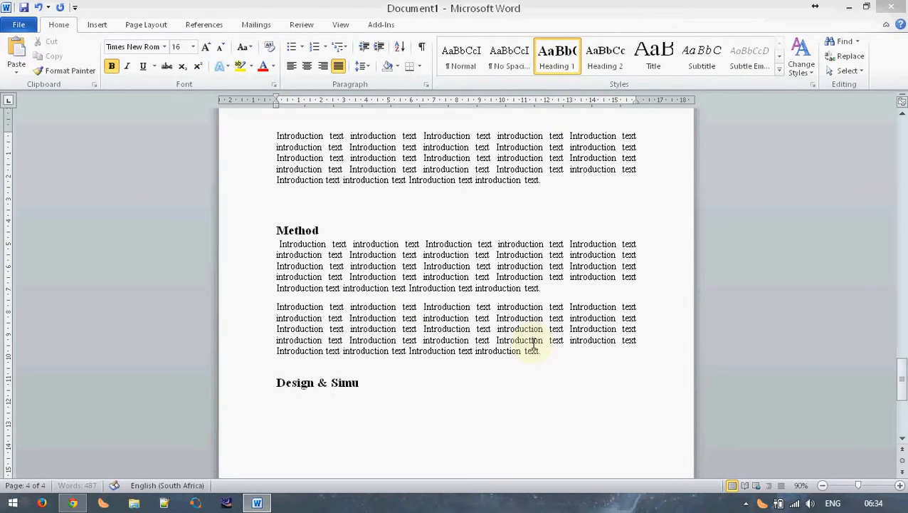
text(lation)
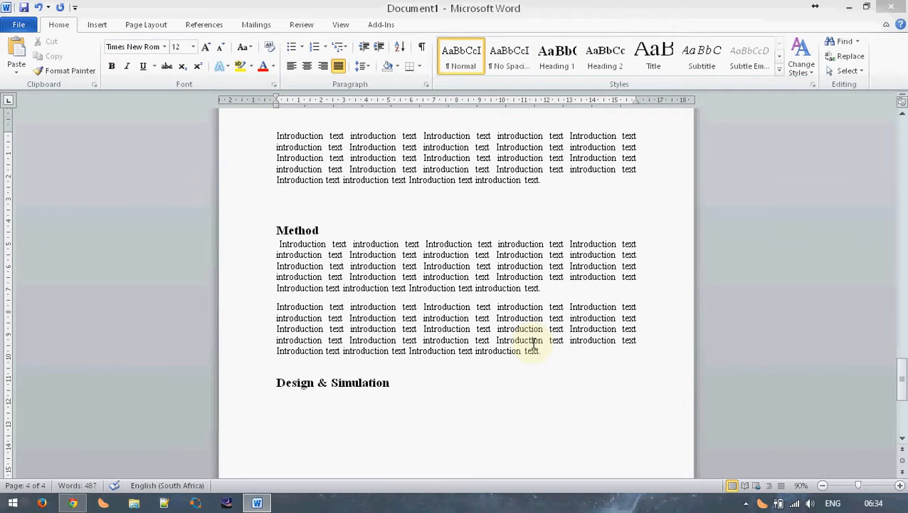
scroll(down, 3)
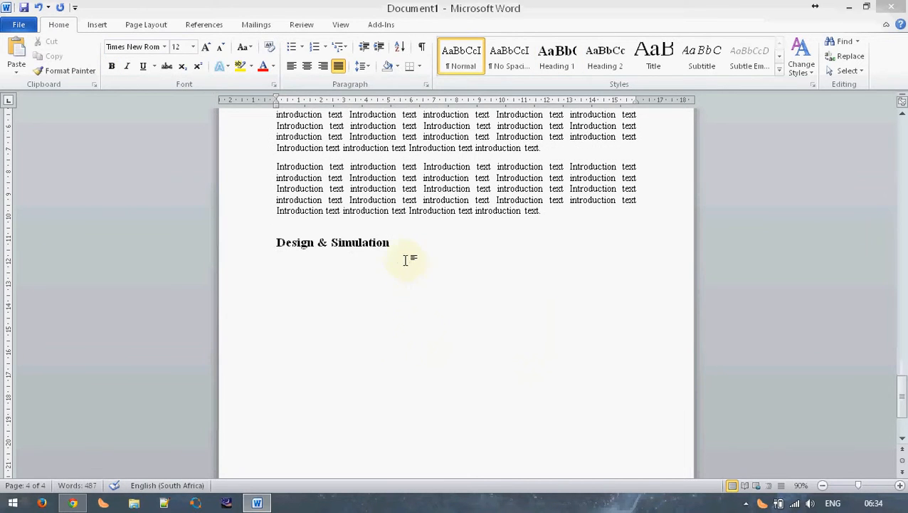
mouse_move(441, 249)
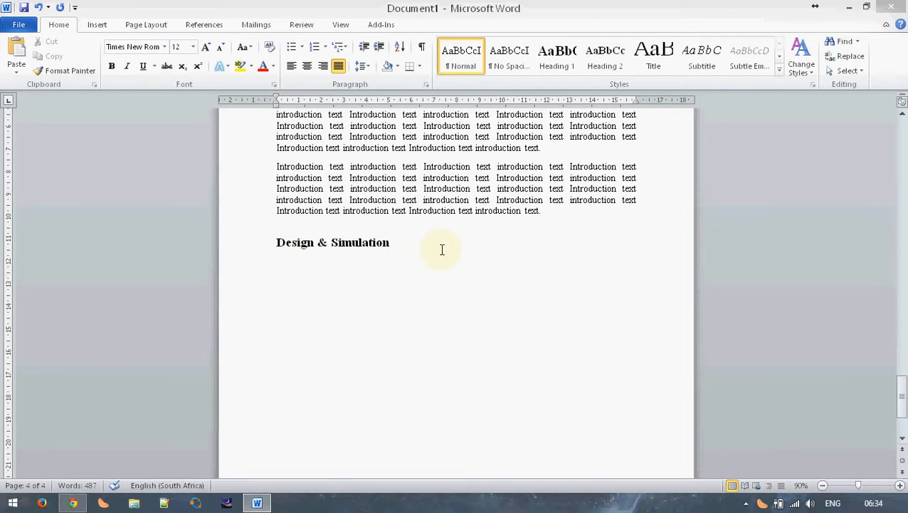
key(enter)
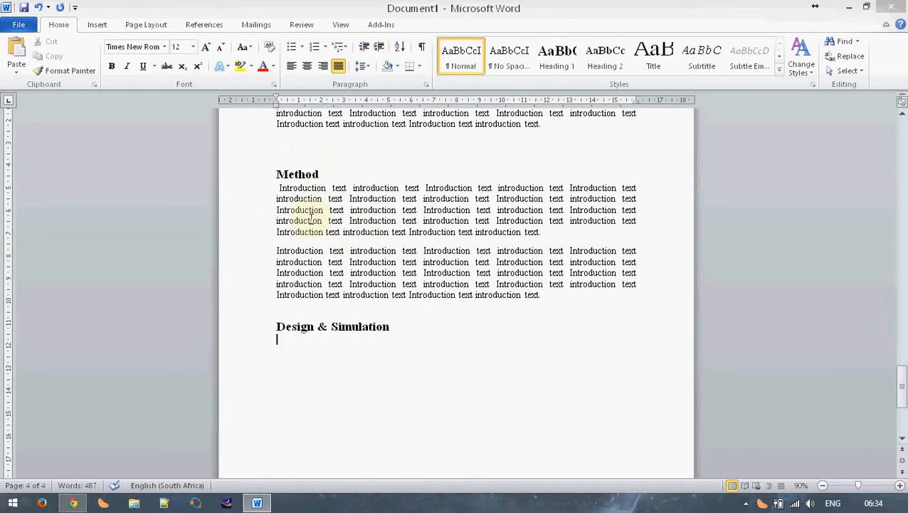
Copy the two Method paragraphs and paste them under Design & Simulation.
drag(277, 188, 541, 294)
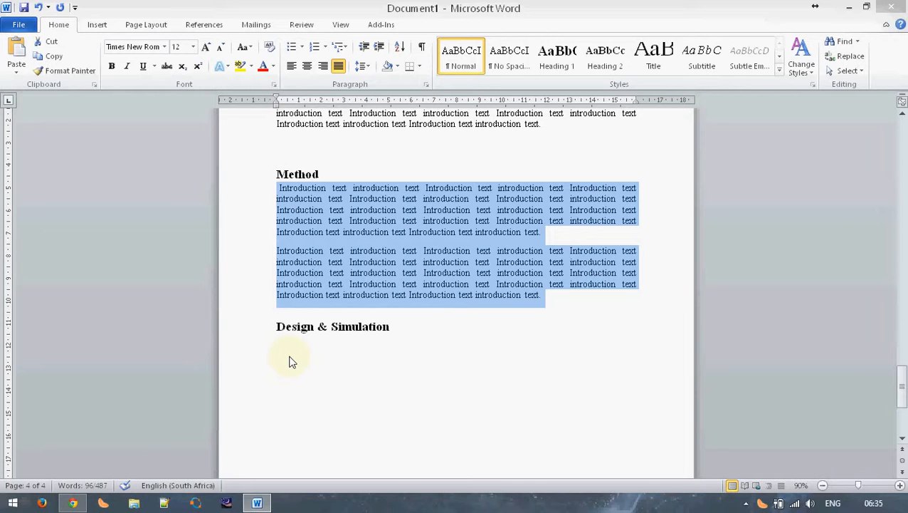
click(278, 367)
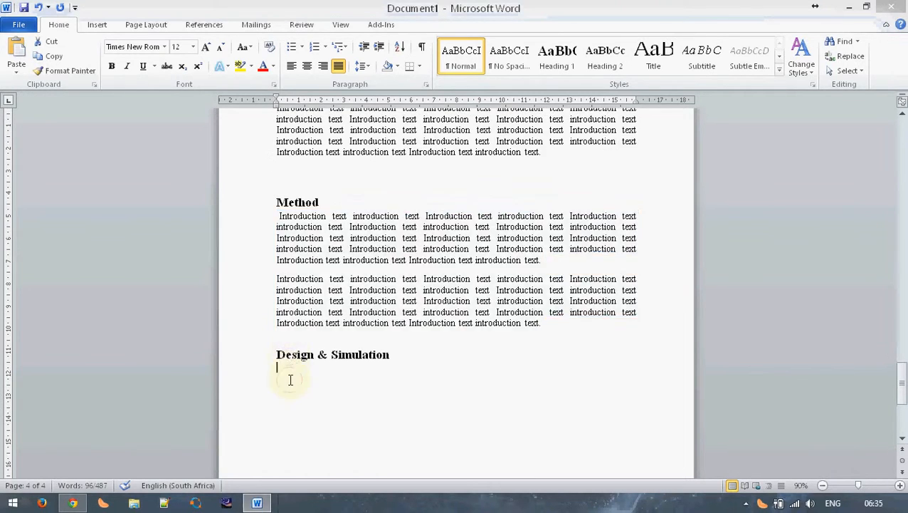
key(ctrl+v)
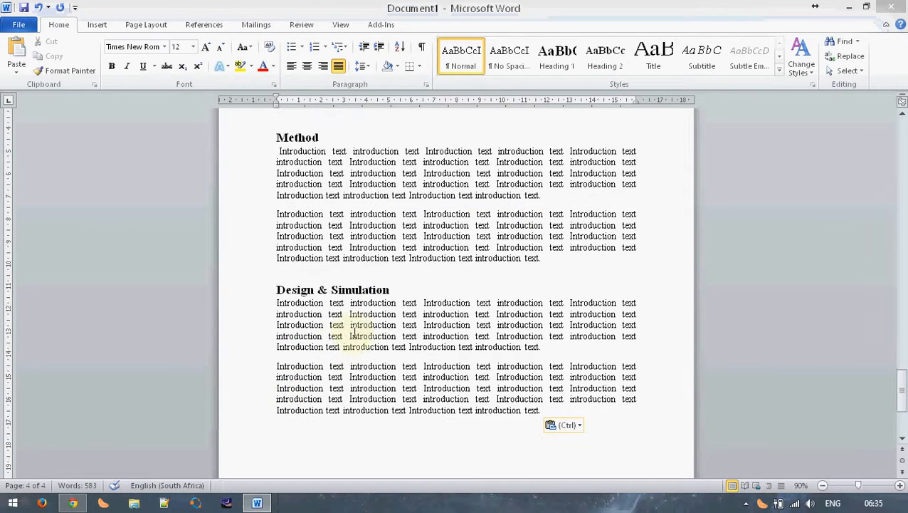
scroll(down, 3)
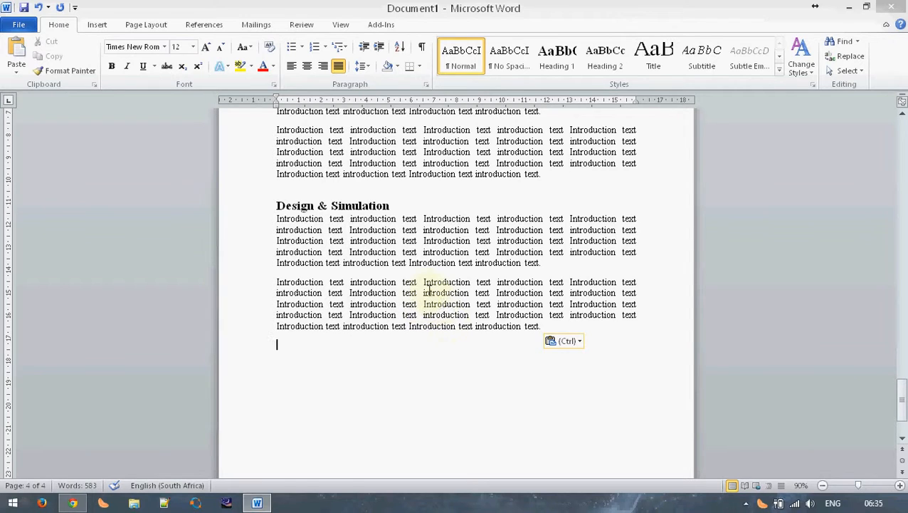
Insert the guitar JPG photo after the Design & Simulation text and shrink it.
click(96, 25)
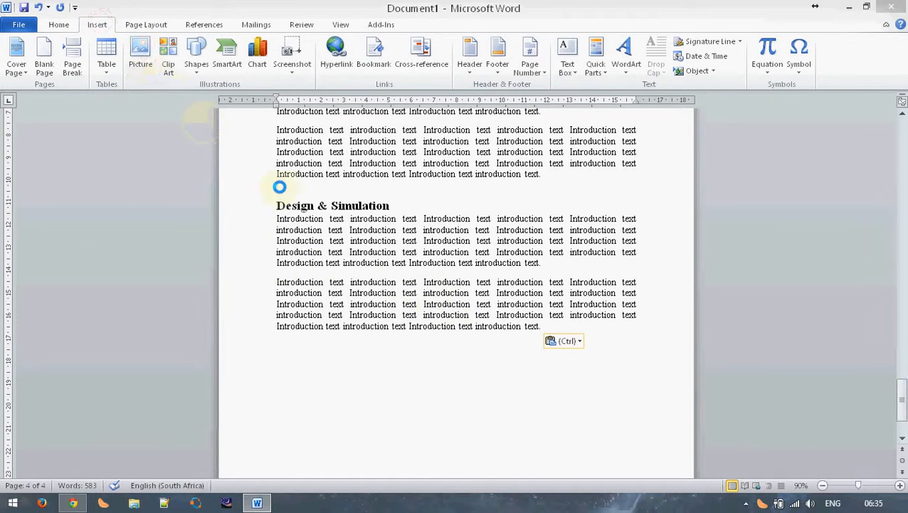
click(139, 54)
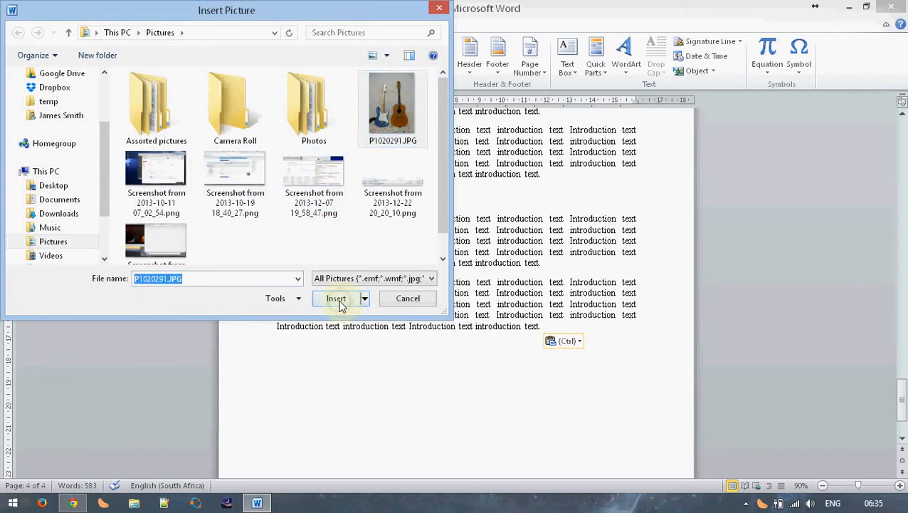
click(336, 298)
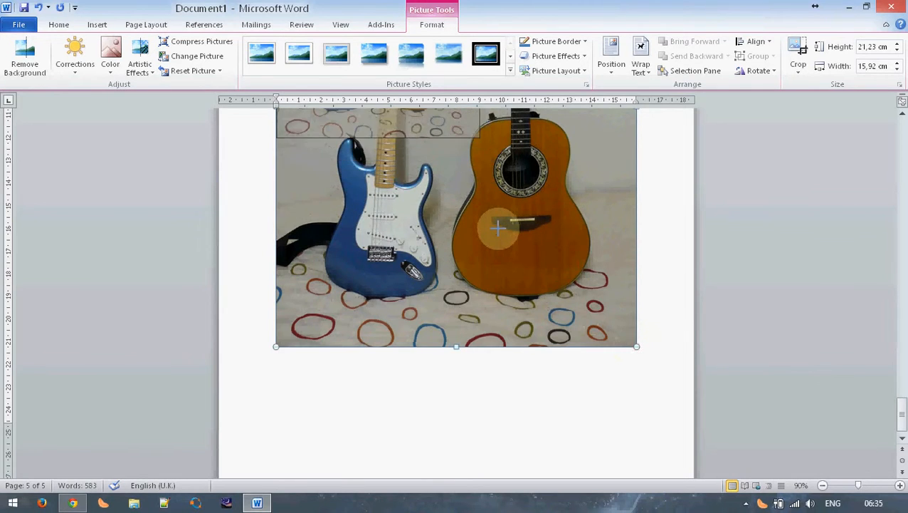
drag(638, 347, 481, 419)
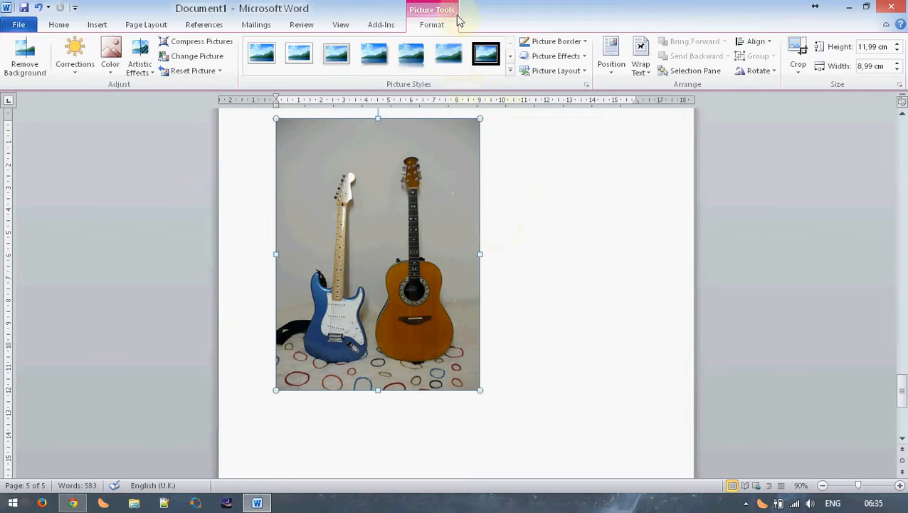
mouse_move(432, 25)
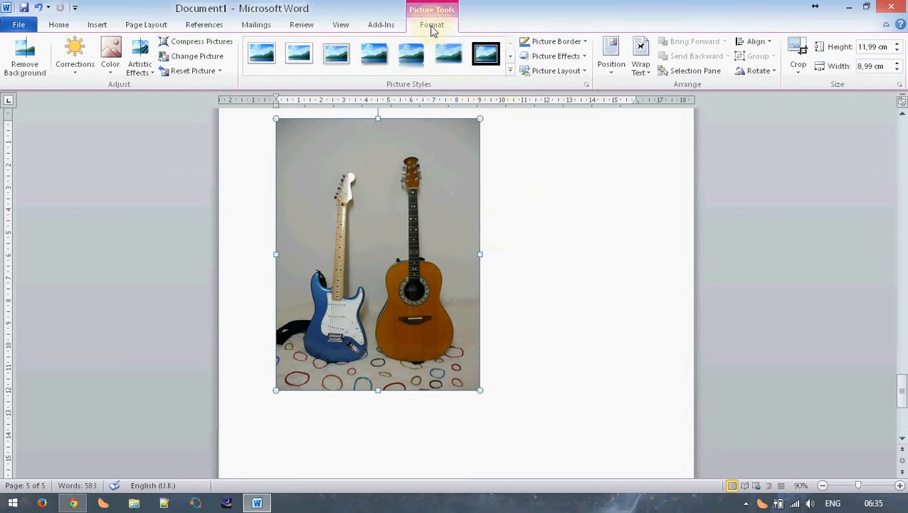
Caption the photo 'Figure 1. A diagram of two guitars.' below it.
click(203, 25)
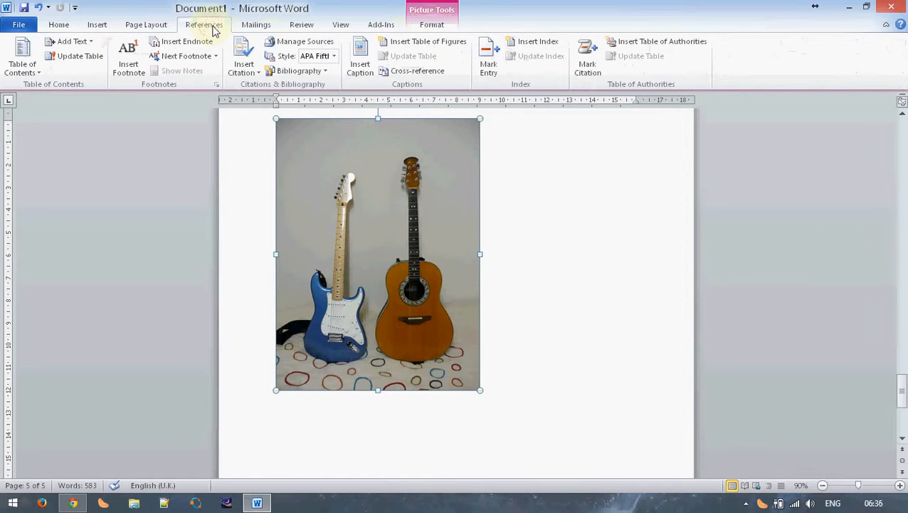
click(359, 56)
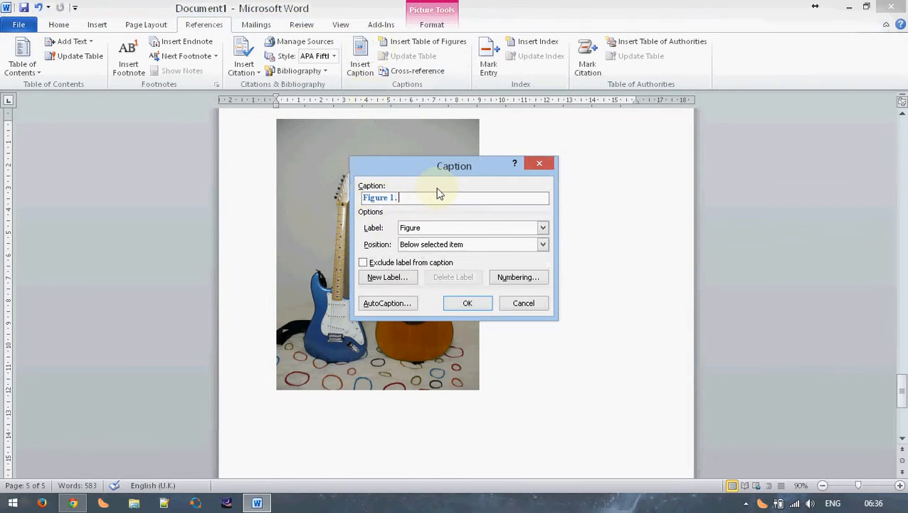
text(A diagram of two gui)
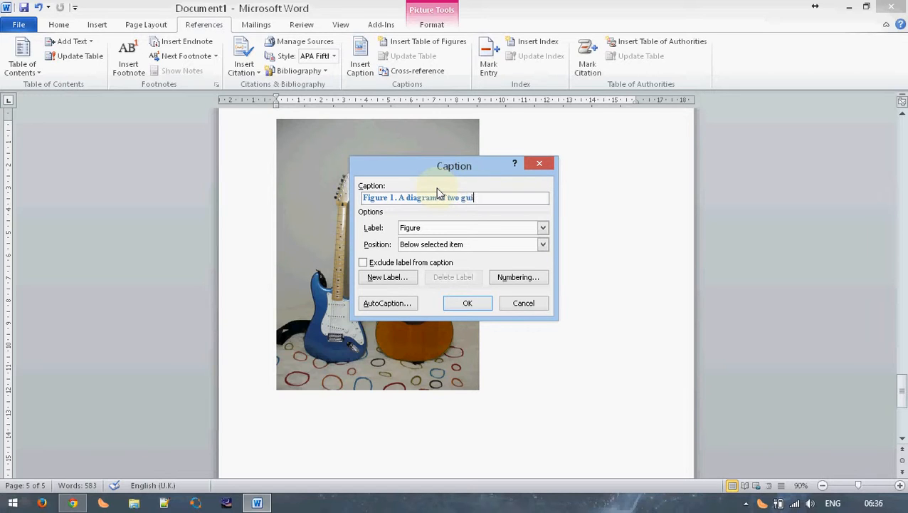
text(tars.)
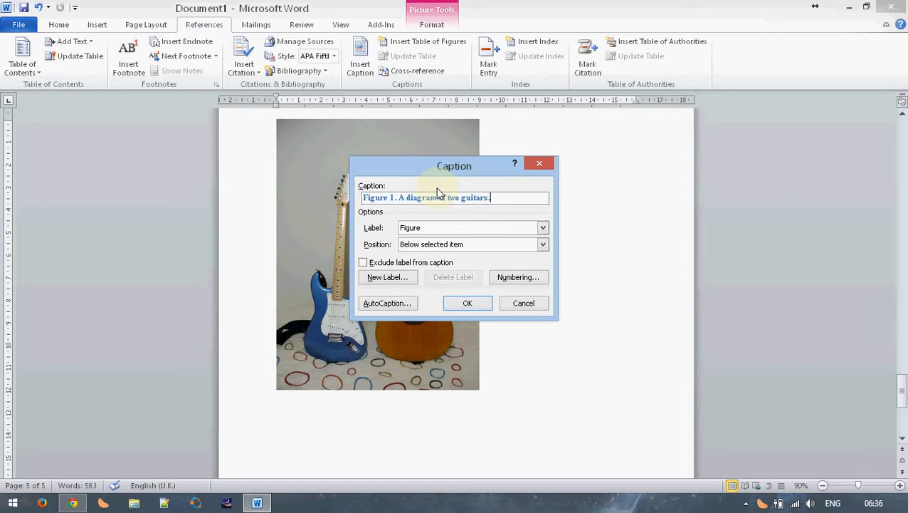
click(467, 302)
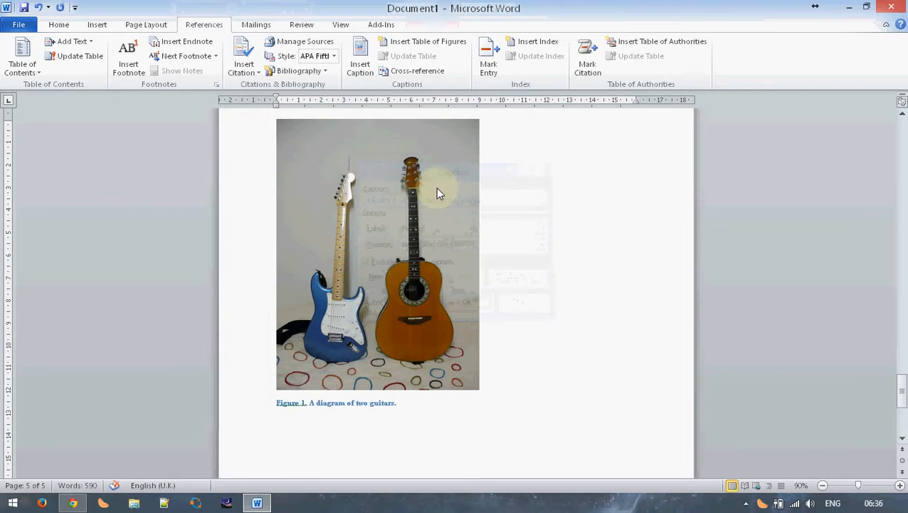
Restyle the caption text in black 10-point font.
scroll(down, 3)
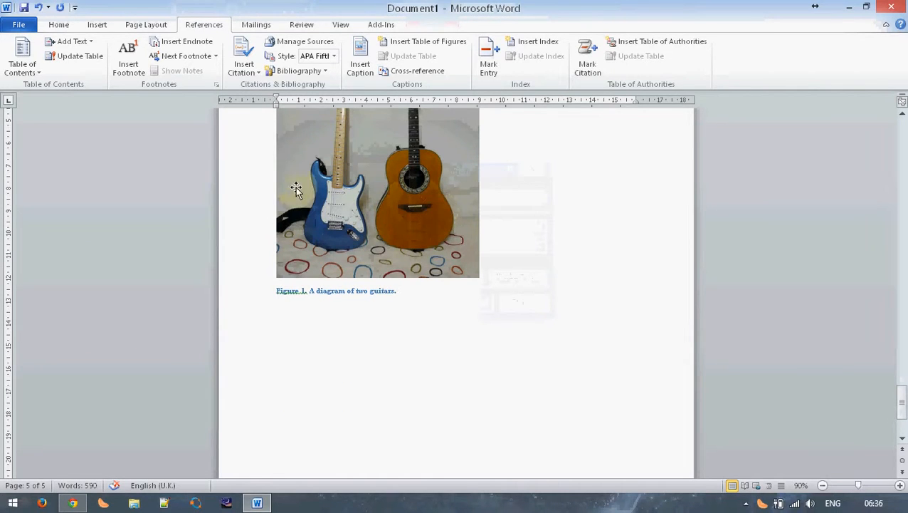
click(59, 24)
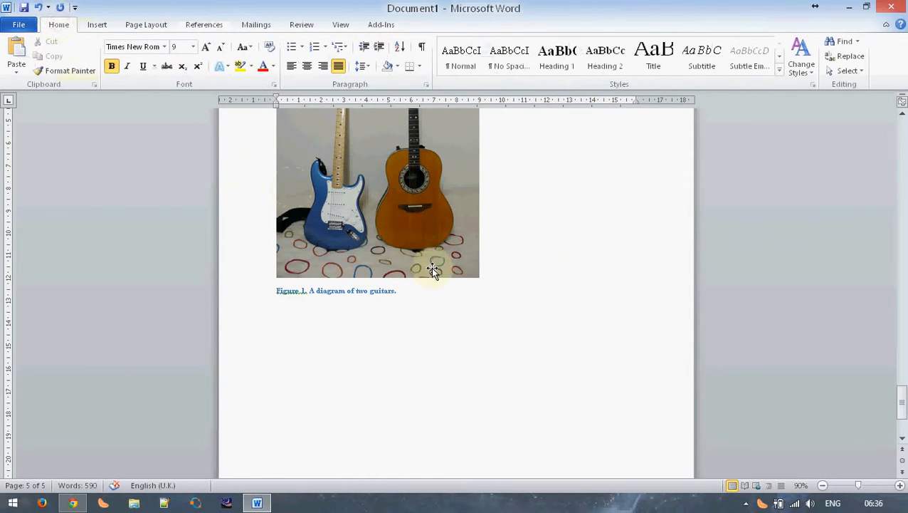
click(397, 291)
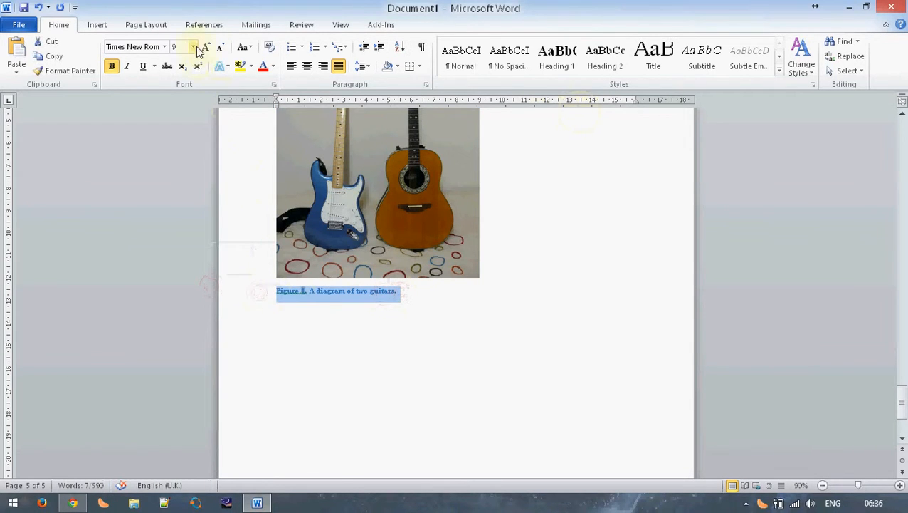
click(205, 46)
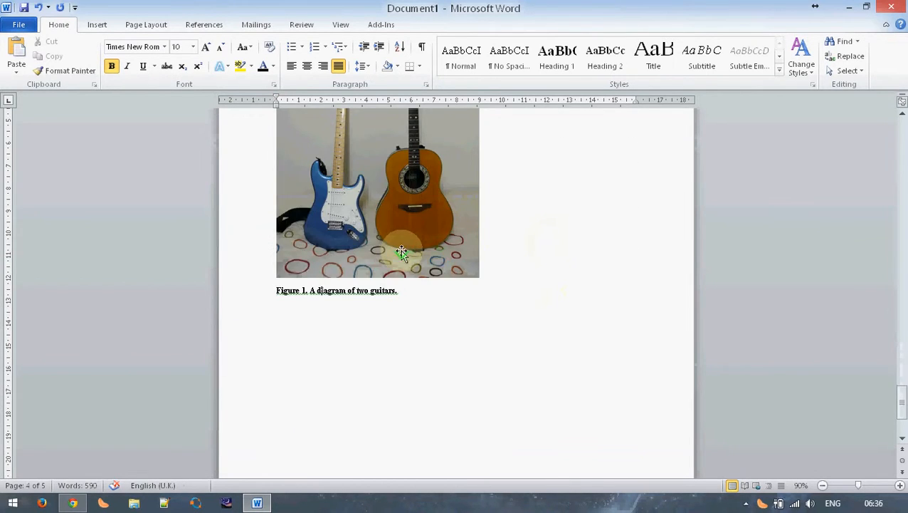
Add 'A schematic of the principle demonstrated is shown in' after the last paragraph.
scroll(down, 3)
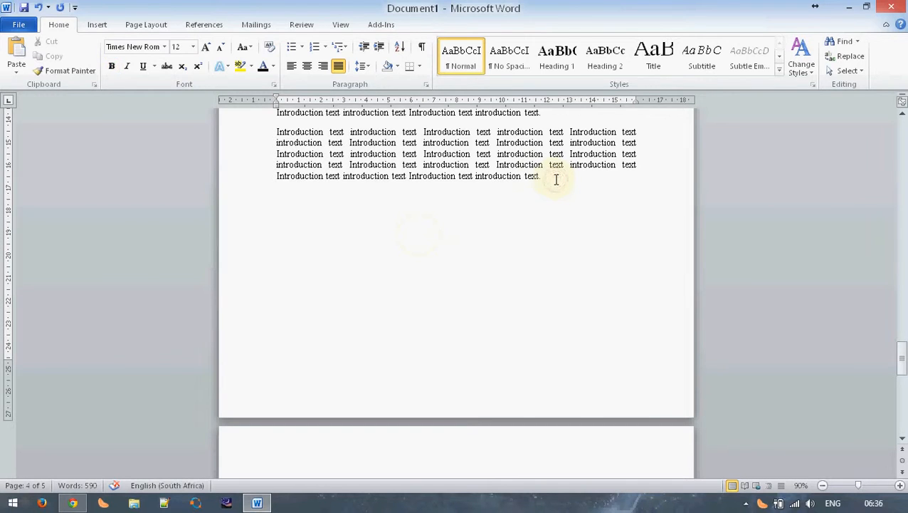
click(544, 176)
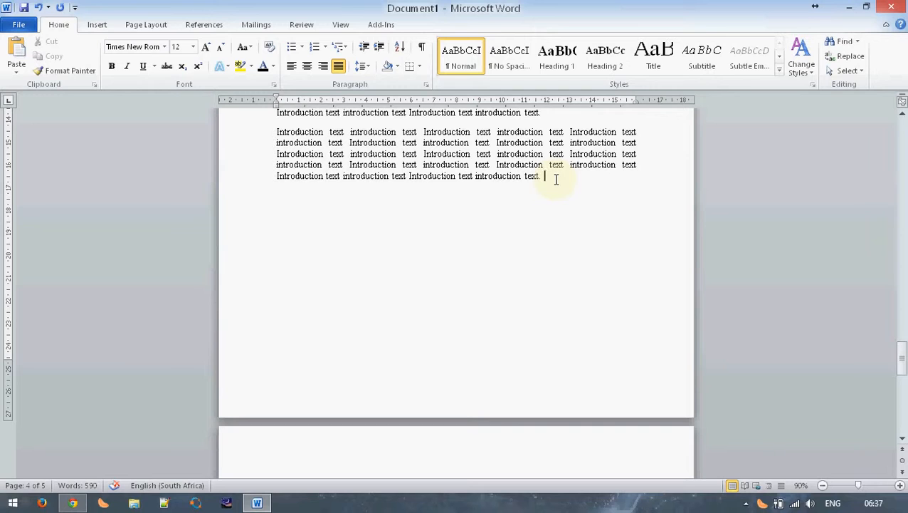
text(A)
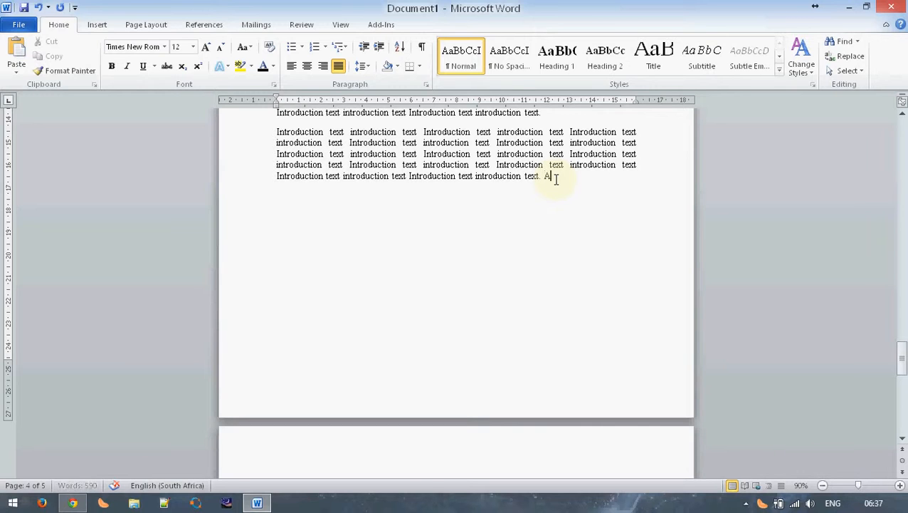
text(schematic of)
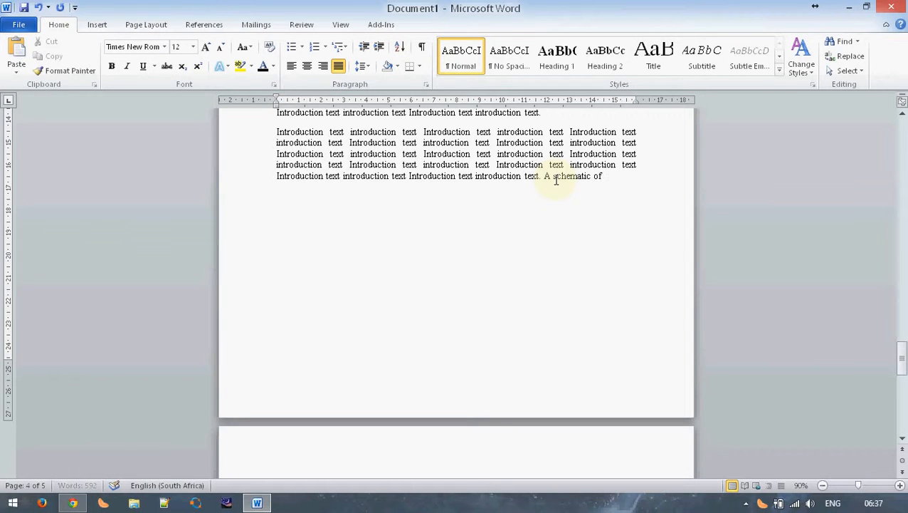
text(the)
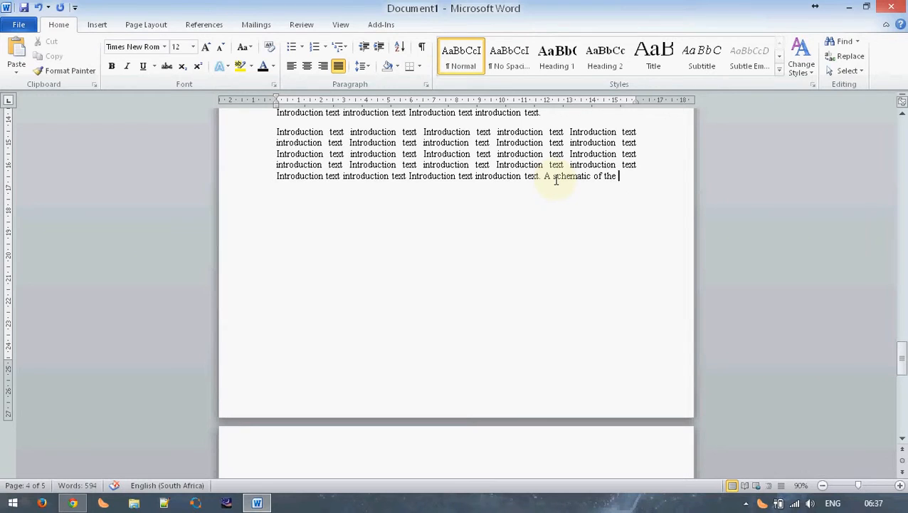
text(principle d)
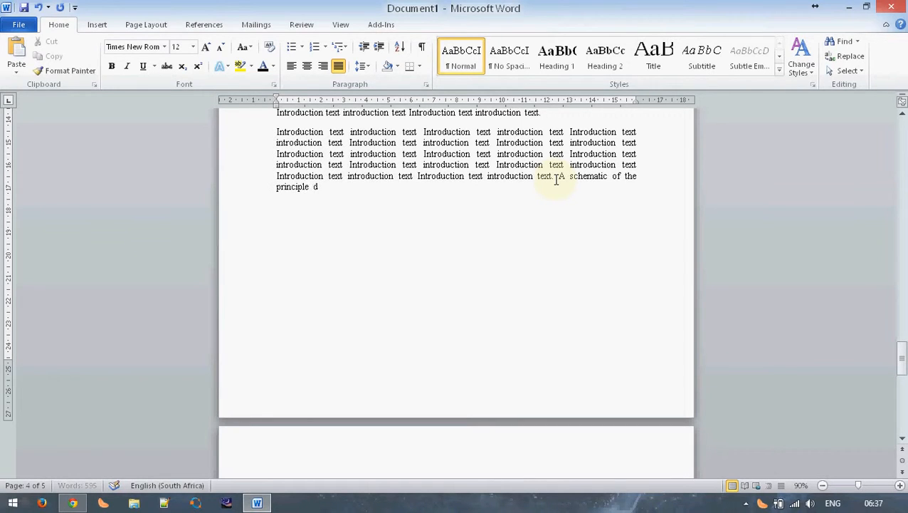
text(emonstrated)
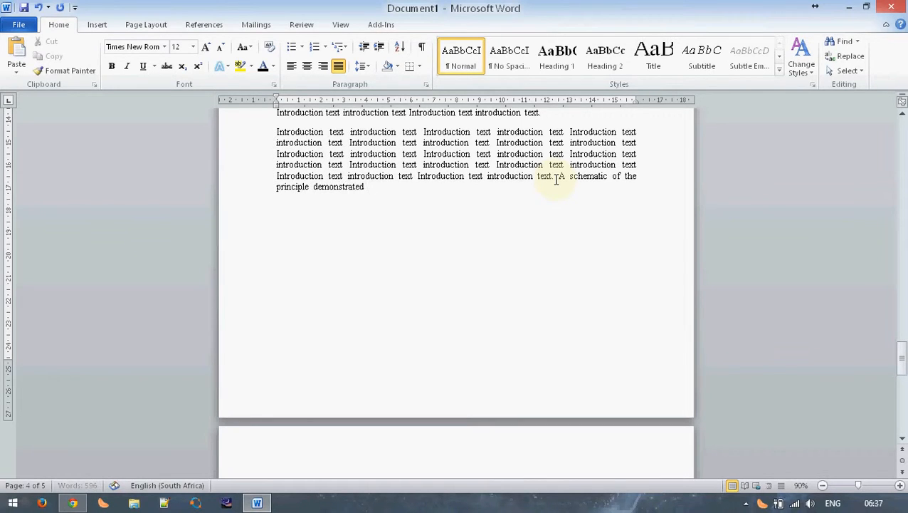
text(is shown in)
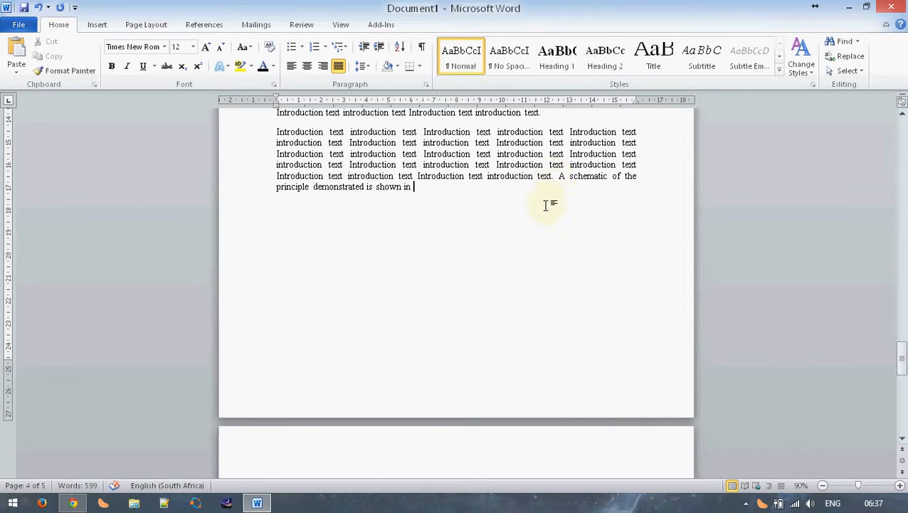
Insert a Figure cross-reference to Figure 1 showing only label and number.
click(204, 24)
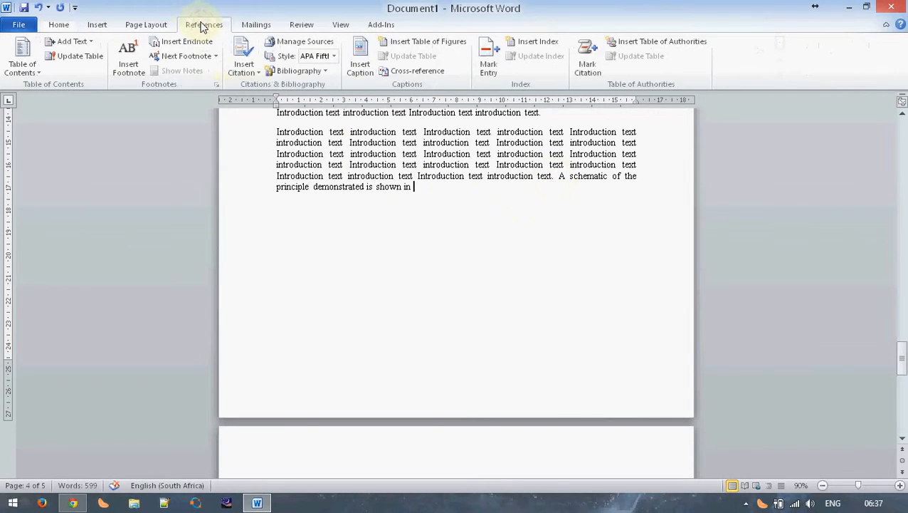
click(416, 71)
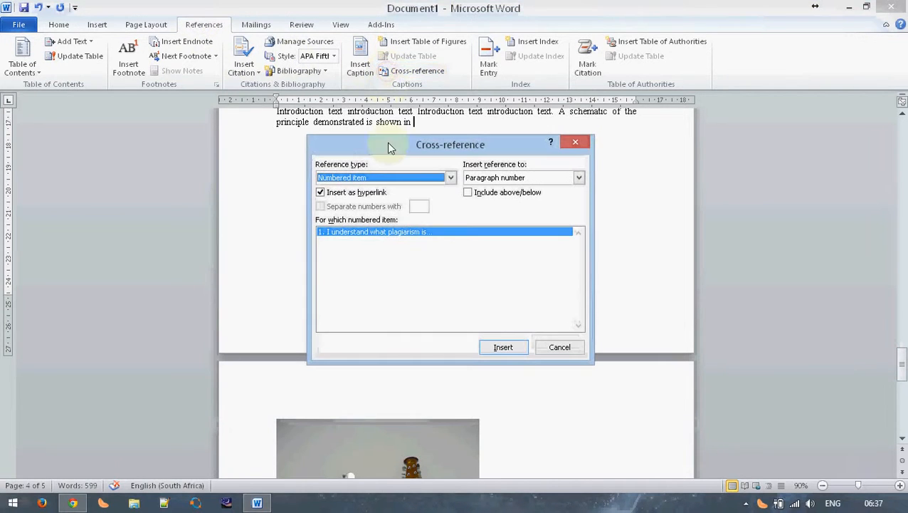
click(449, 177)
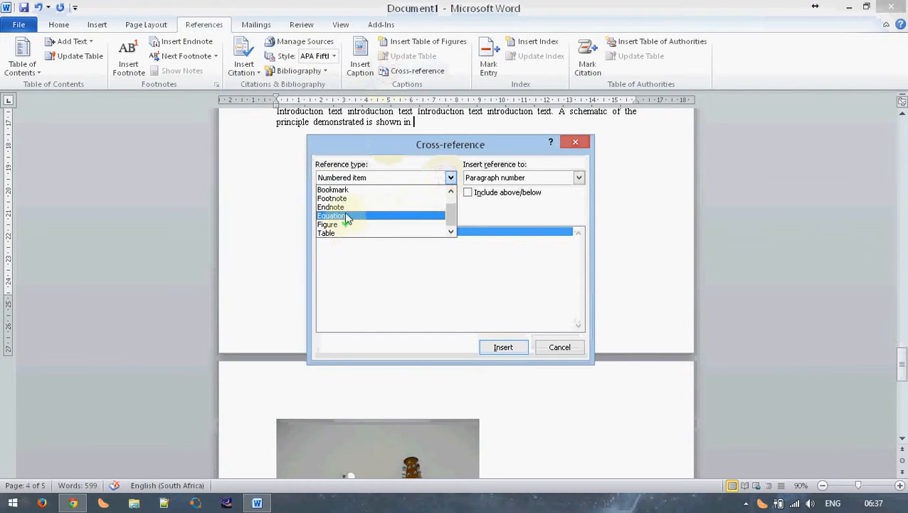
click(328, 225)
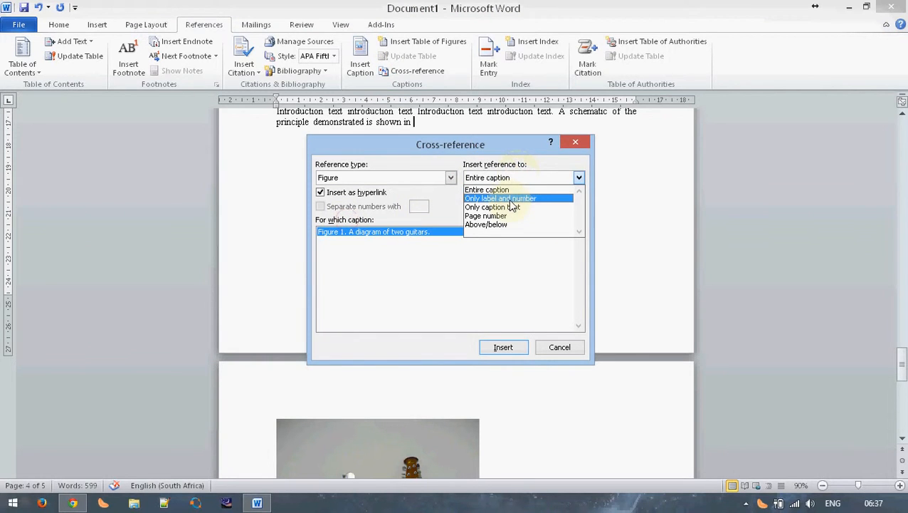
click(501, 198)
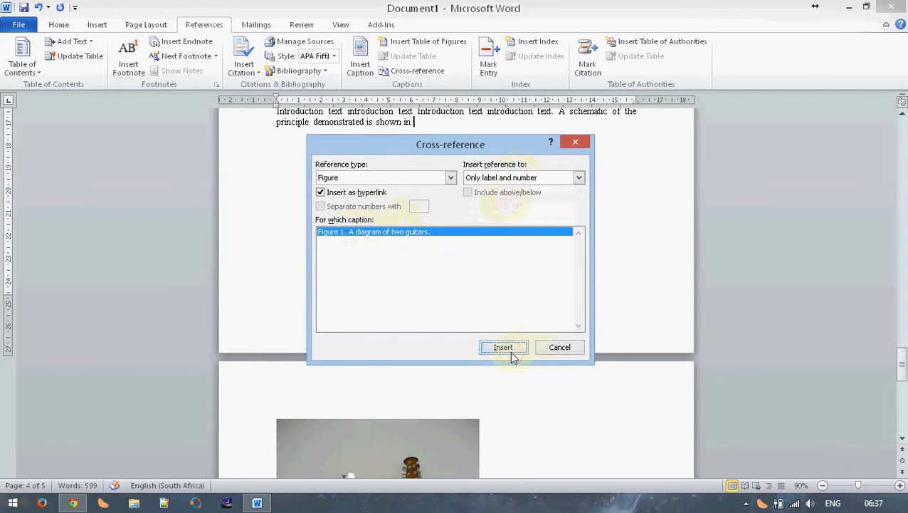
click(504, 347)
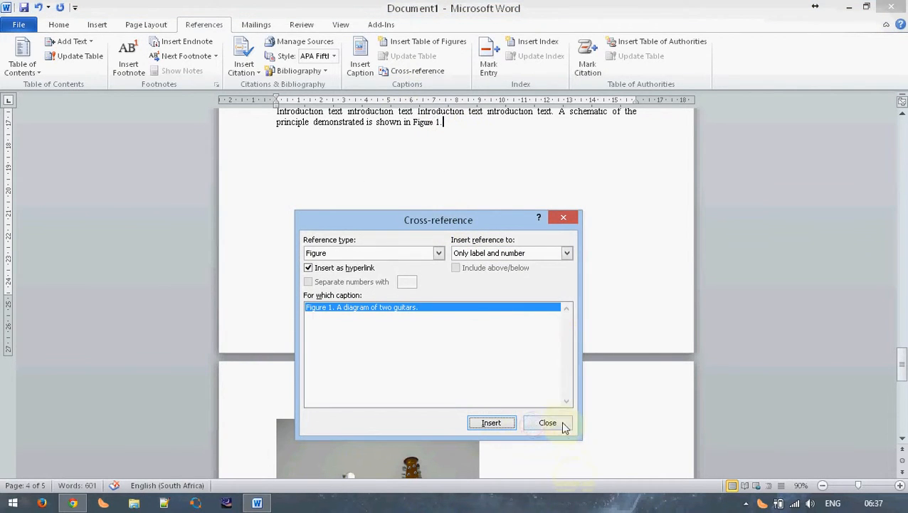
Close the cross-reference dialog, check the caption, and update the Figure 1 field.
click(547, 422)
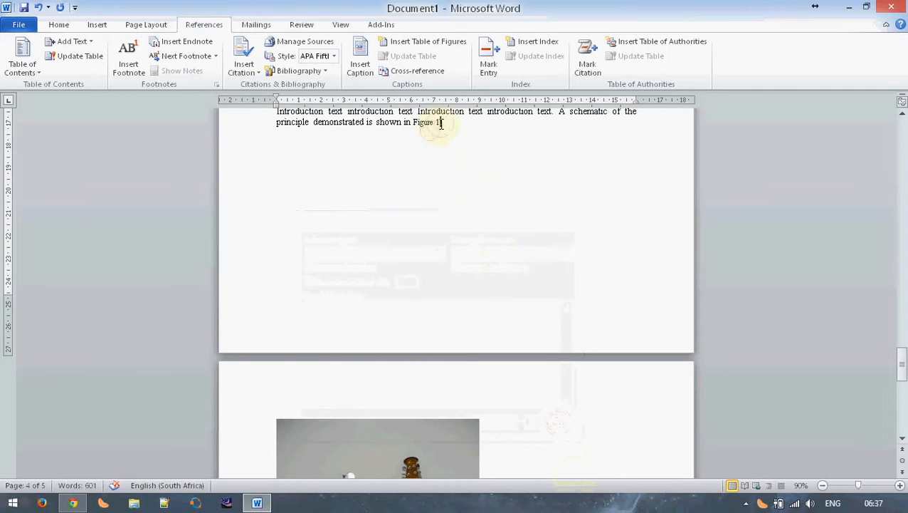
mouse_move(424, 123)
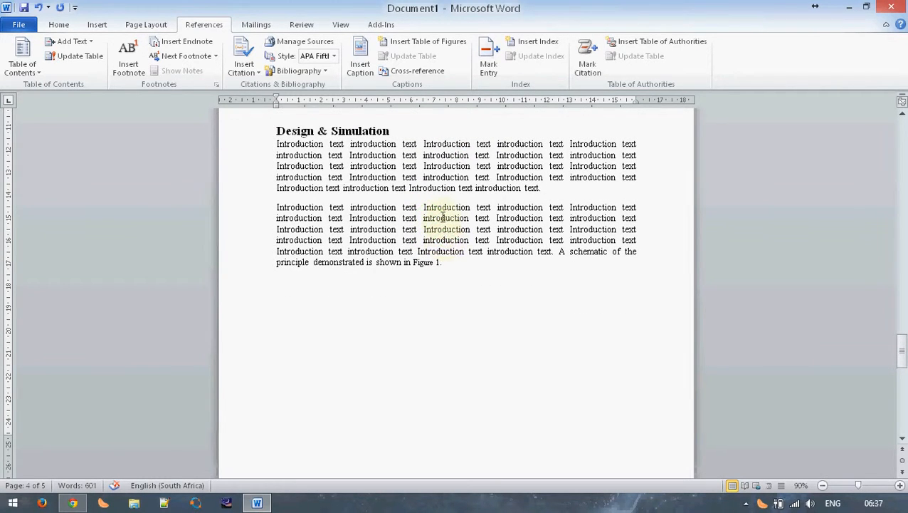
scroll(down, 3)
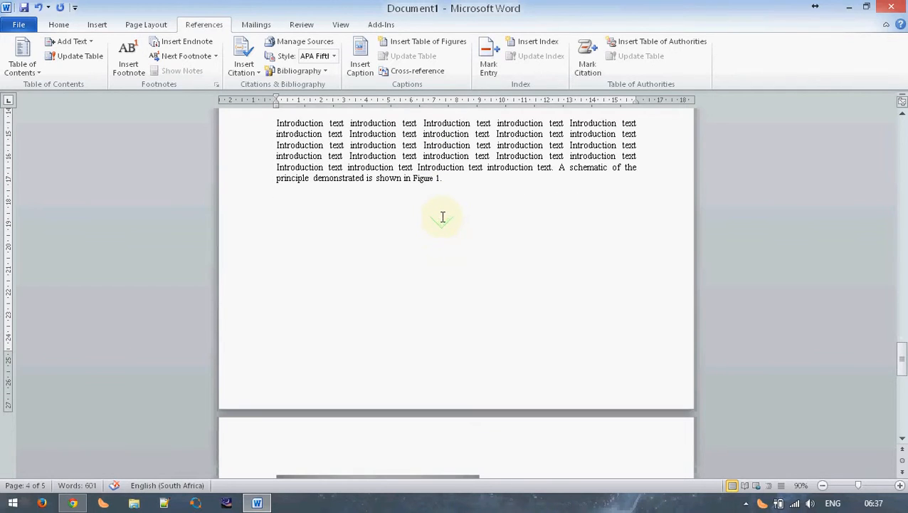
scroll(down, 3)
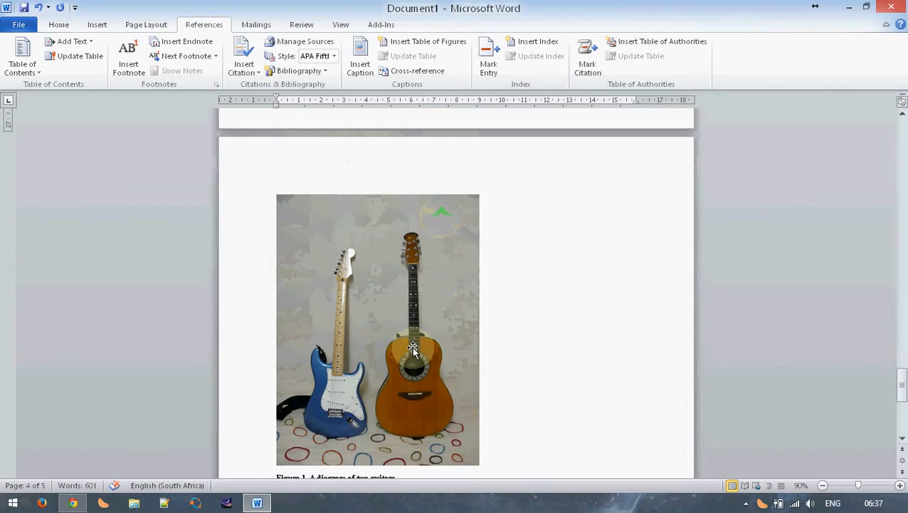
scroll(down, 3)
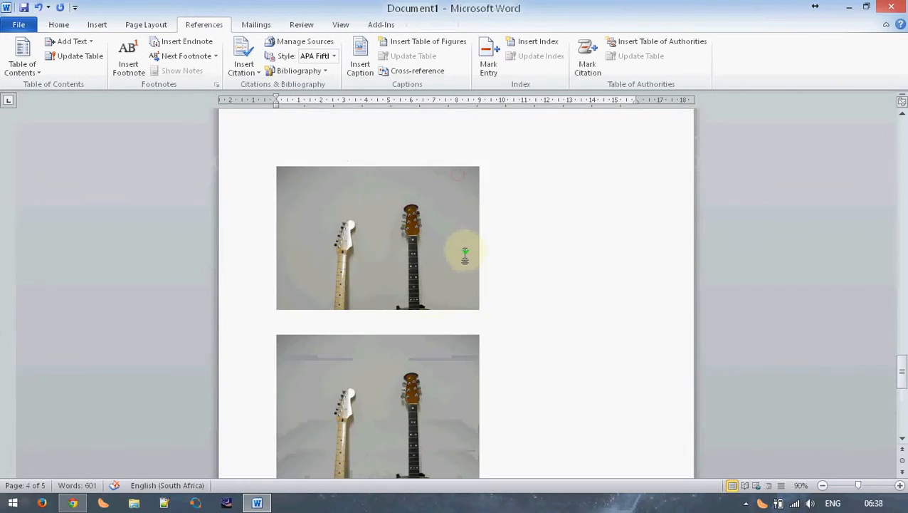
scroll(down, 3)
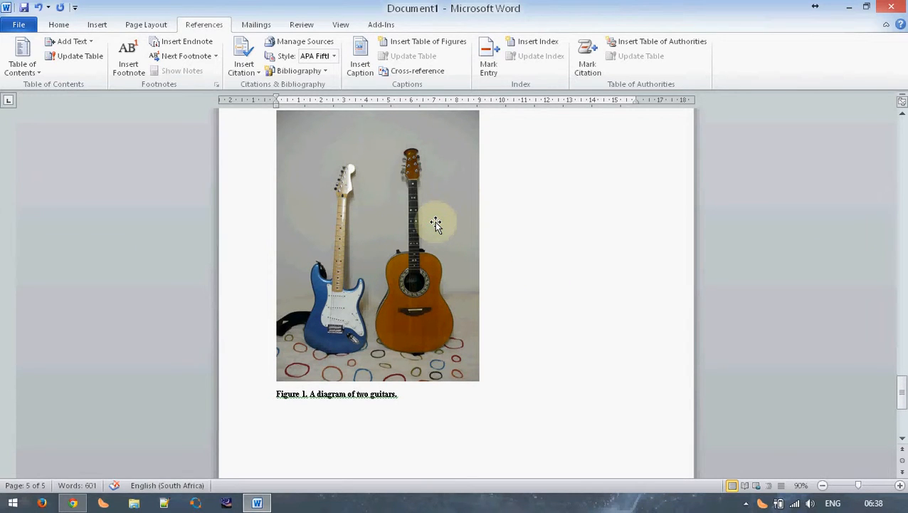
mouse_move(427, 219)
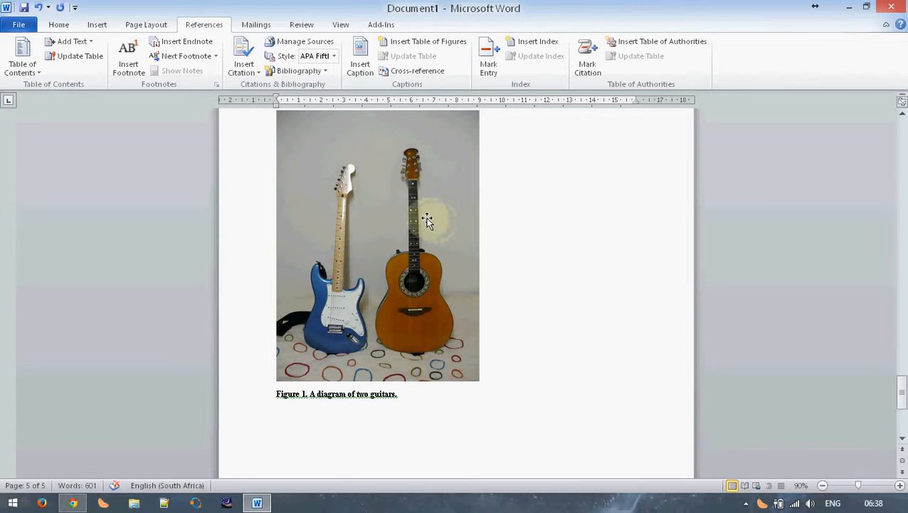
scroll(down, 3)
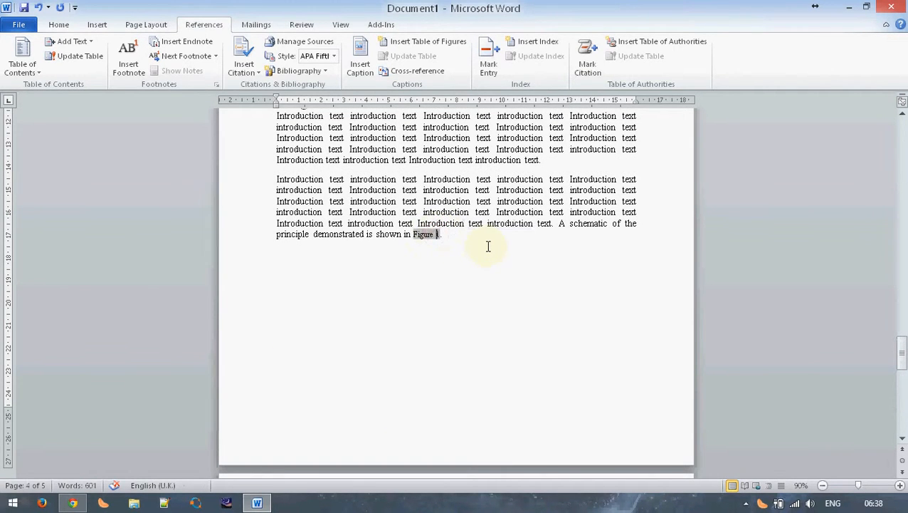
right_click(430, 233)
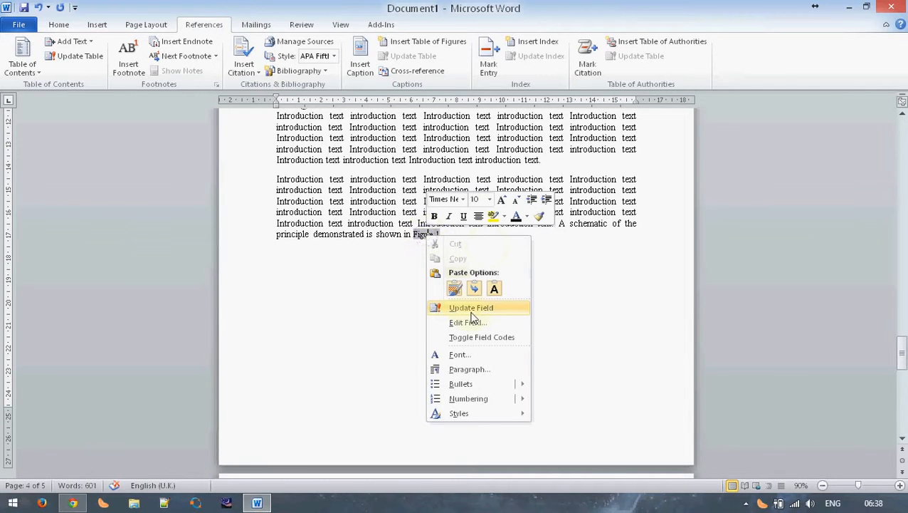
click(470, 307)
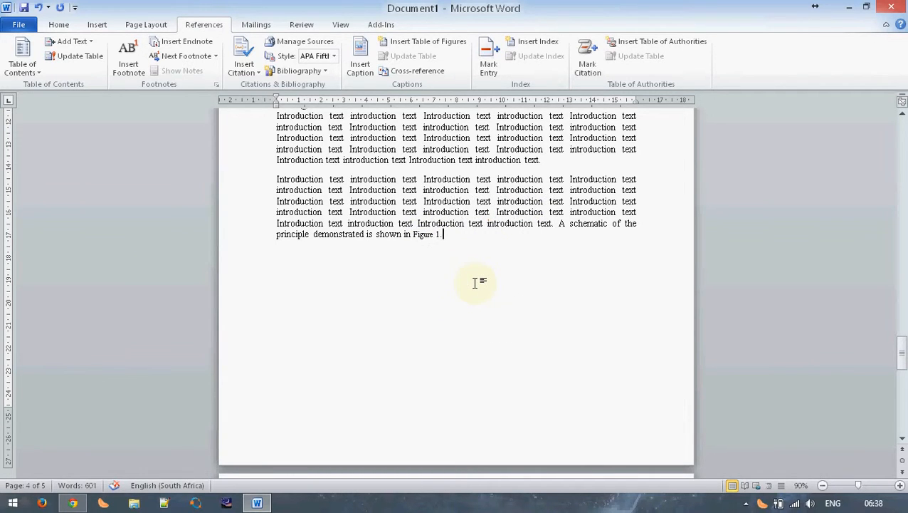
mouse_move(463, 277)
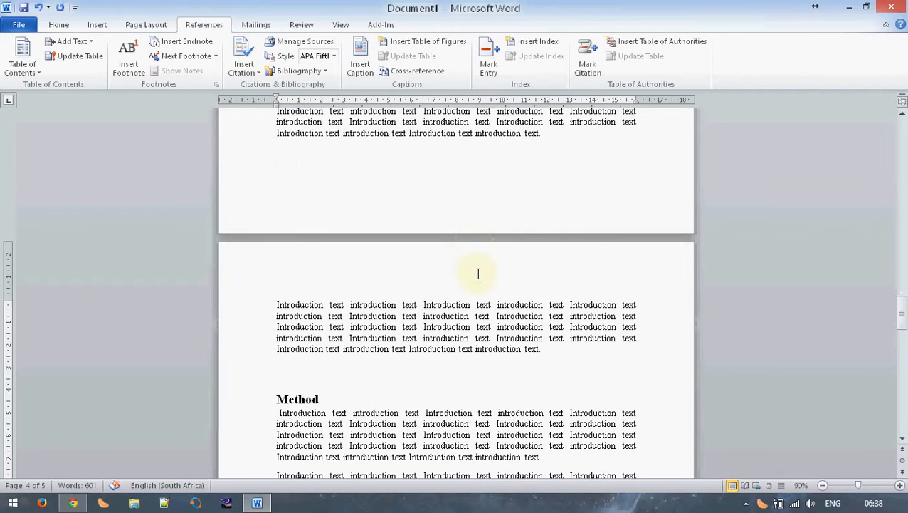
mouse_move(473, 285)
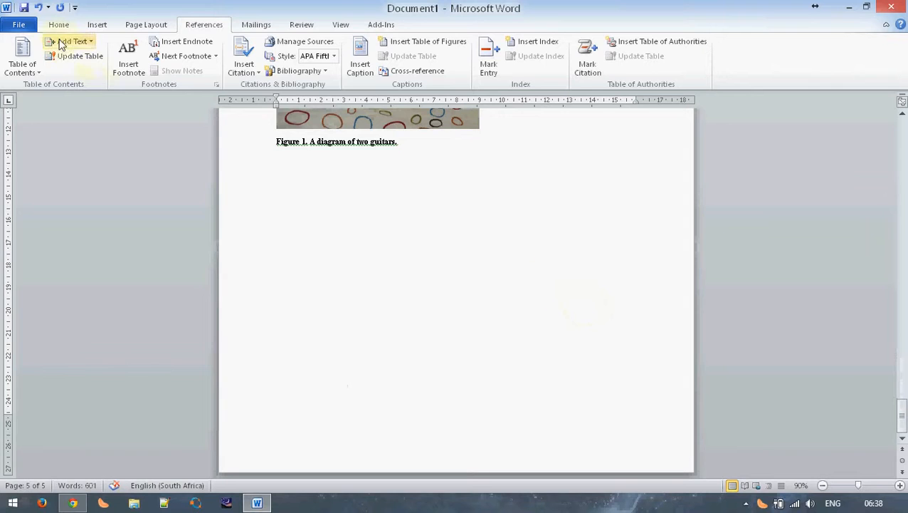
Add a Results heading stating the digital system worked in accordance with the design.
click(58, 24)
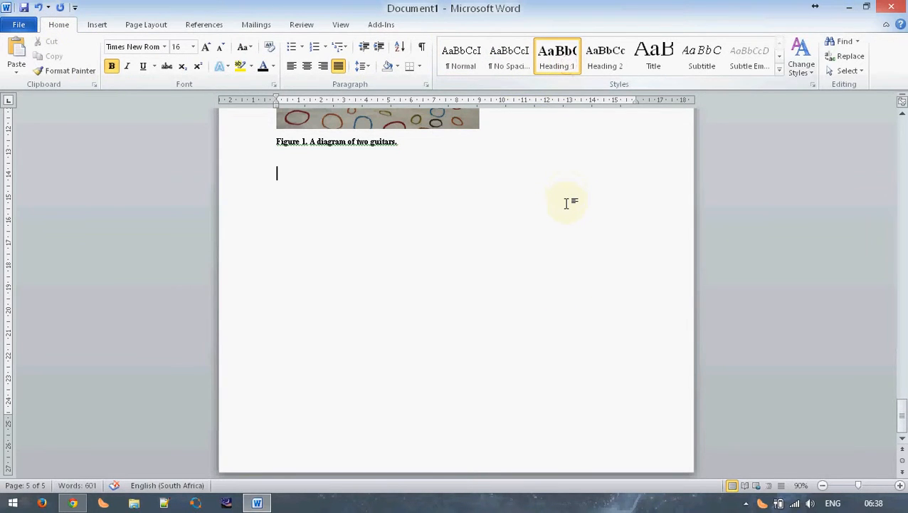
text(Results)
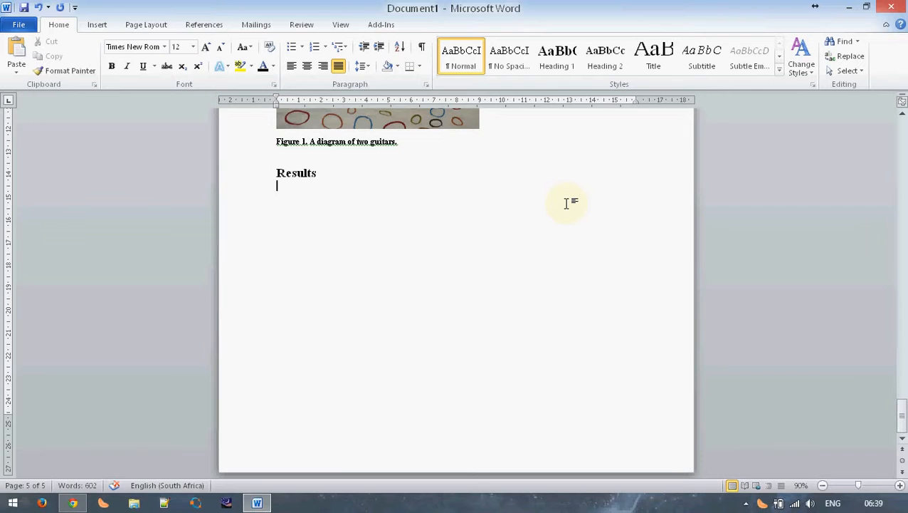
text(The)
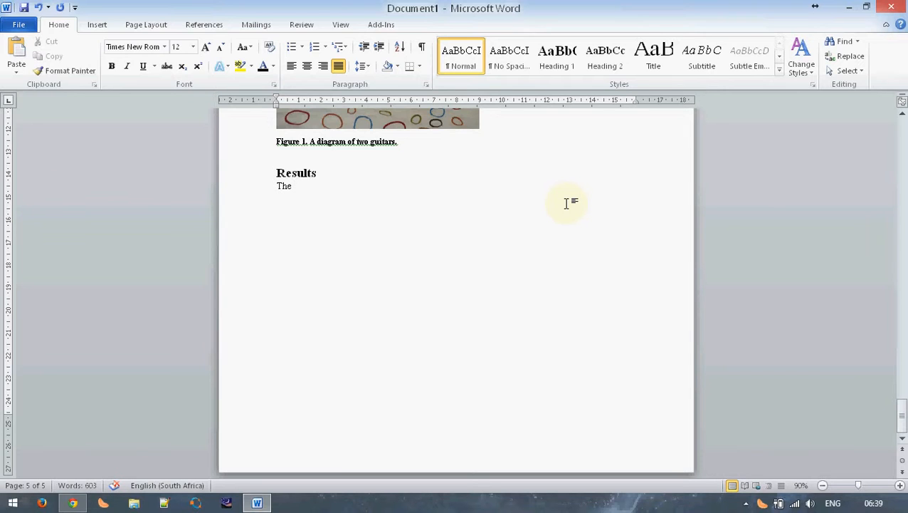
text(digital  system that was constructed worked in accordance with the design.)
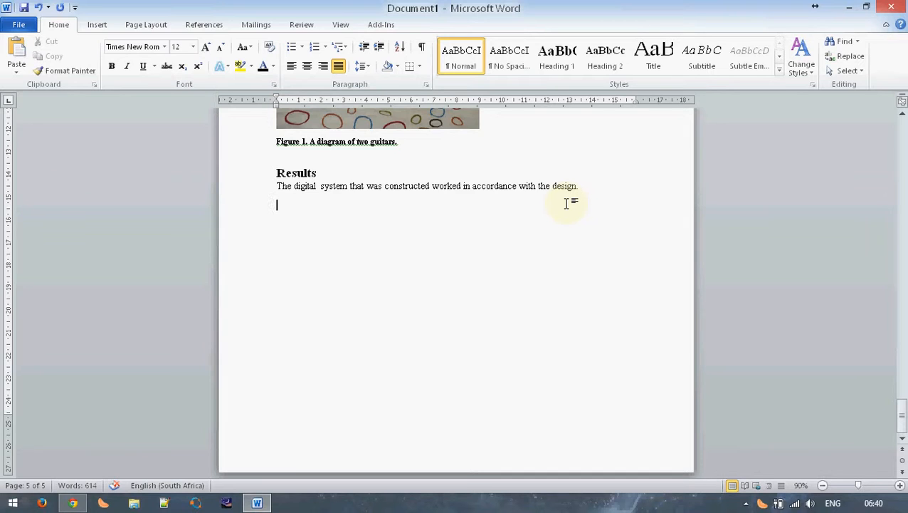
key(enter)
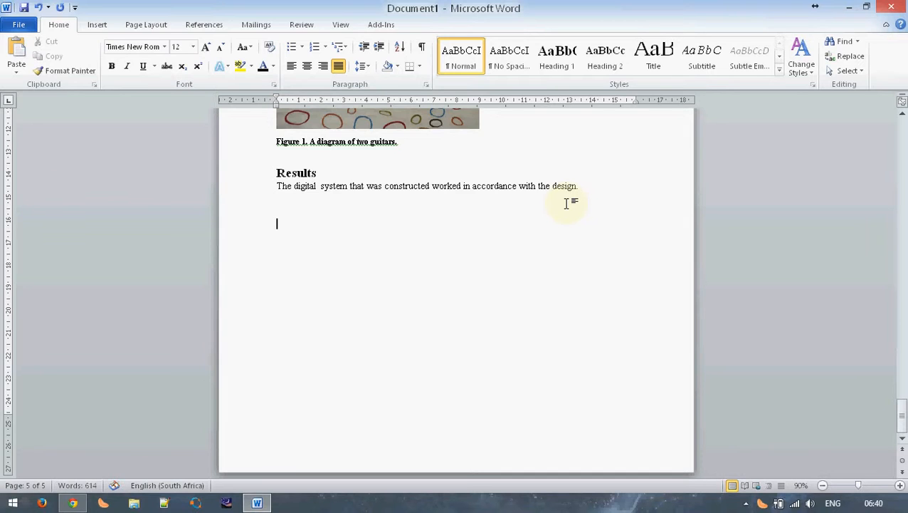
click(557, 57)
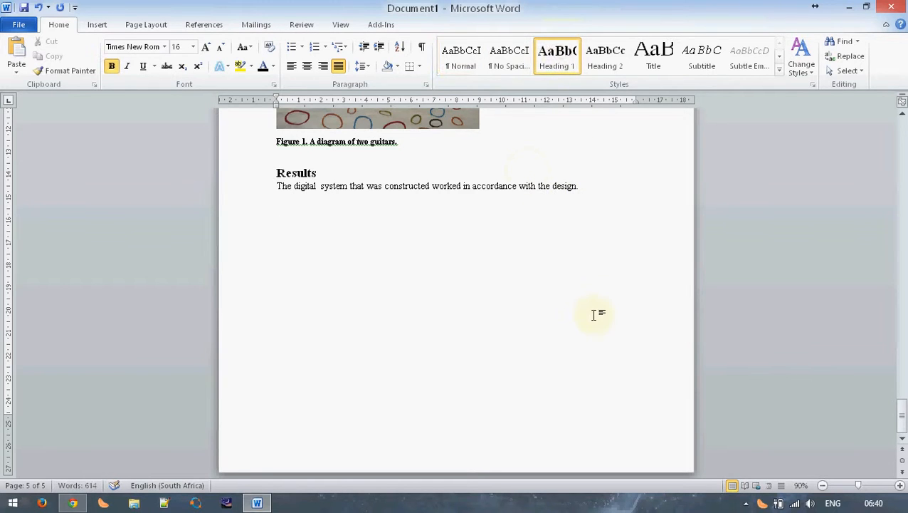
Add a Discussion heading with 'This section should not introduce any new information.'.
text(Discussion)
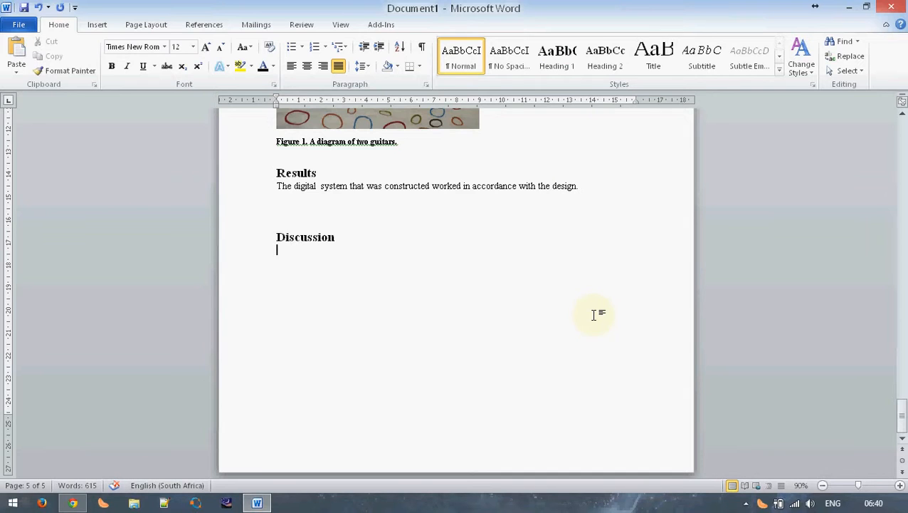
text(This sect)
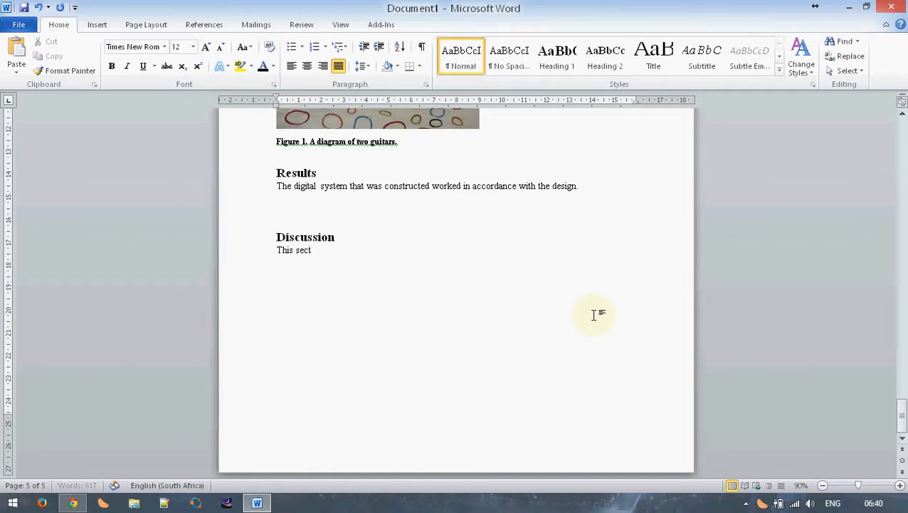
text(io)
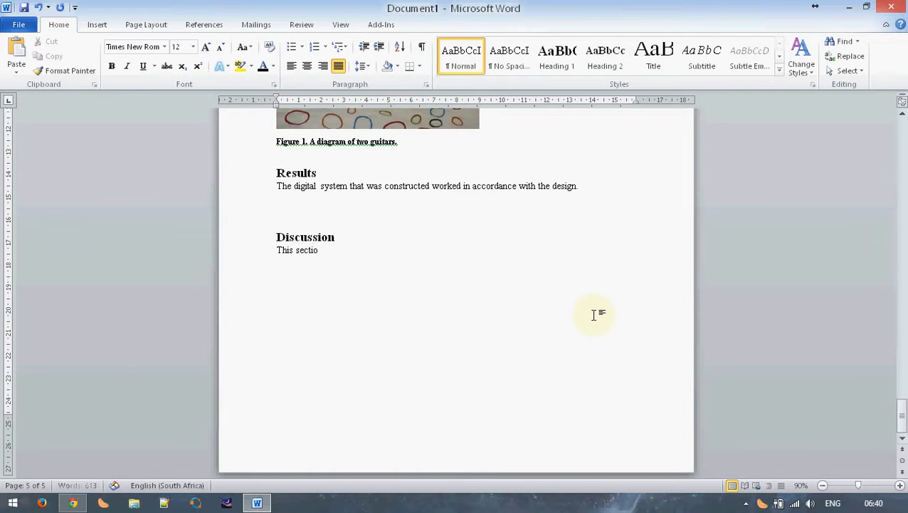
text(n should not introduce any new information.)
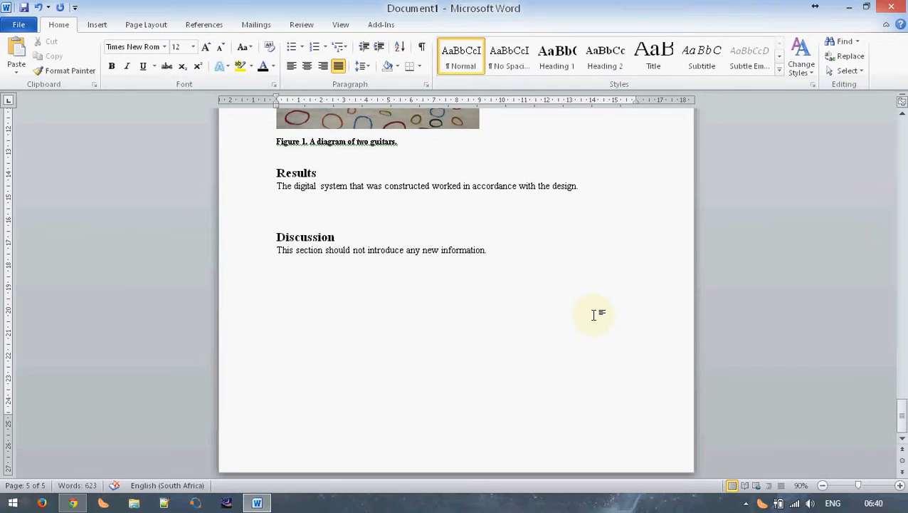
click(489, 251)
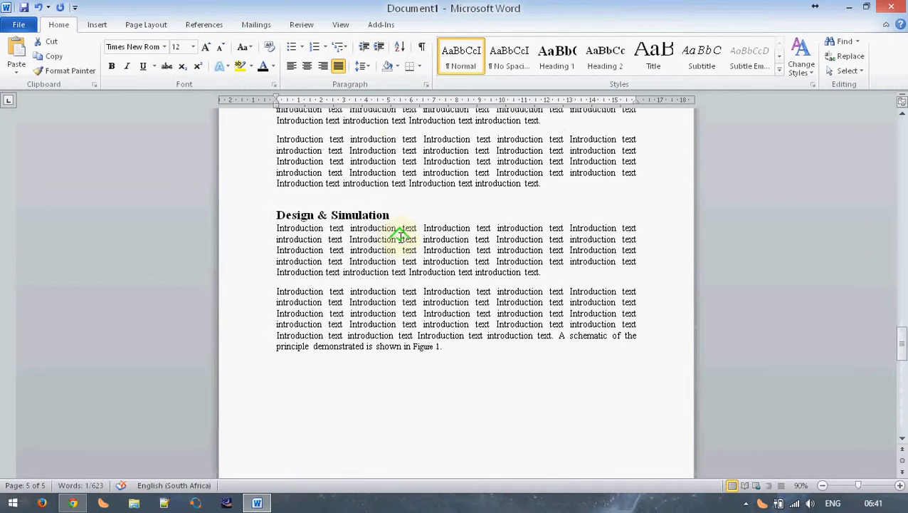
scroll(down, 3)
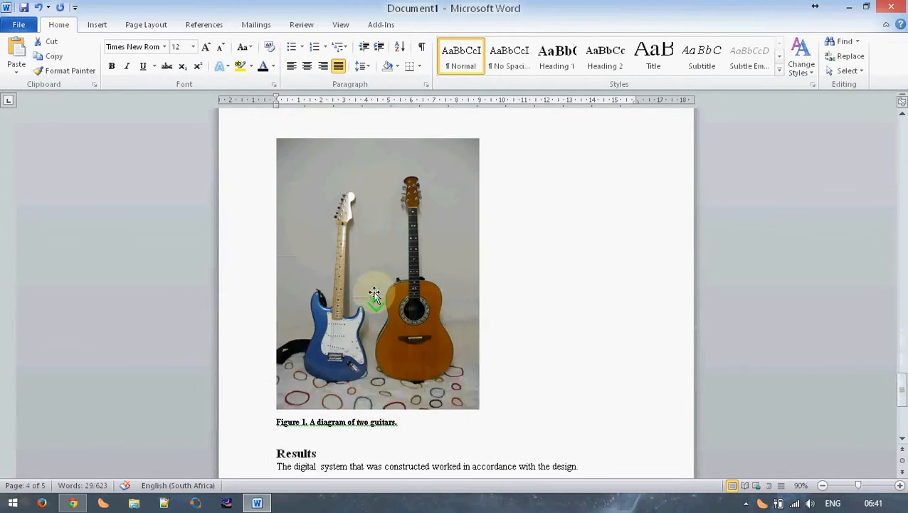
scroll(down, 3)
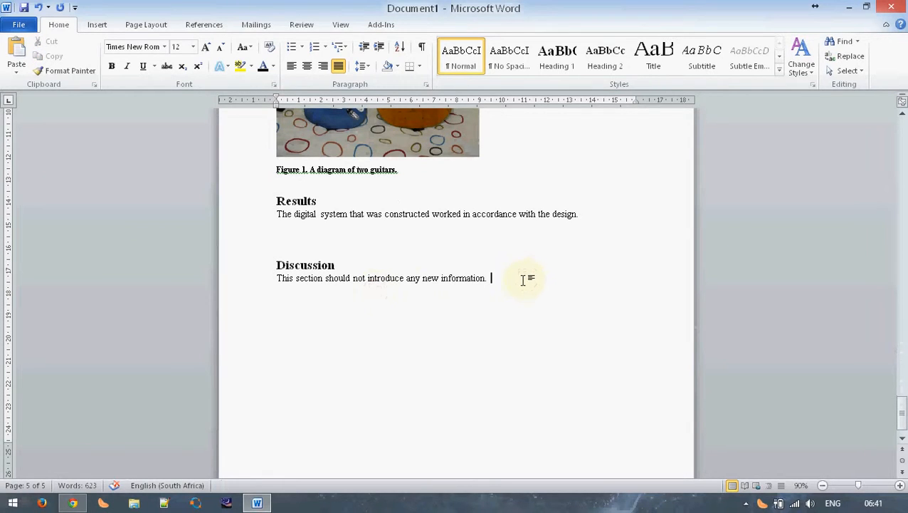
mouse_move(459, 308)
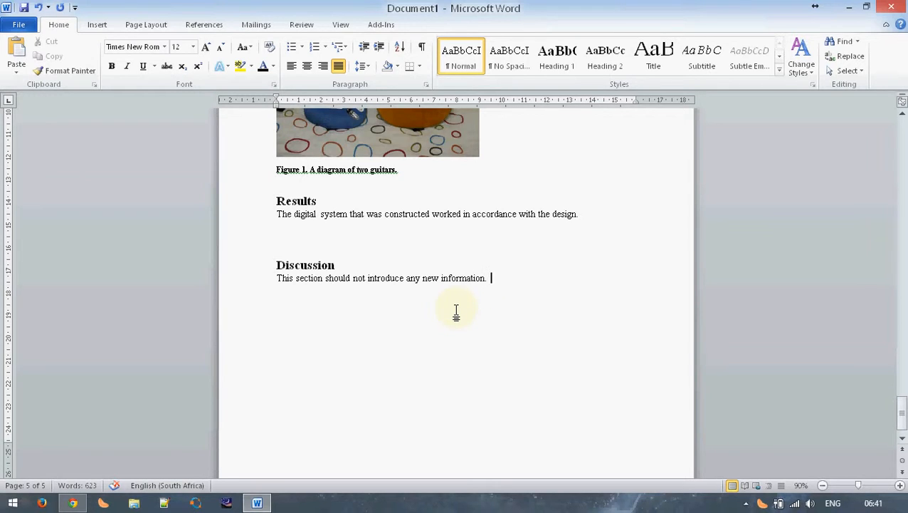
mouse_move(441, 319)
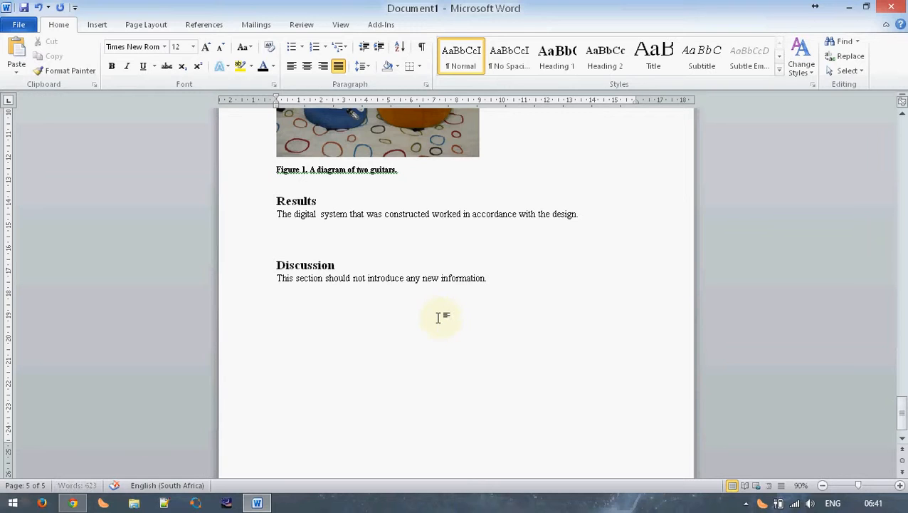
mouse_move(589, 97)
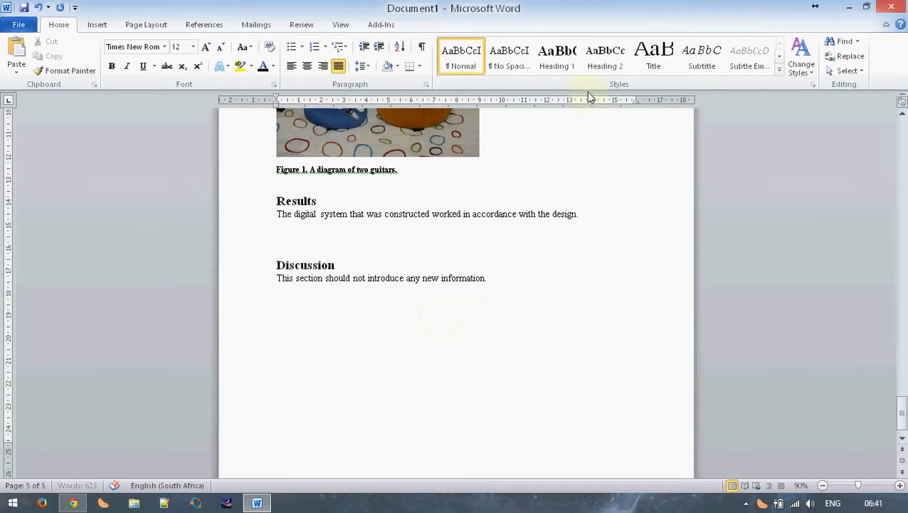
Add a Conclusion heading below the Discussion section and position for its body text.
text(Conc)
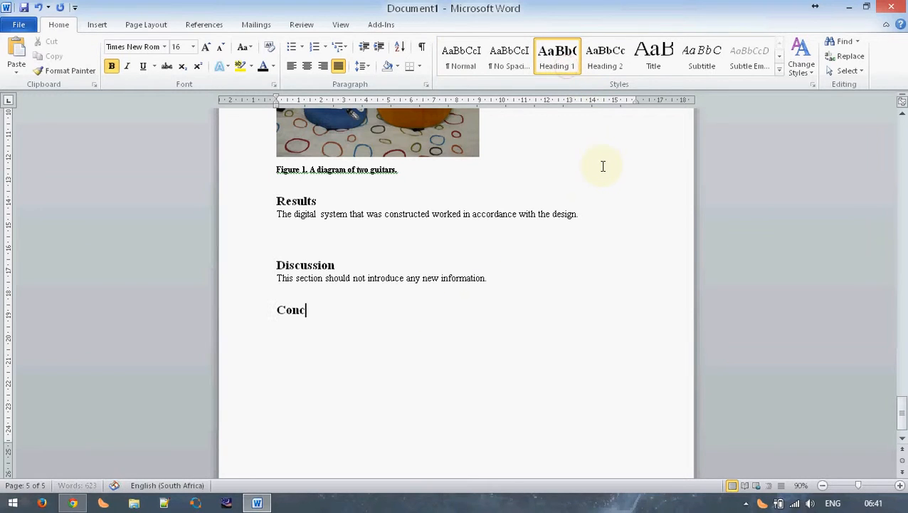
text(lusion)
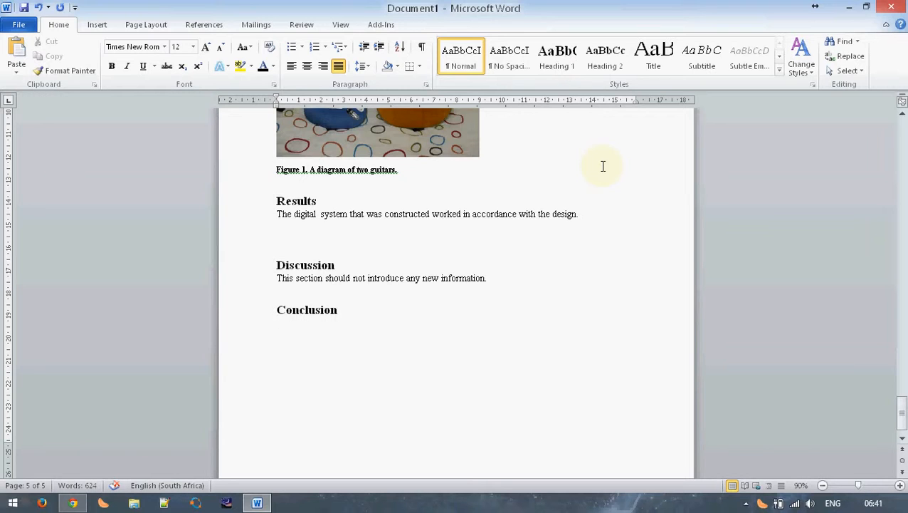
click(276, 322)
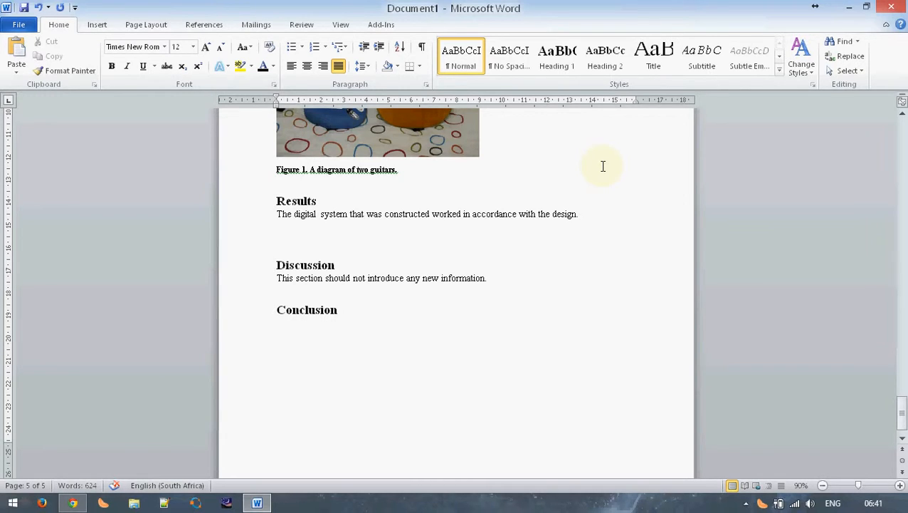
click(276, 321)
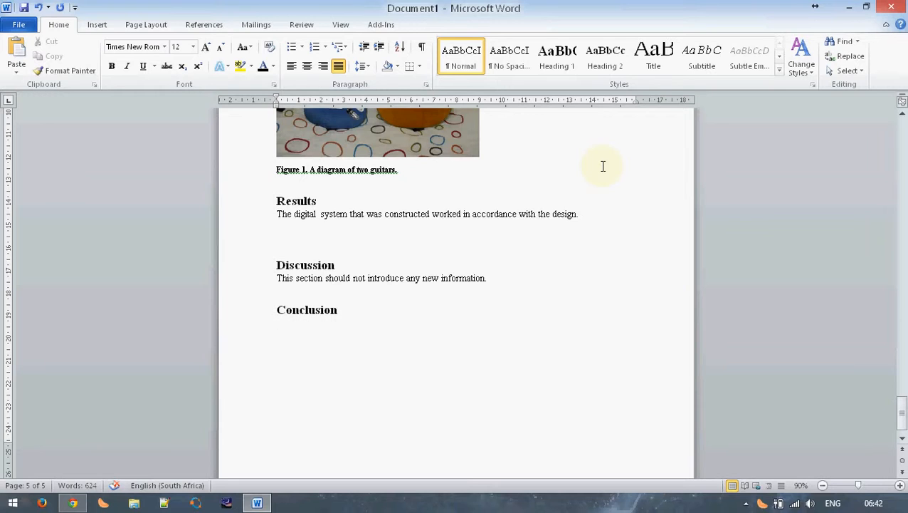
click(276, 322)
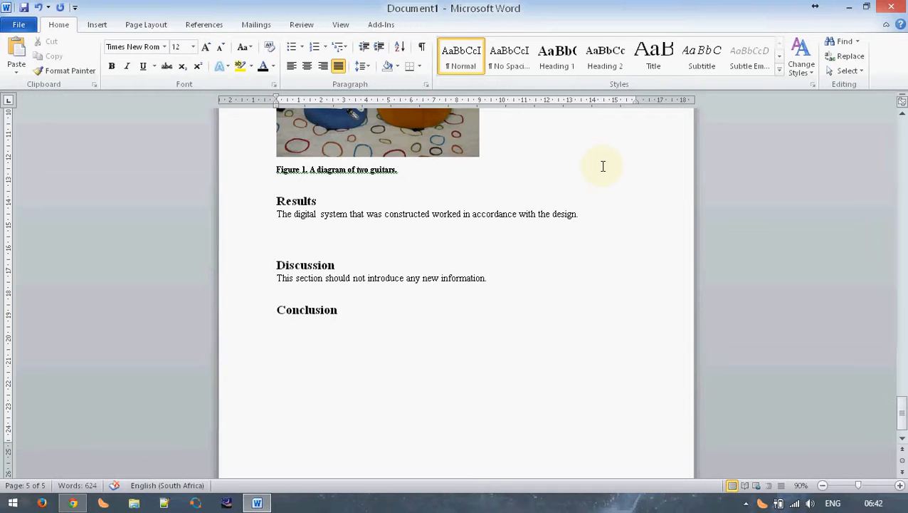
click(276, 322)
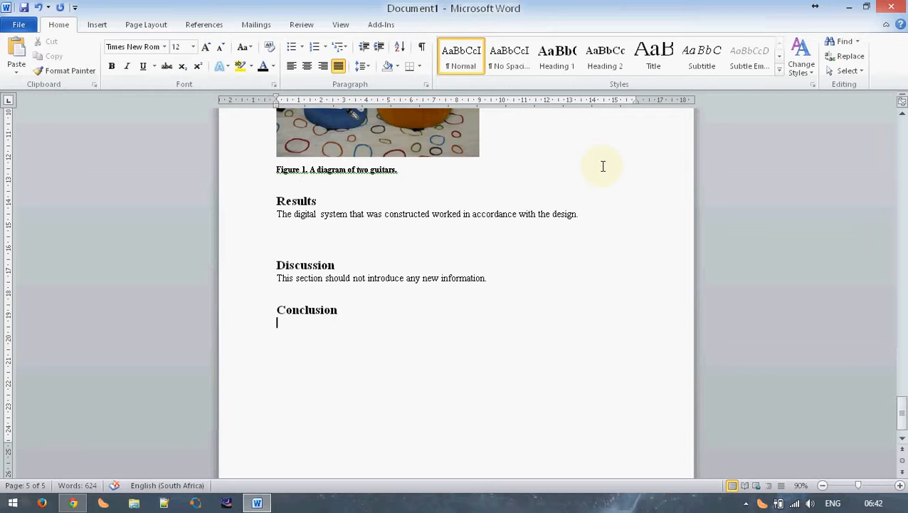
Finish the Conclusion placeholder, switch to References, and scroll through the report.
text(Conclusio)
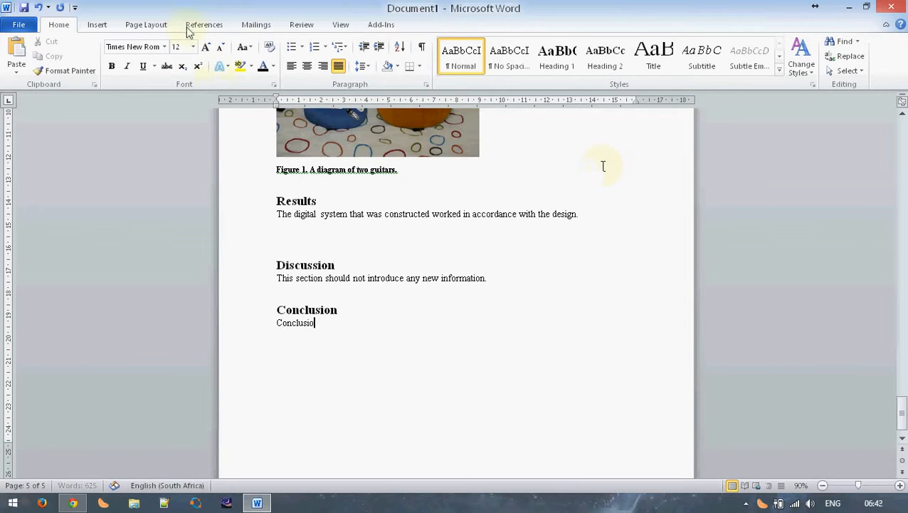
click(205, 24)
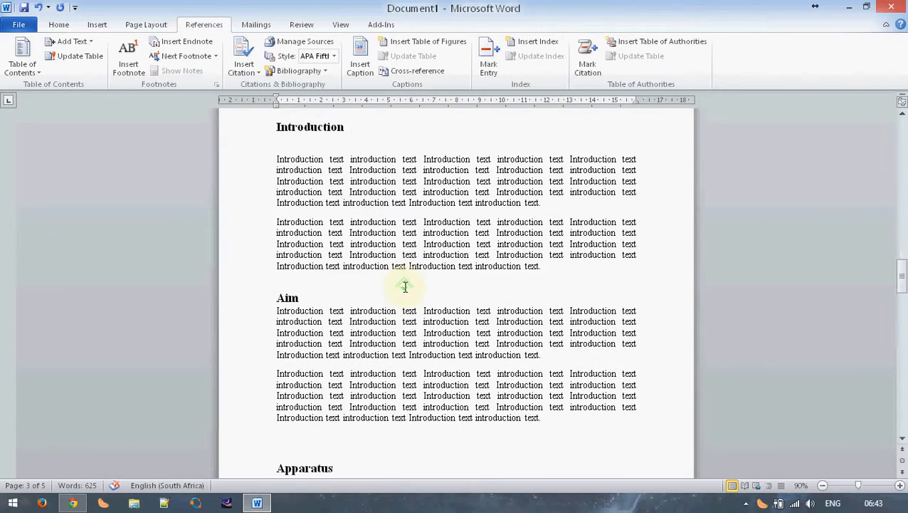
scroll(down, 3)
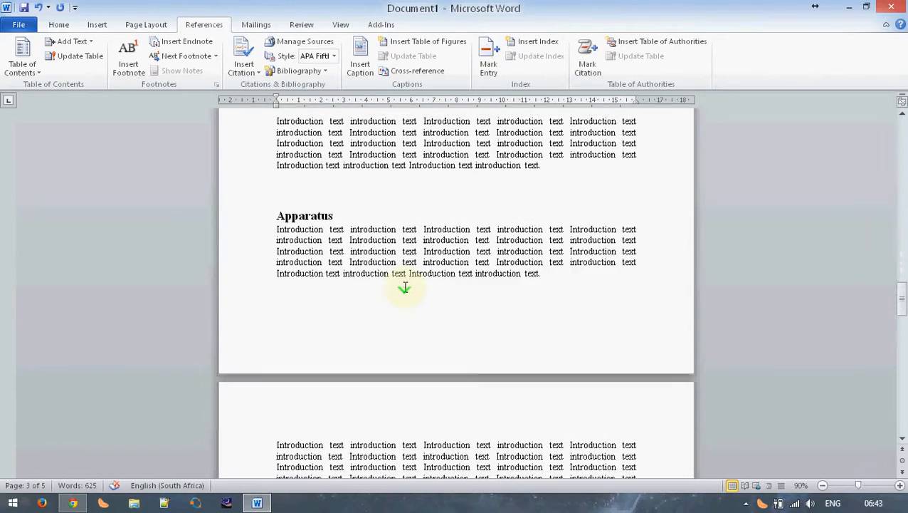
scroll(down, 3)
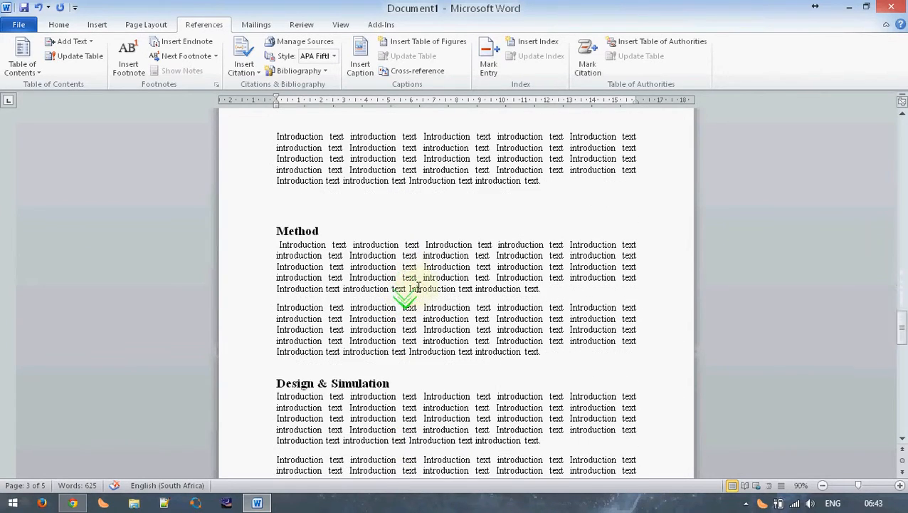
scroll(down, 3)
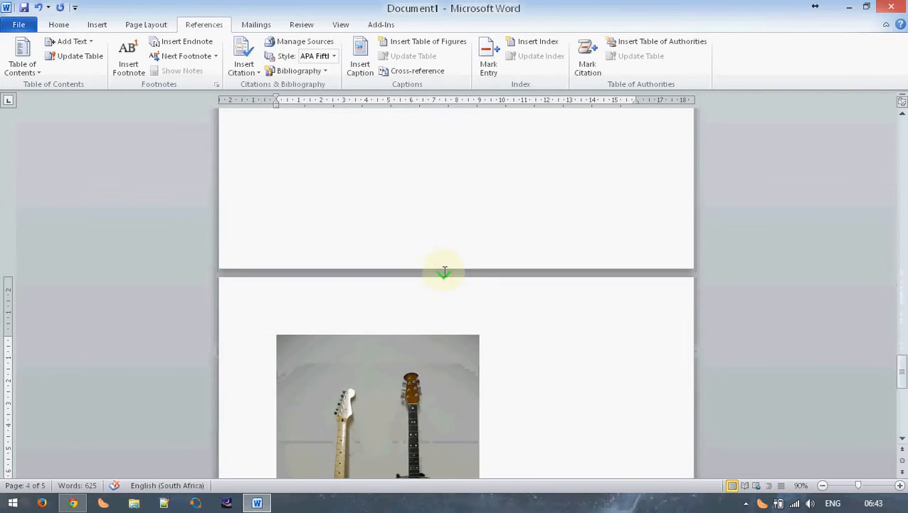
scroll(down, 3)
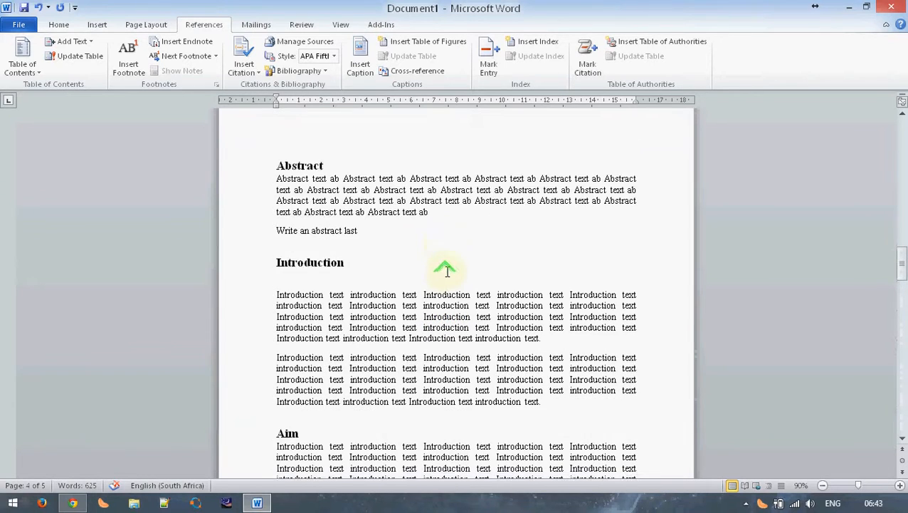
scroll(down, 3)
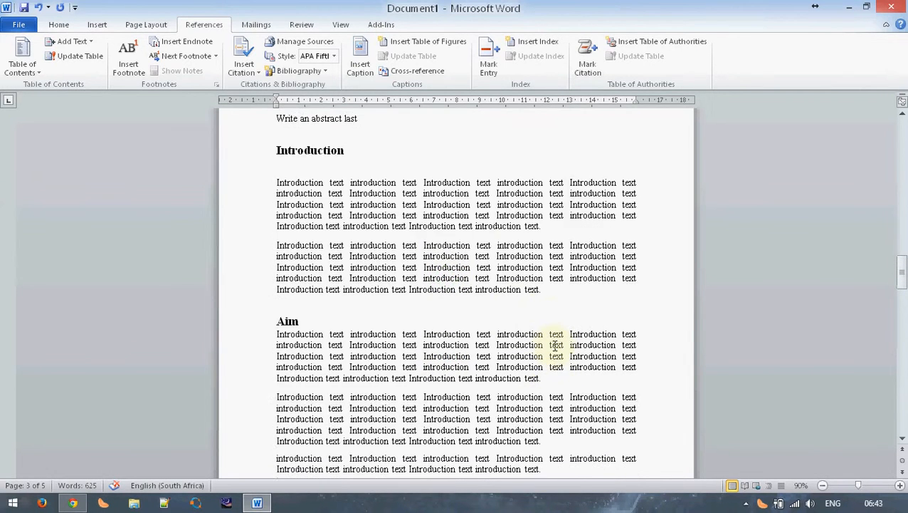
scroll(down, 3)
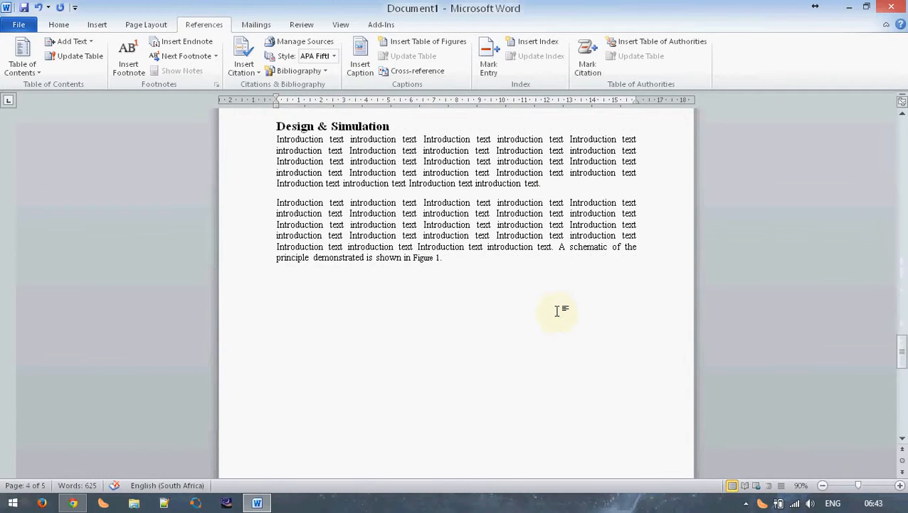
scroll(down, 3)
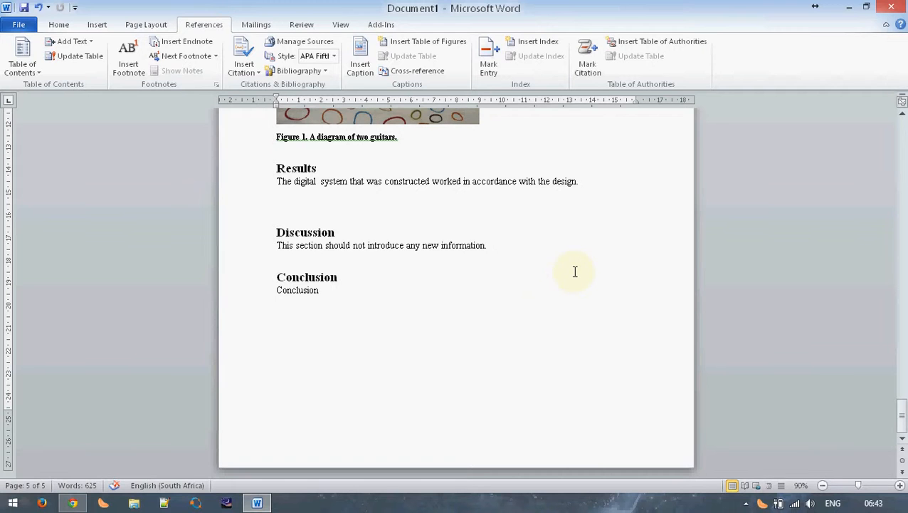
mouse_move(558, 245)
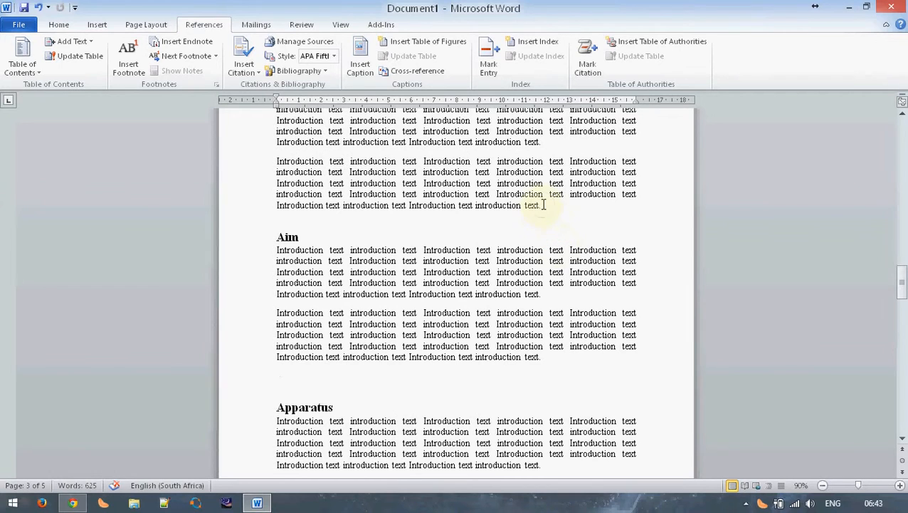
mouse_move(576, 214)
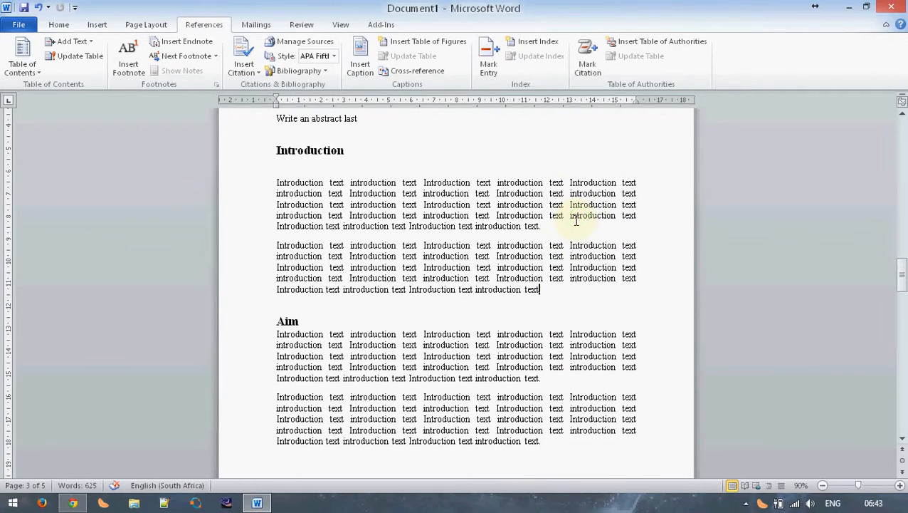
mouse_move(581, 239)
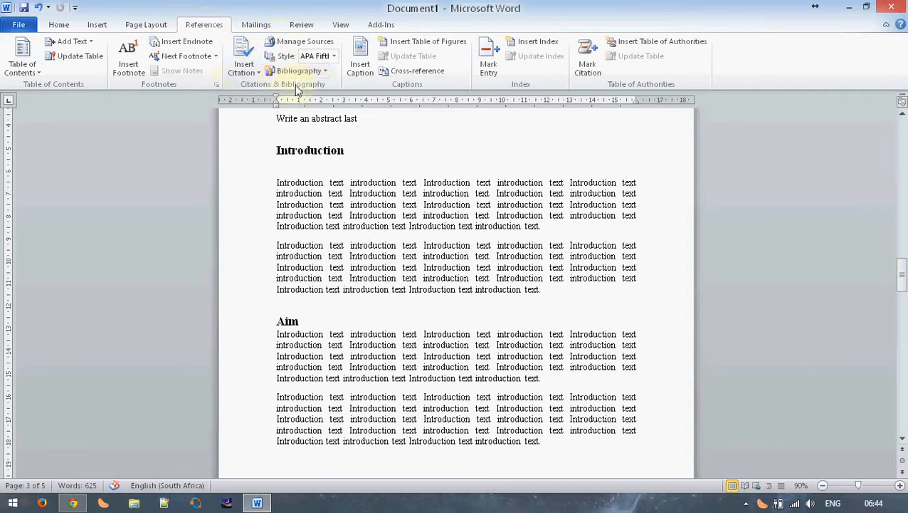
Choose IEEE 2006 from the References Style list and ready the Insert Citation options.
click(333, 56)
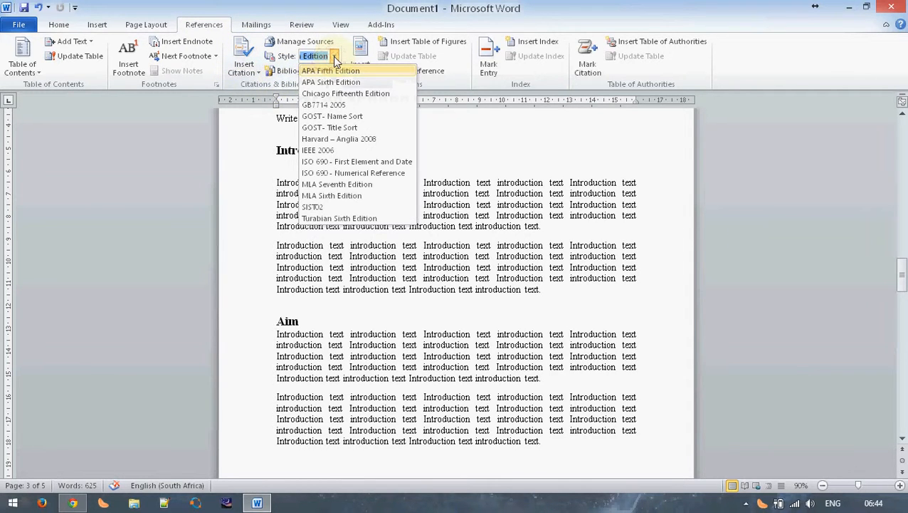
mouse_move(321, 150)
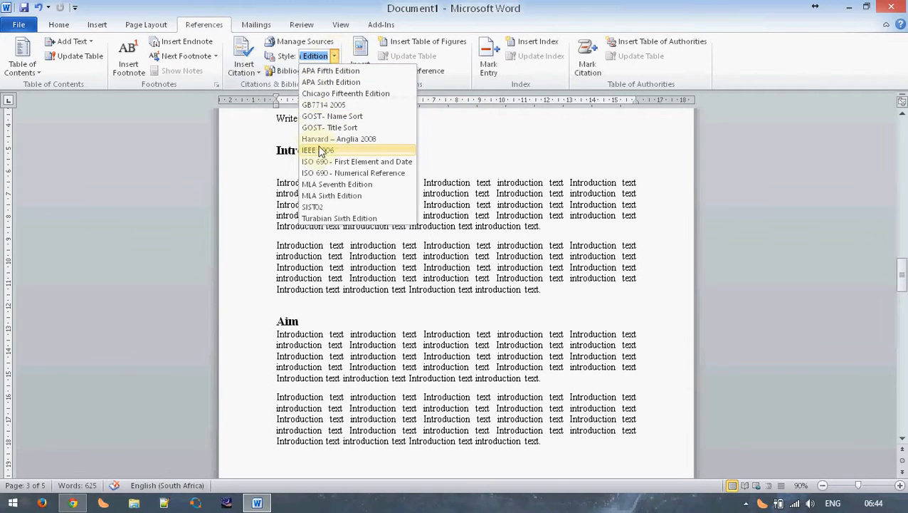
click(309, 151)
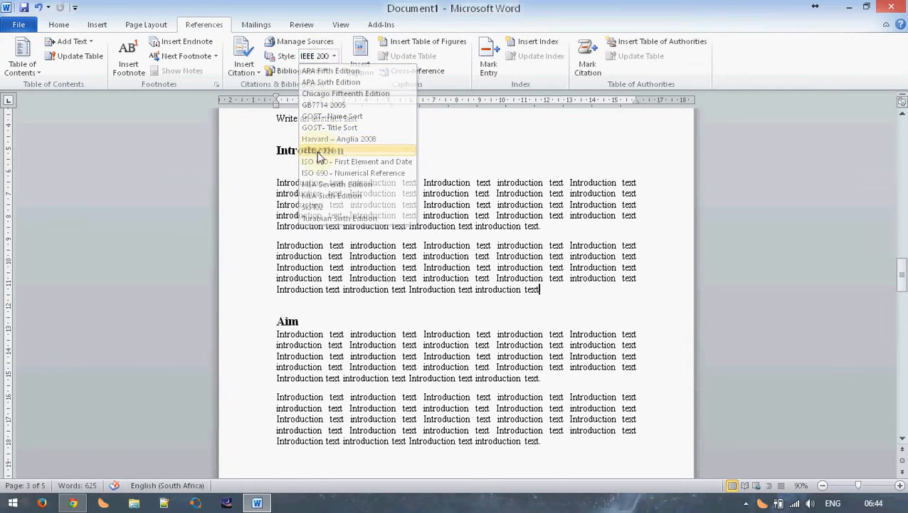
click(321, 151)
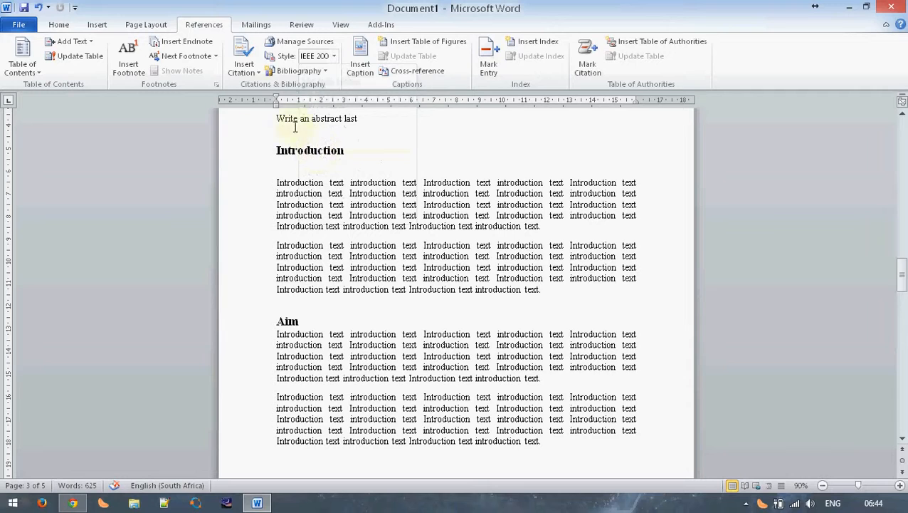
click(243, 56)
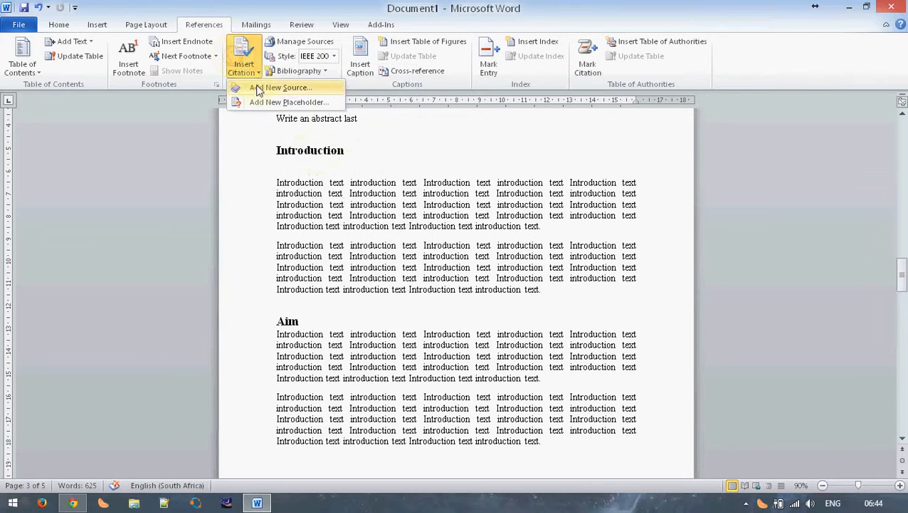
click(538, 290)
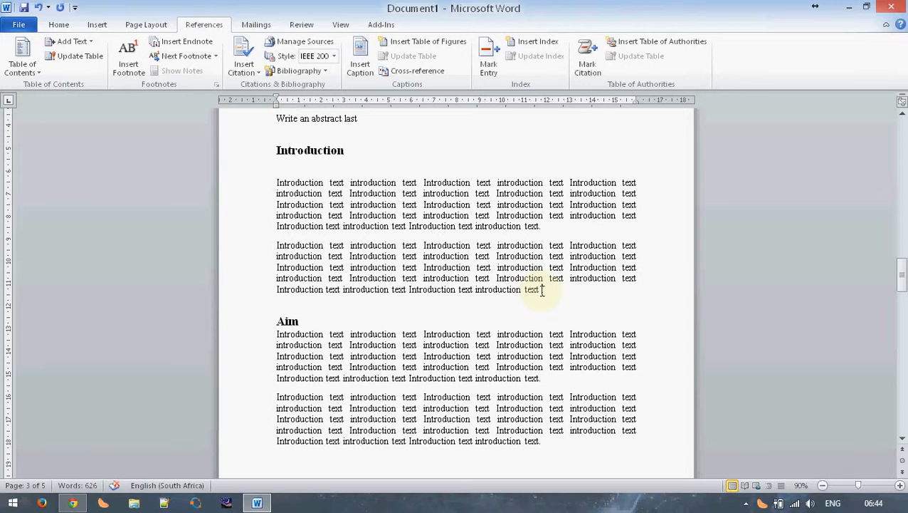
Add a new Book Section source 'FM Design' published by Wiley and insert it as citation [1].
click(244, 63)
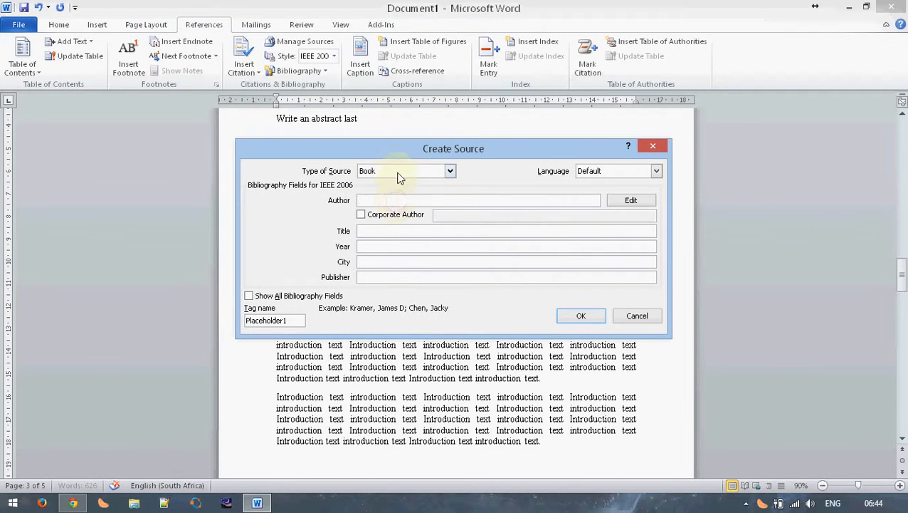
click(406, 171)
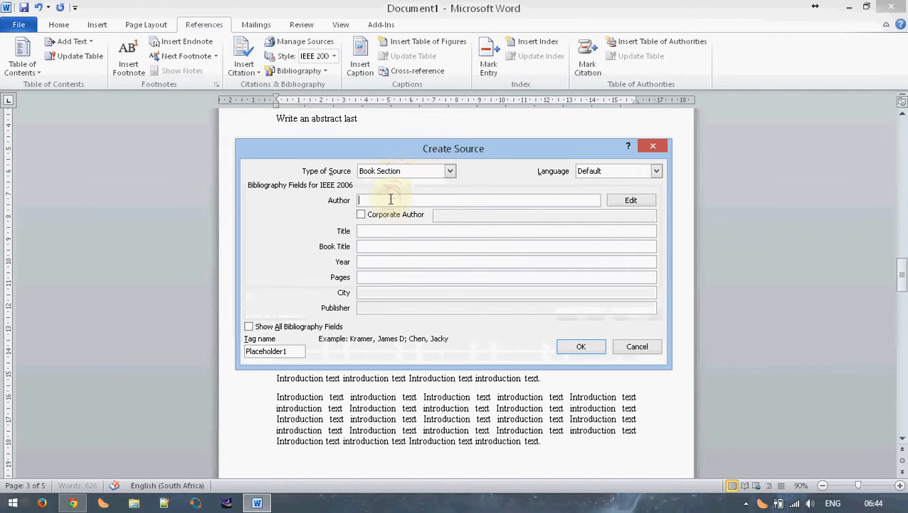
text(FM Design)
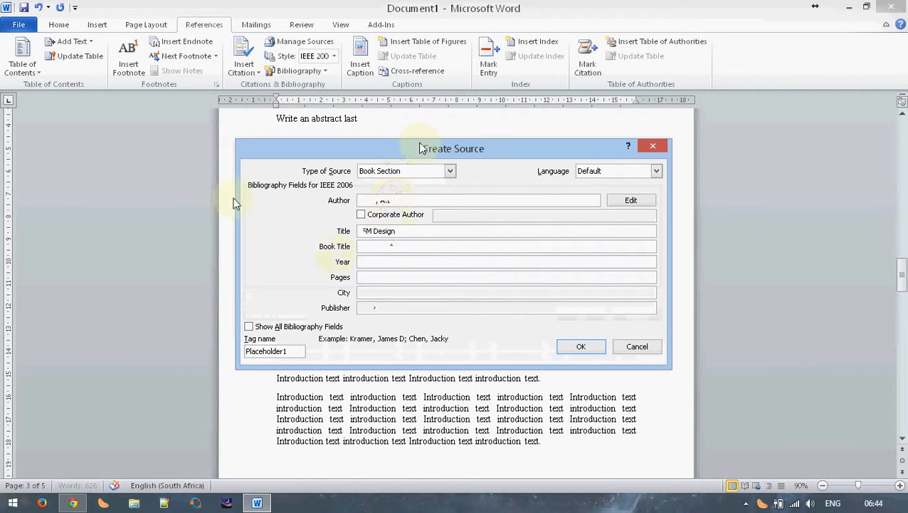
text(Wiley)
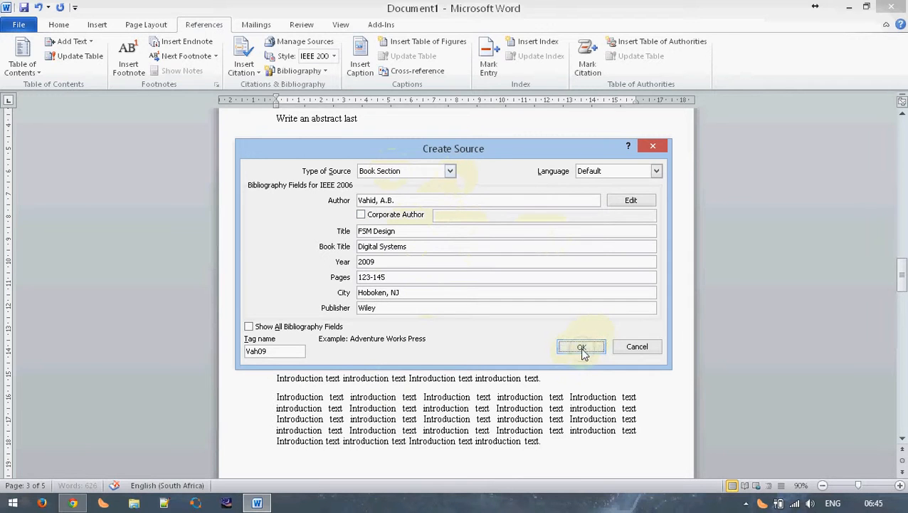
click(580, 346)
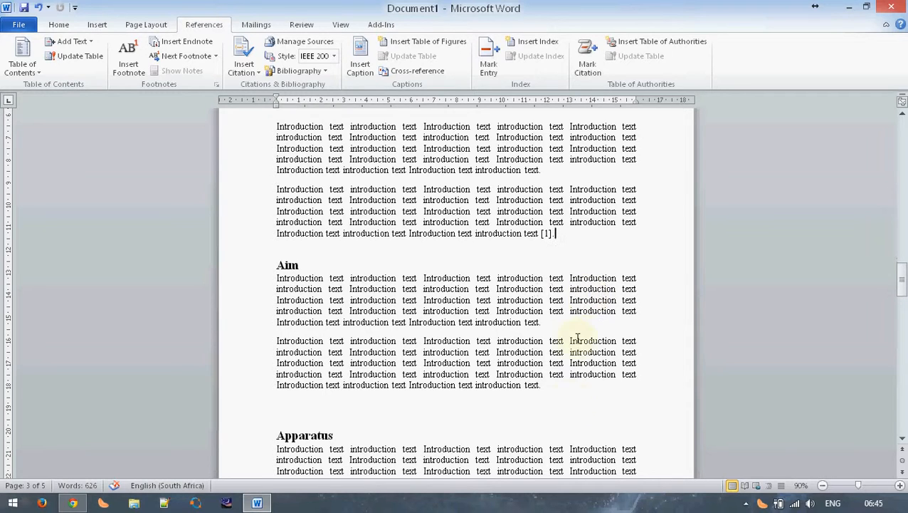
mouse_move(573, 376)
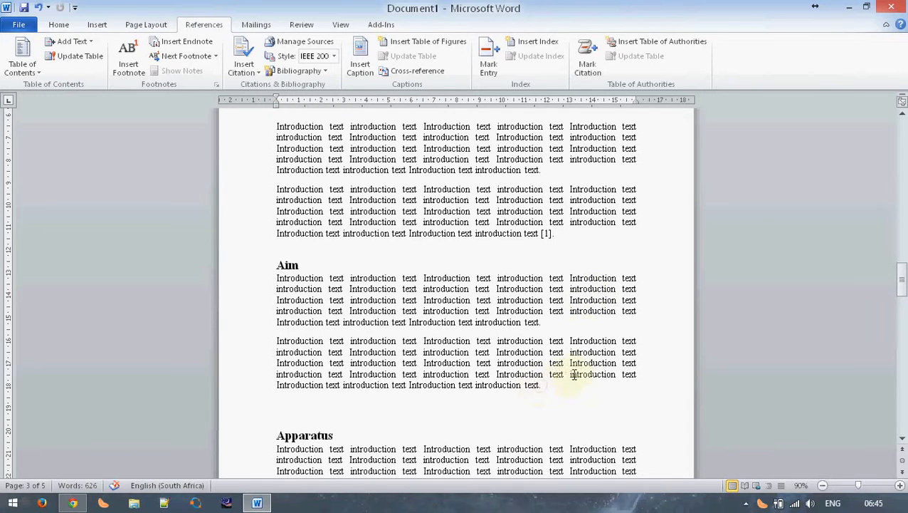
Insert the existing FSM Design source as citation [1] at the end of the Aim paragraph.
click(245, 64)
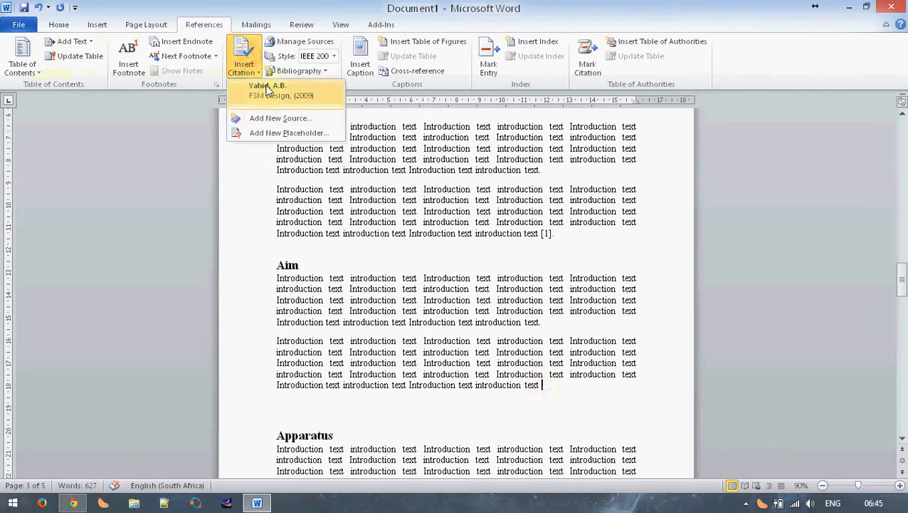
mouse_move(284, 100)
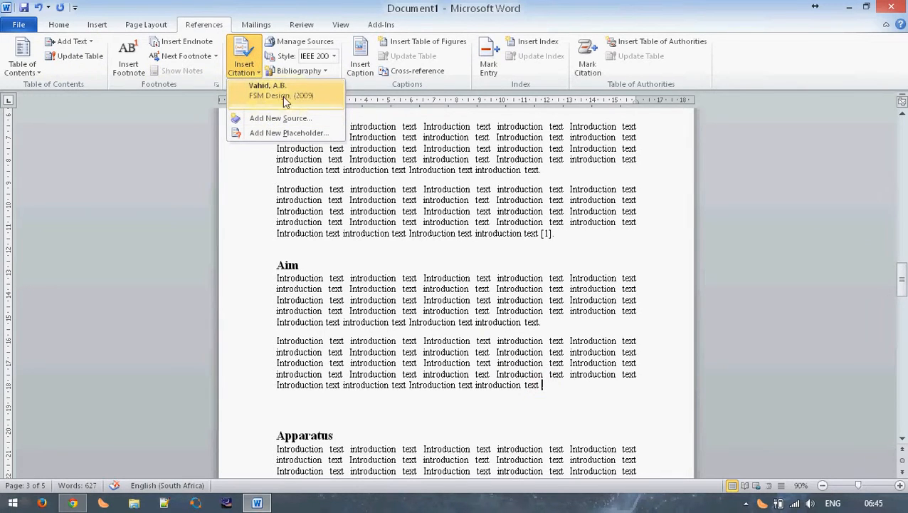
mouse_move(268, 106)
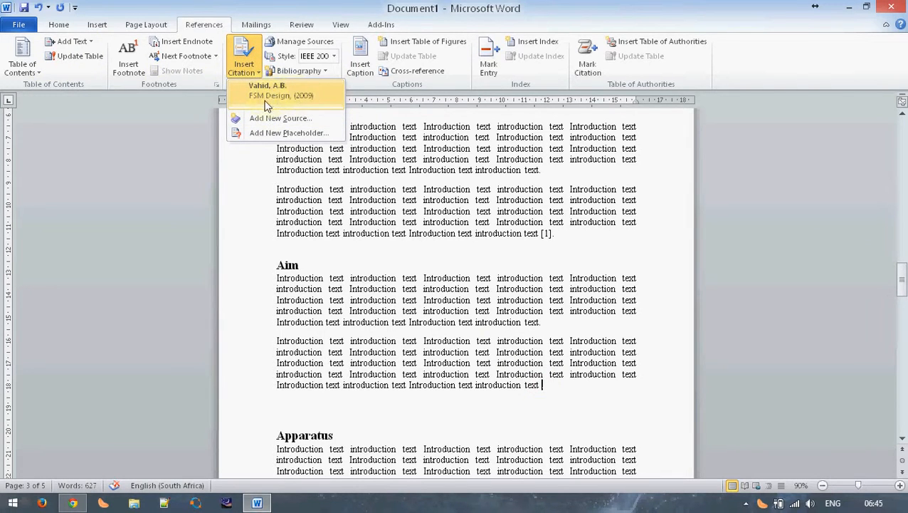
click(282, 91)
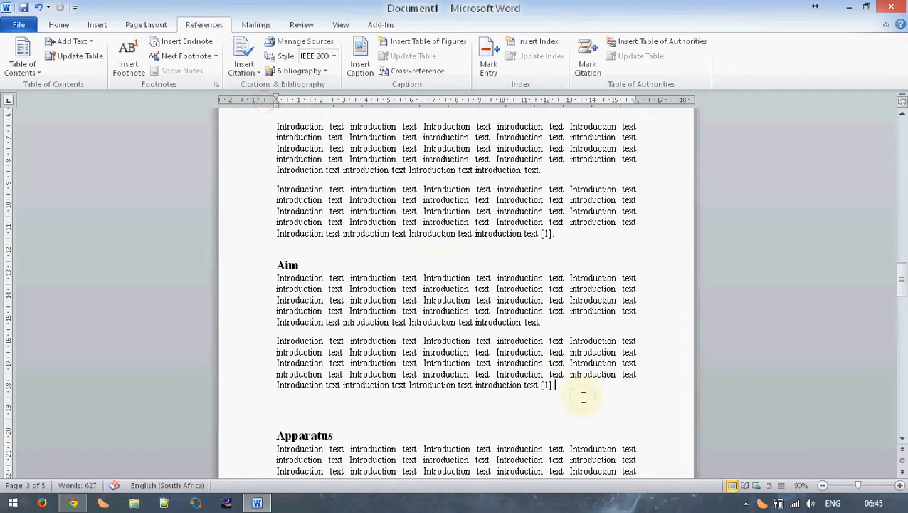
scroll(down, 3)
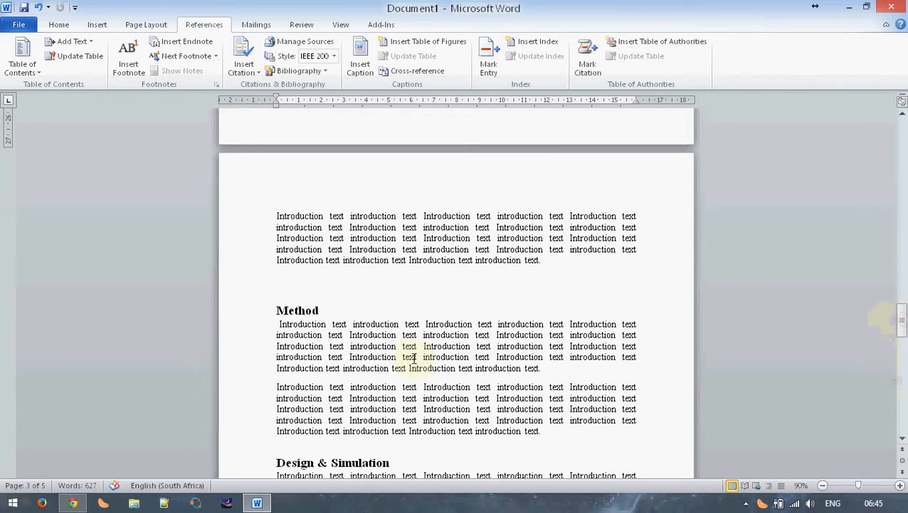
Insert a Bibliography after the Conclusion listing [1] A. Vahid, 'FSM Design', Wiley, 2009.
click(296, 71)
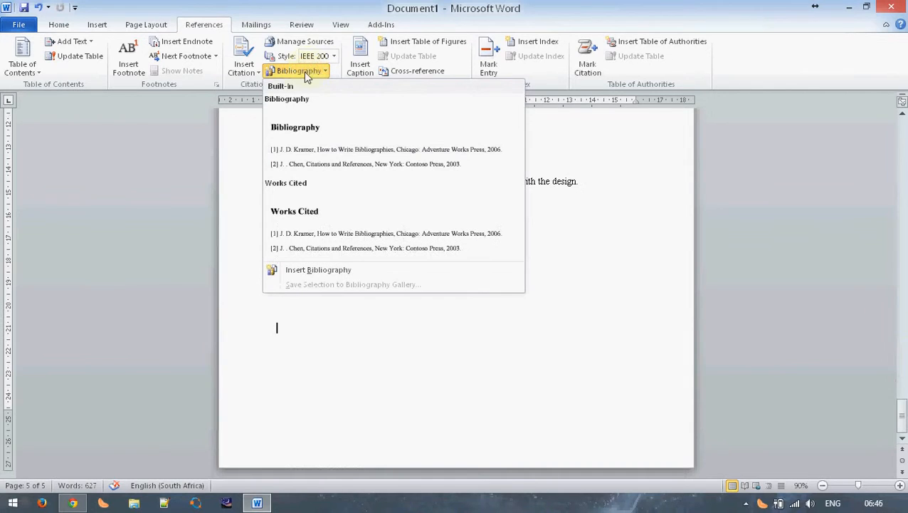
mouse_move(301, 182)
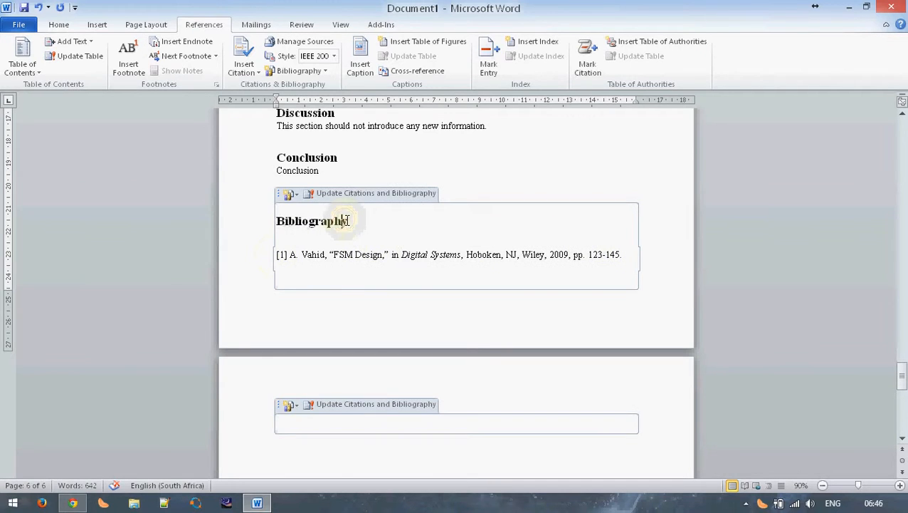
double_click(312, 220)
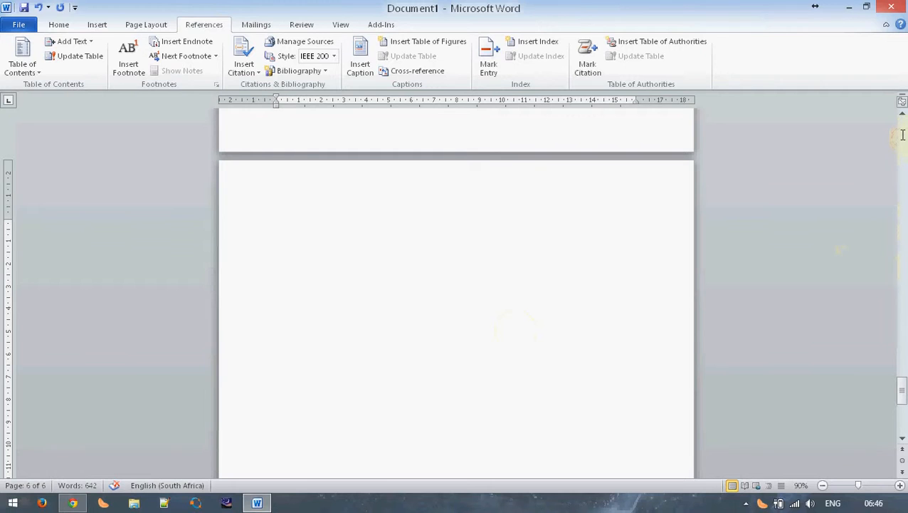
mouse_move(619, 162)
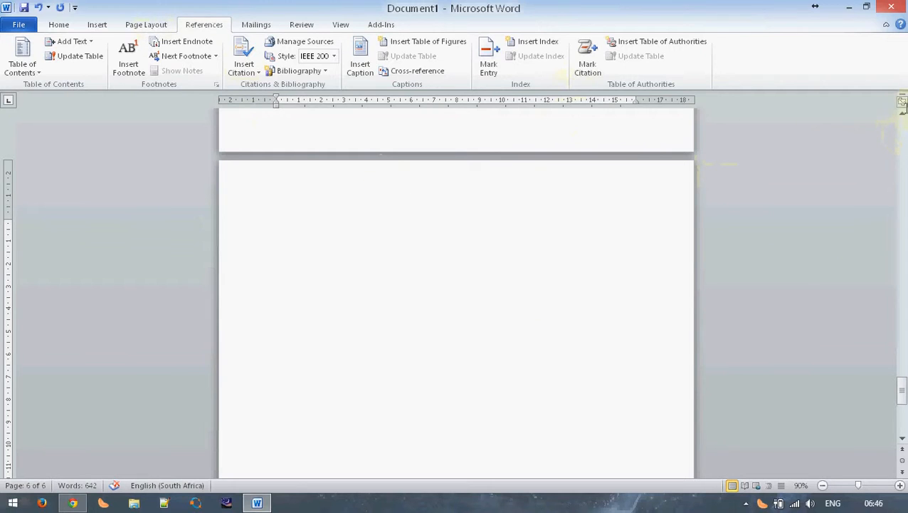
Enable the Navigation Pane headings and jump via Abstract to the Table of Contents page.
scroll(down, 3)
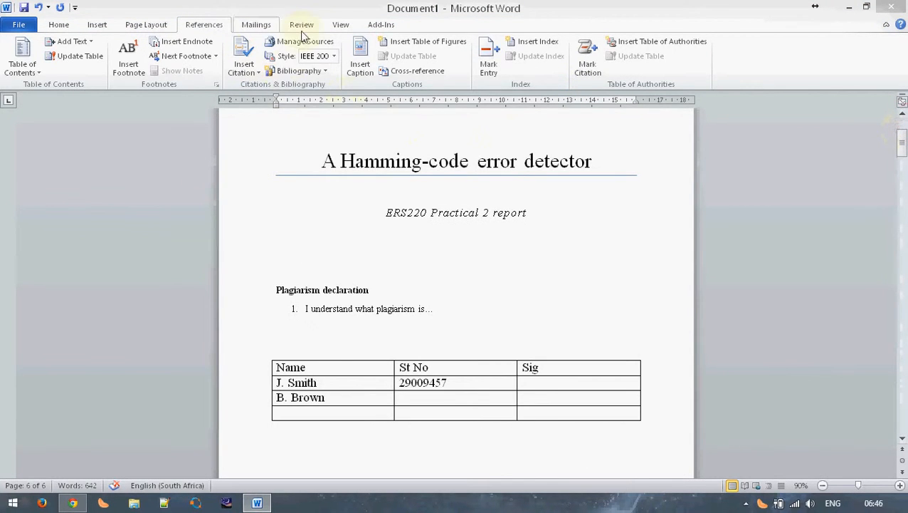
click(341, 24)
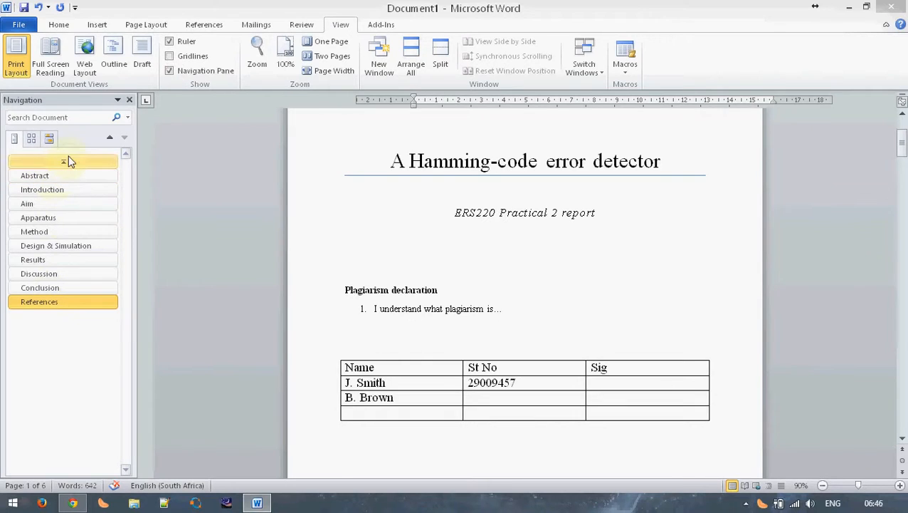
click(34, 175)
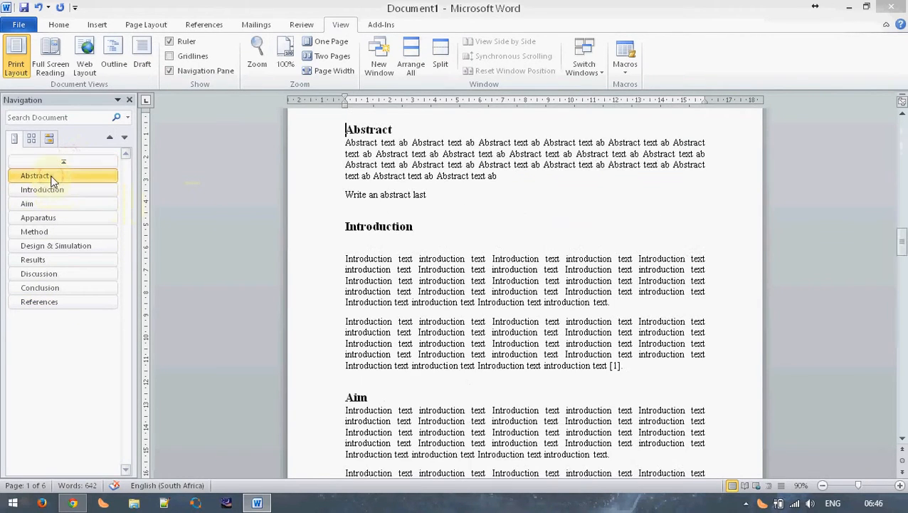
click(43, 189)
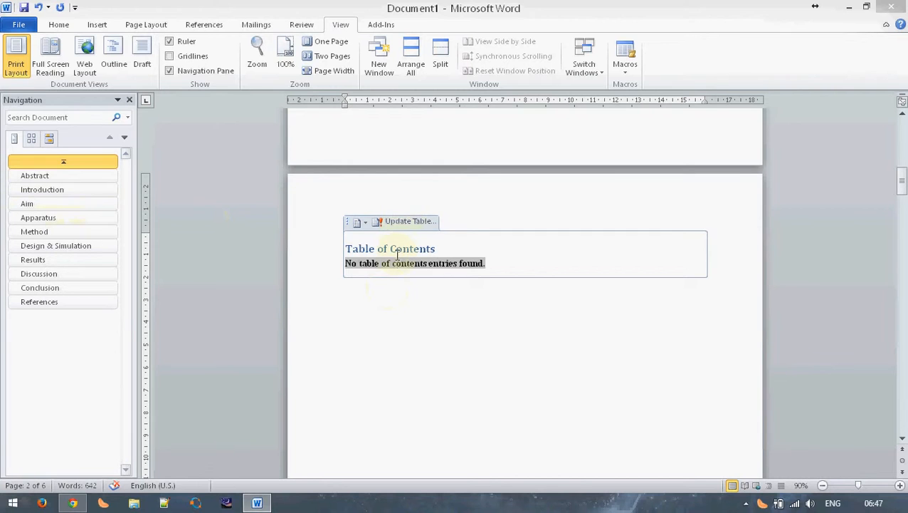
Update the table of contents so headings Abstract to References appear with pages 3-5.
click(407, 220)
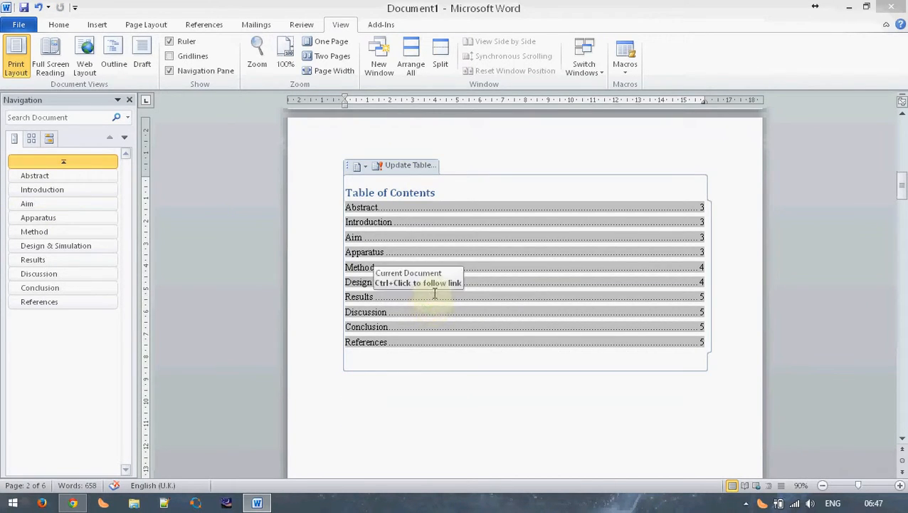
mouse_move(488, 262)
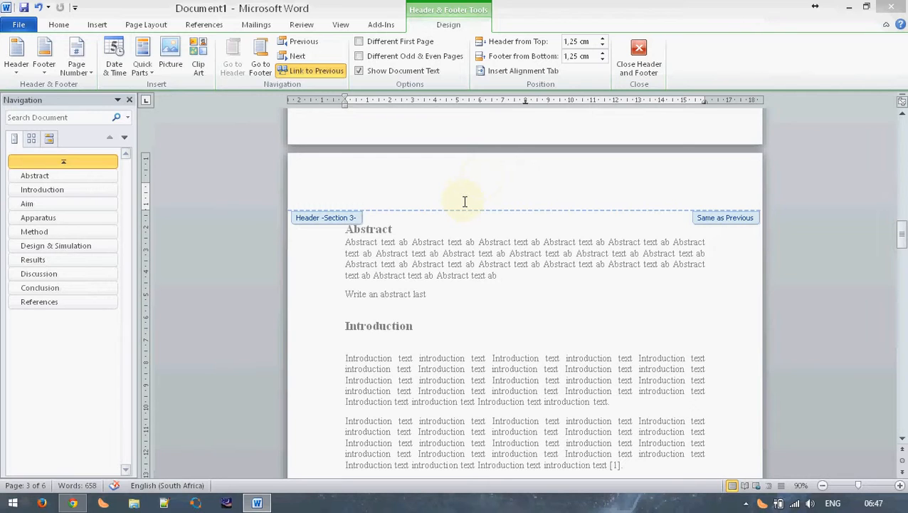
mouse_move(450, 188)
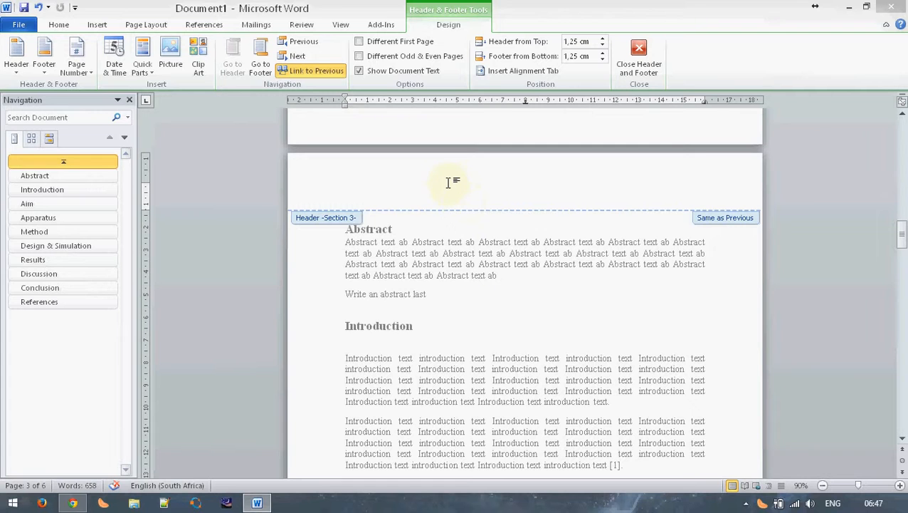
Insert page number 3 at the right of the Section 3 footer under the Abstract page.
scroll(down, 3)
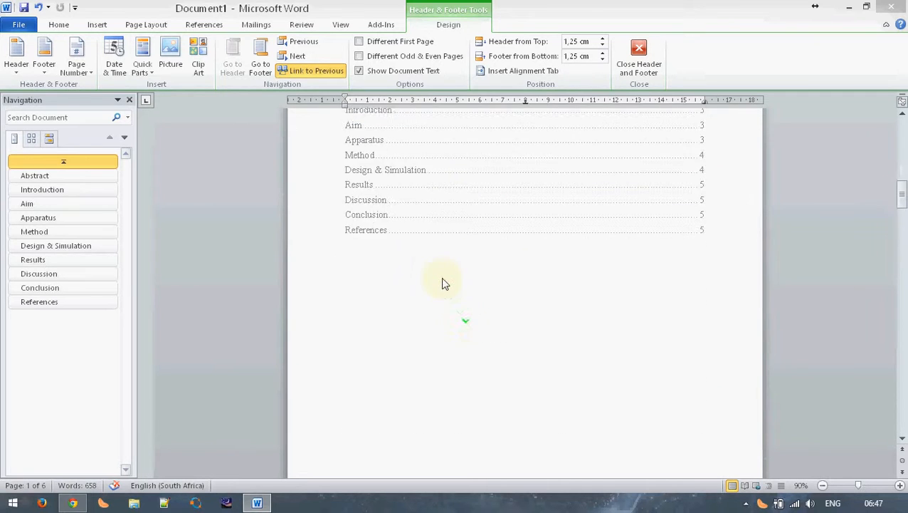
scroll(down, 3)
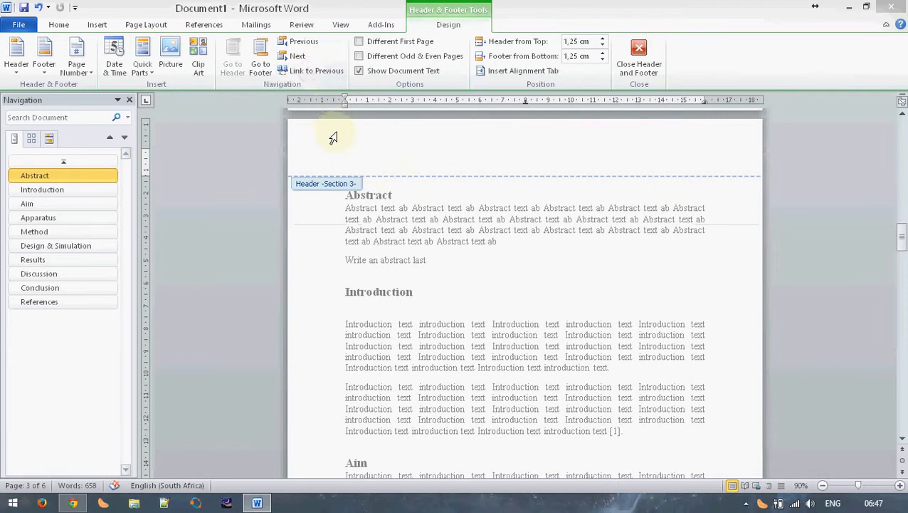
scroll(down, 3)
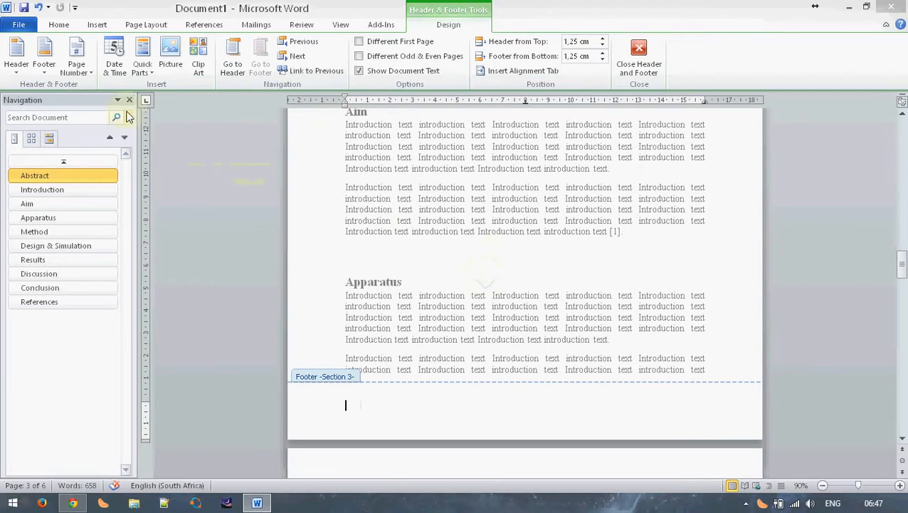
click(76, 57)
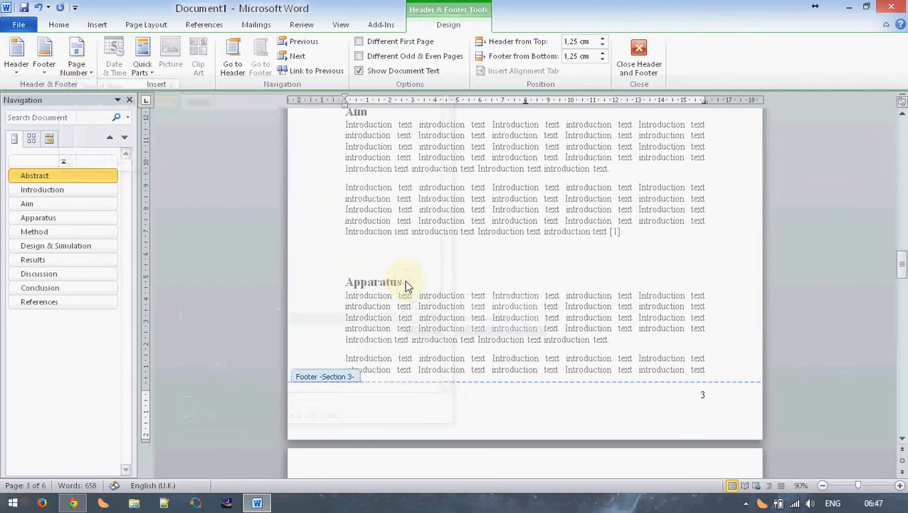
Set Section 3 page numbering to restart at 1 via Format Page Numbers.
right_click(703, 393)
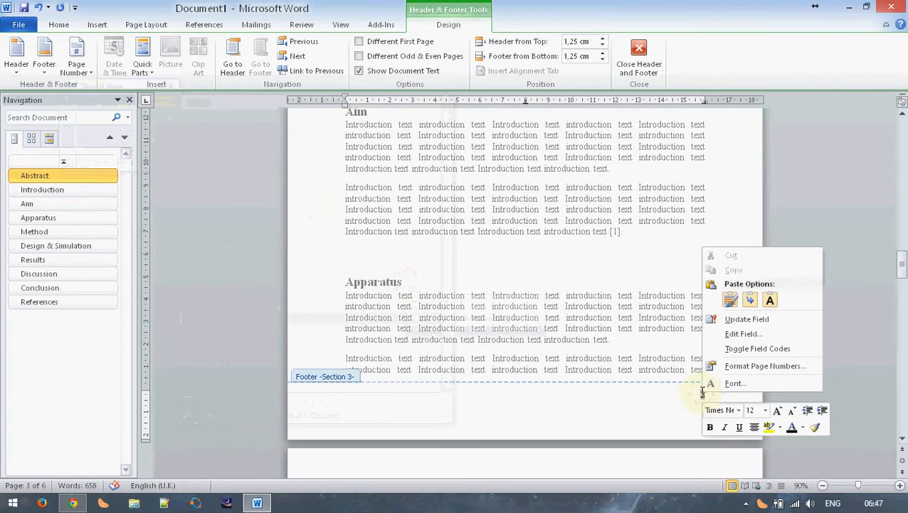
mouse_move(763, 365)
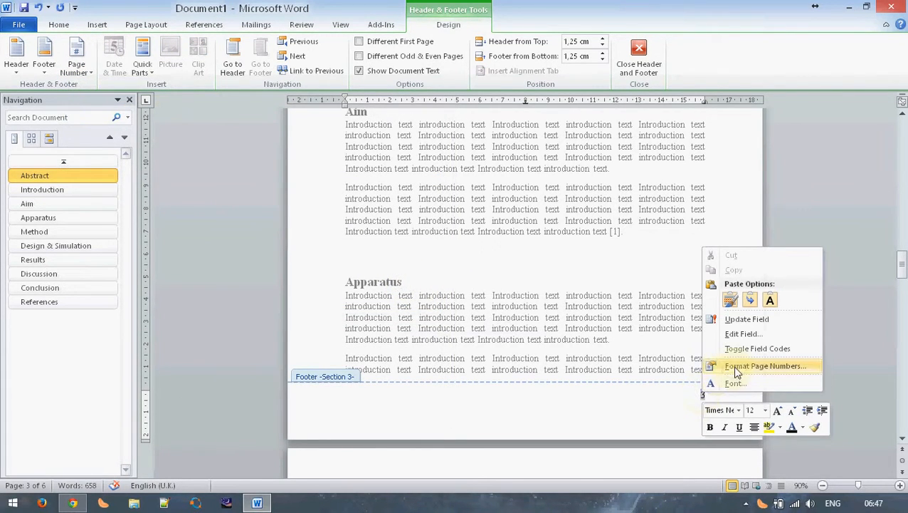
click(763, 364)
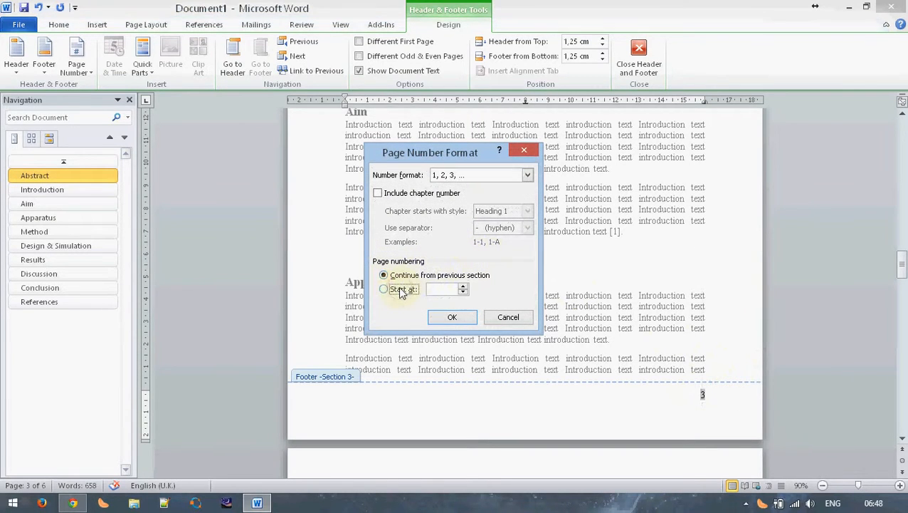
click(384, 289)
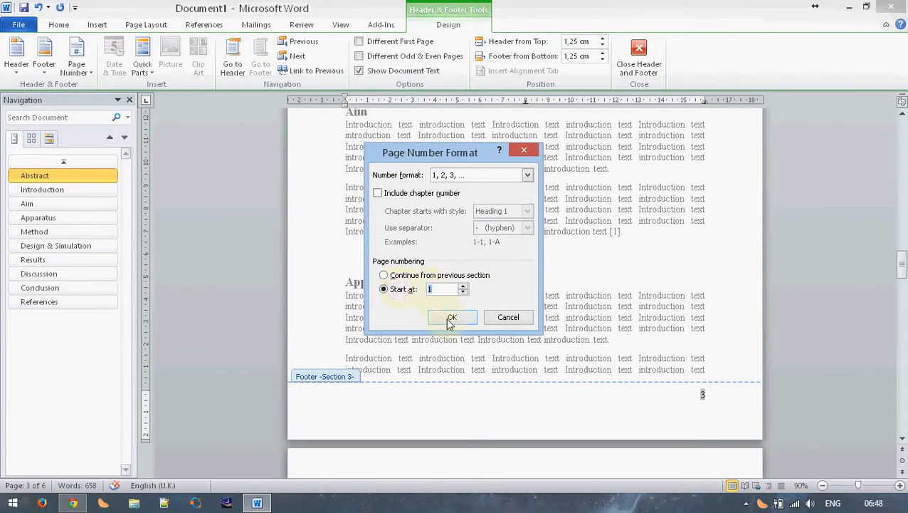
click(452, 317)
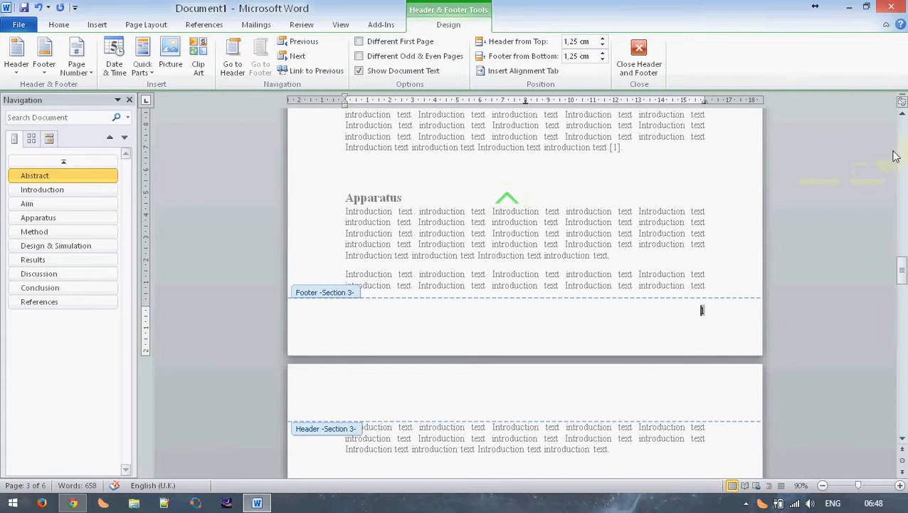
Unlink the Section 2 footer from the previous section and add Plain Number 3 at the right.
scroll(down, 3)
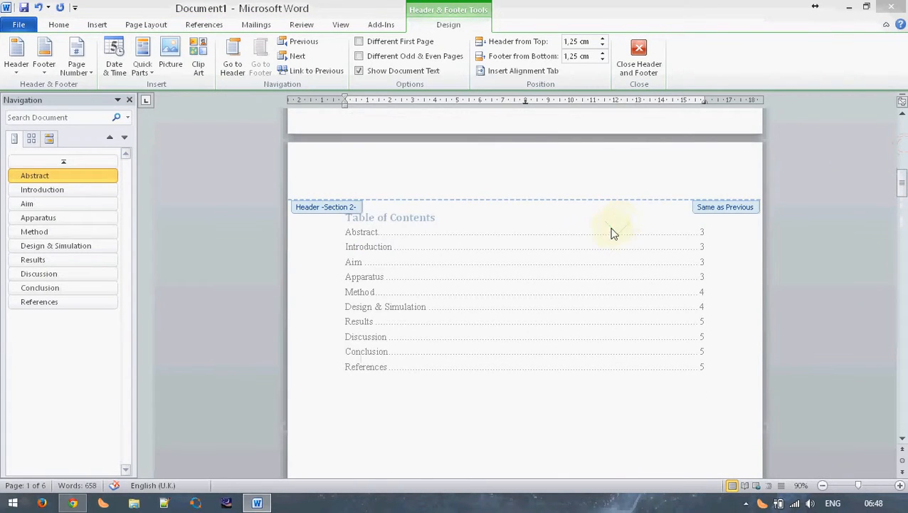
scroll(down, 3)
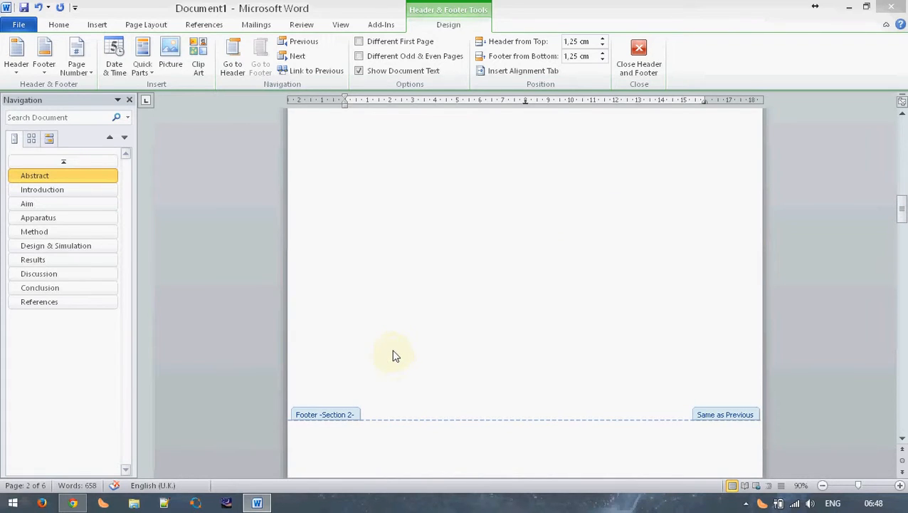
mouse_move(400, 350)
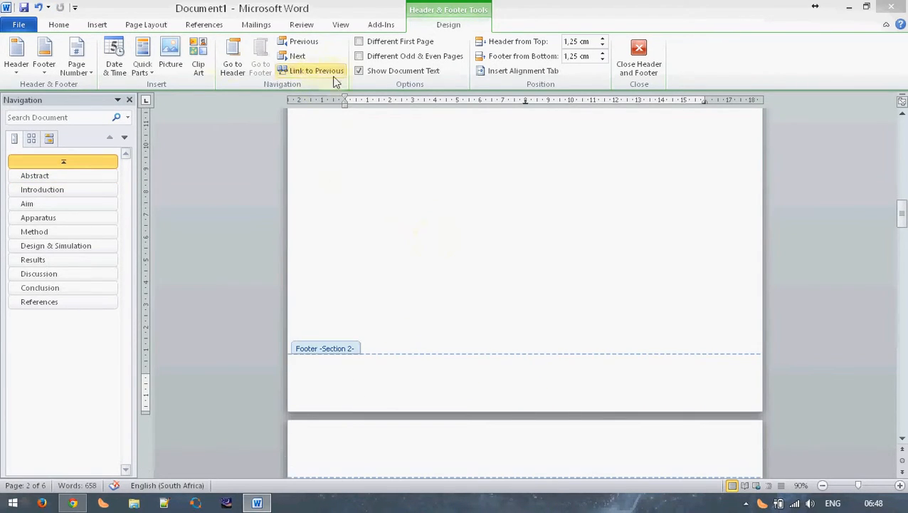
mouse_move(316, 71)
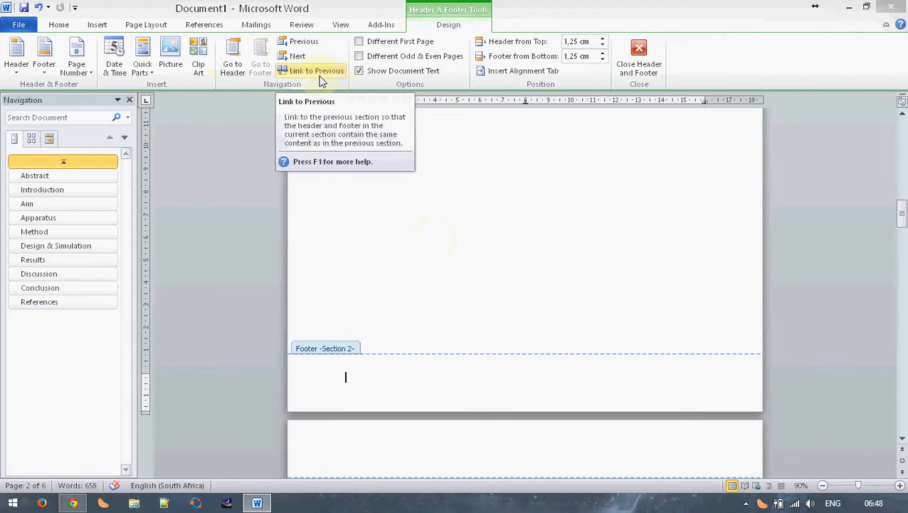
click(75, 57)
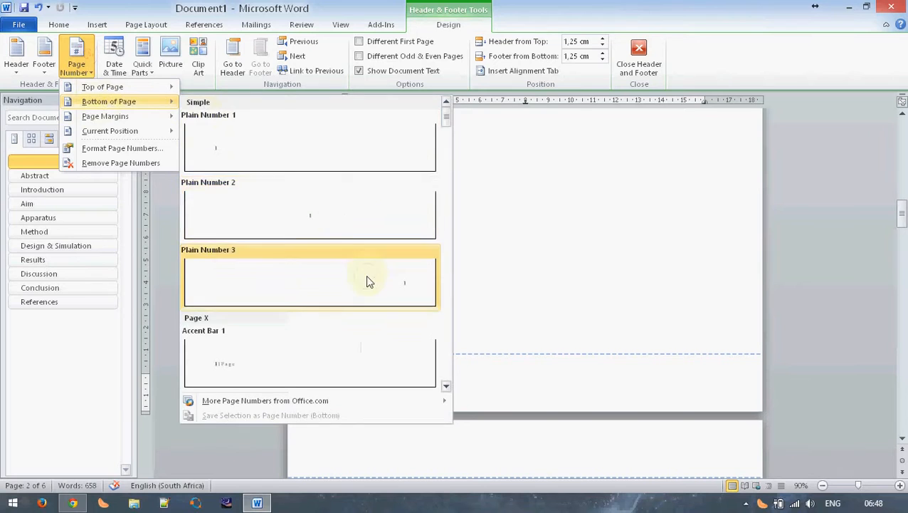
click(309, 277)
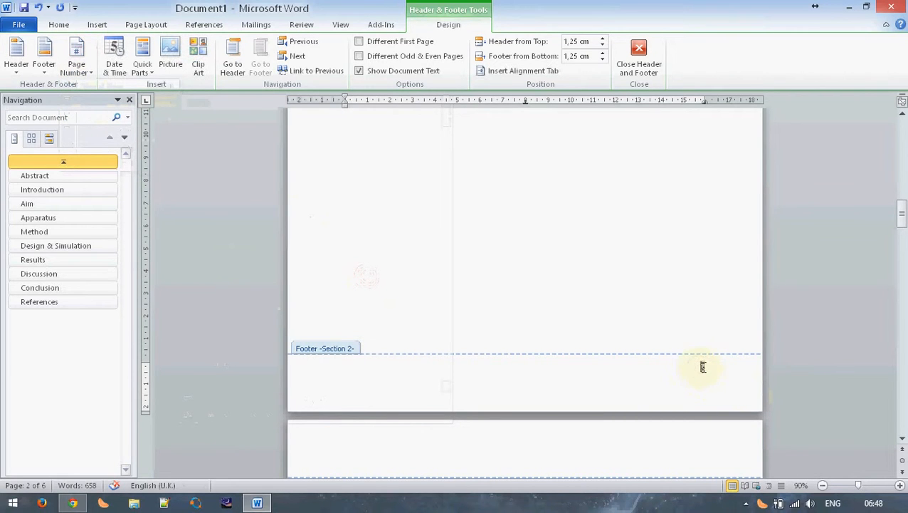
Format the table of contents page number as lowercase roman numerals i, ii, iii.
click(76, 55)
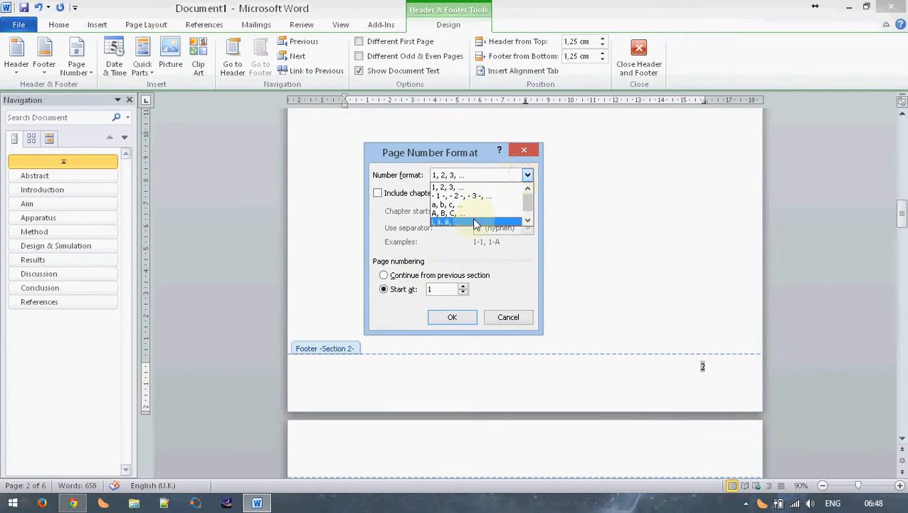
click(444, 221)
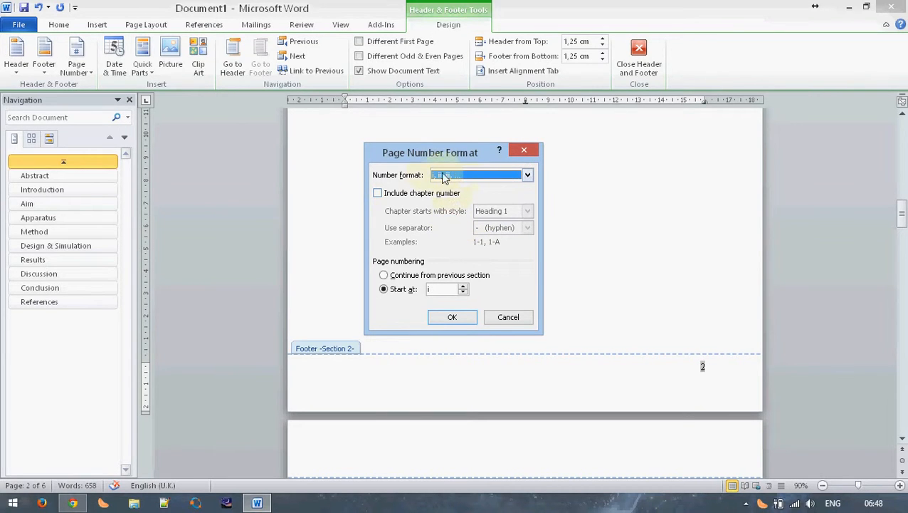
click(452, 316)
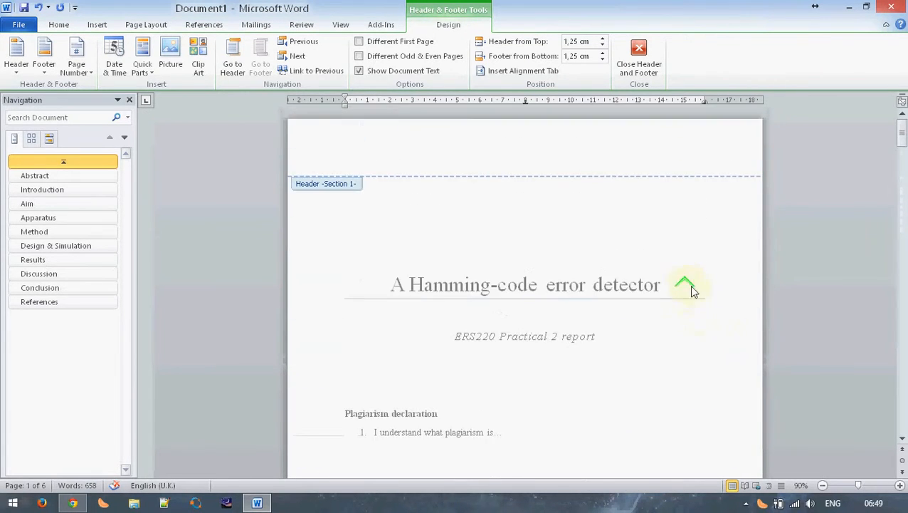
Leave footer editing and update the entire table of contents.
scroll(down, 3)
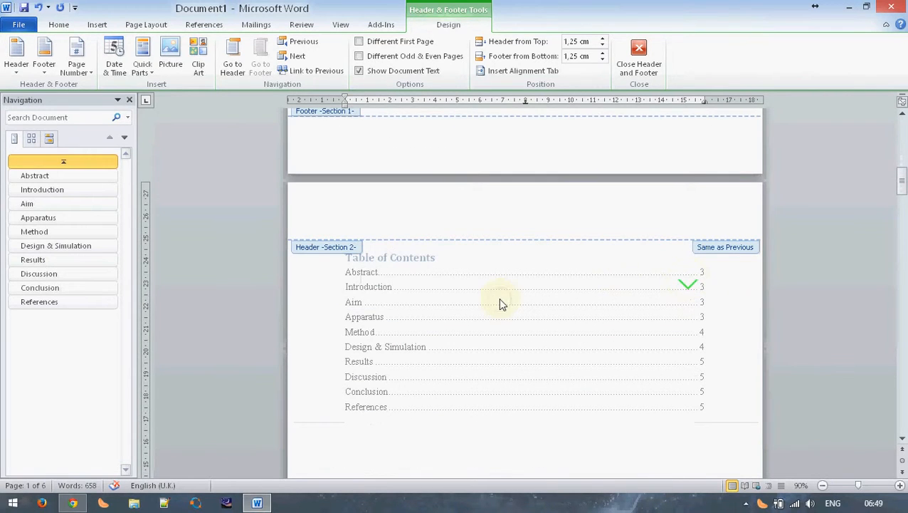
click(638, 60)
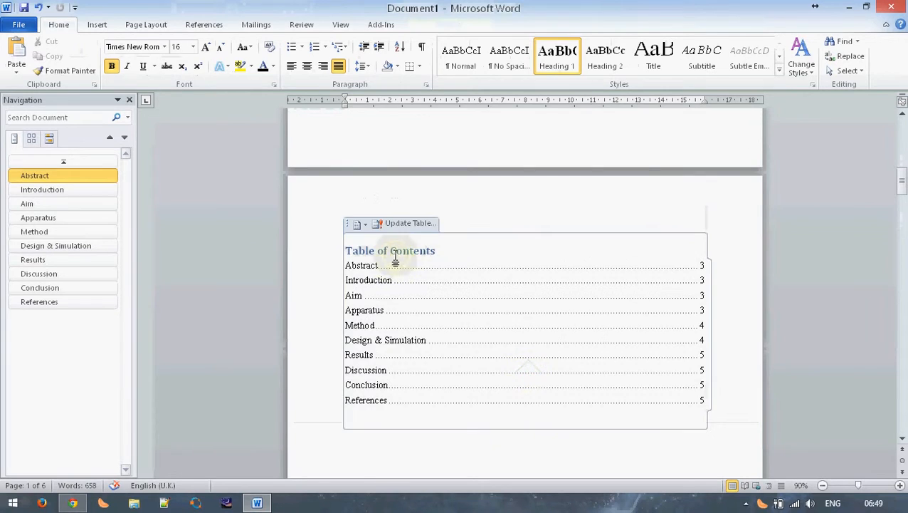
click(409, 222)
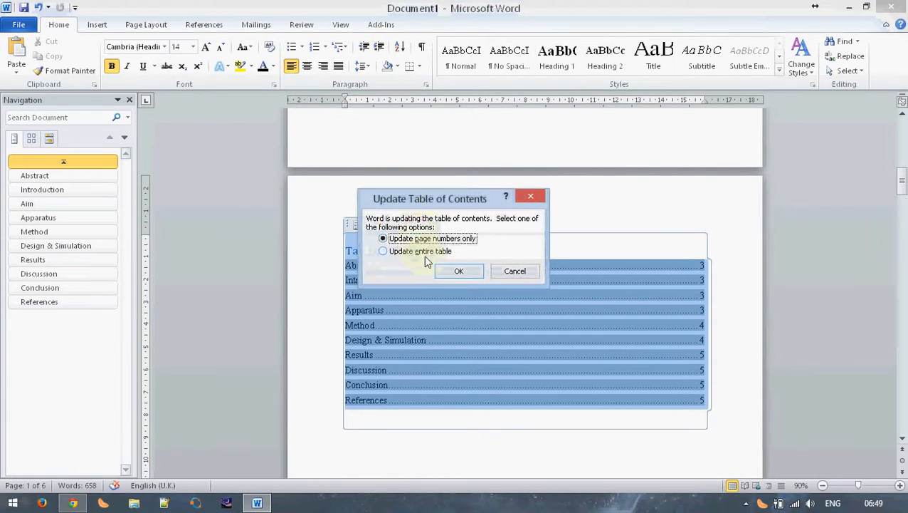
click(458, 270)
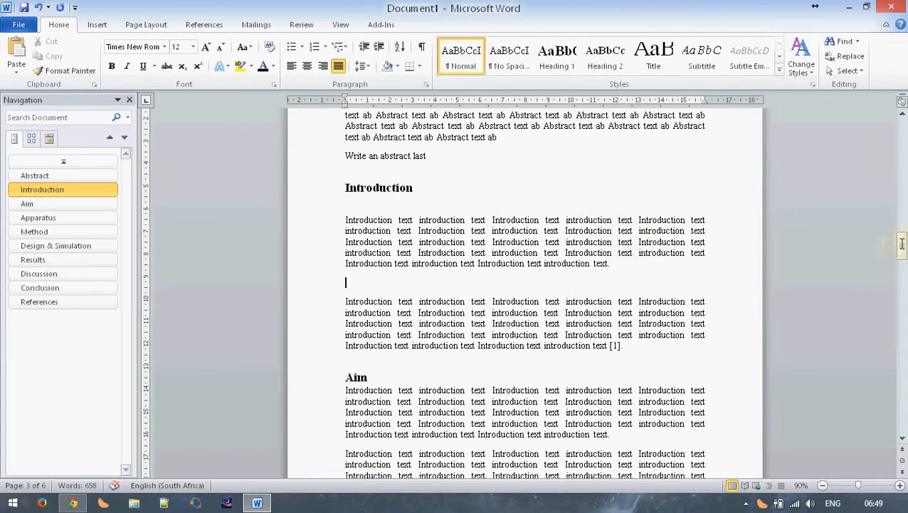
mouse_move(55, 245)
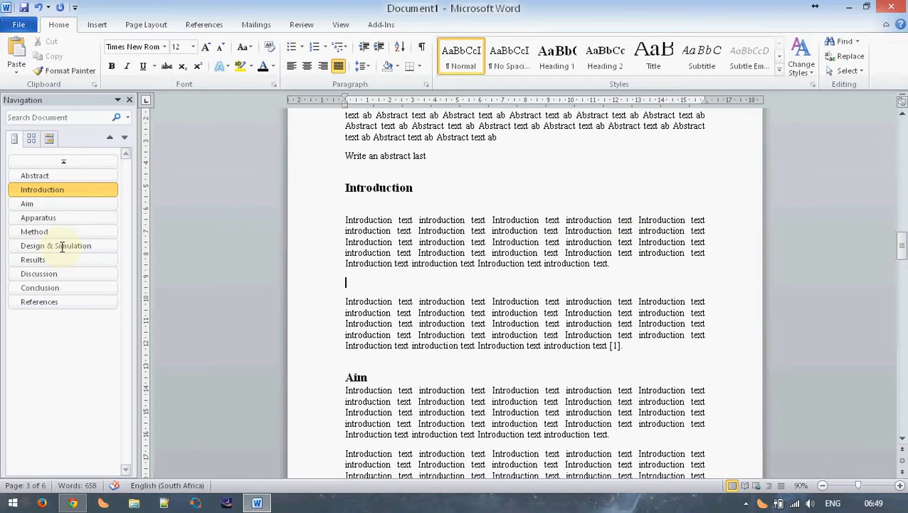
Add a 'Design of' subheading under Design & Simulation and scroll back to the table of contents.
click(56, 245)
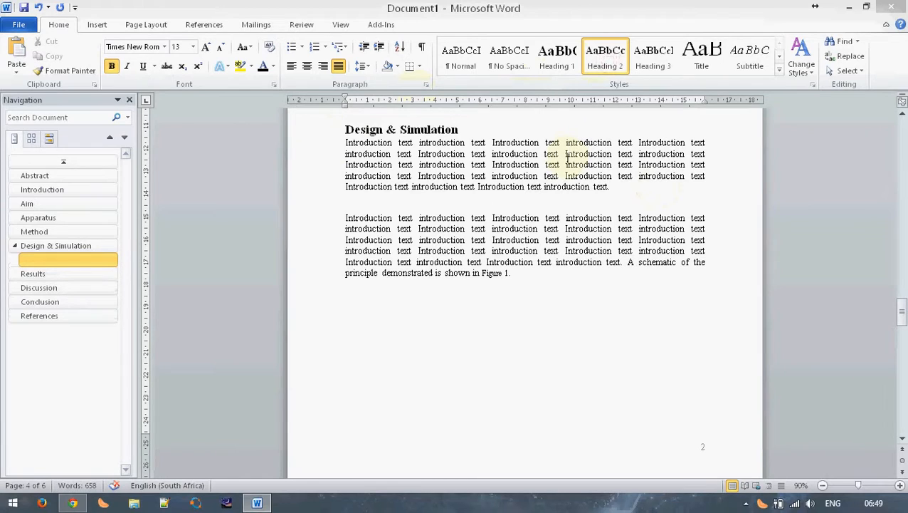
text(Design of component 1)
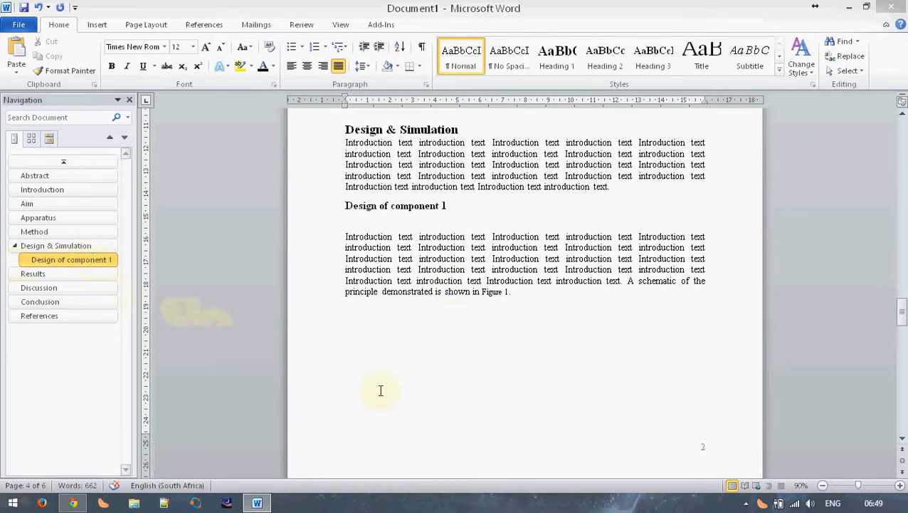
mouse_move(384, 393)
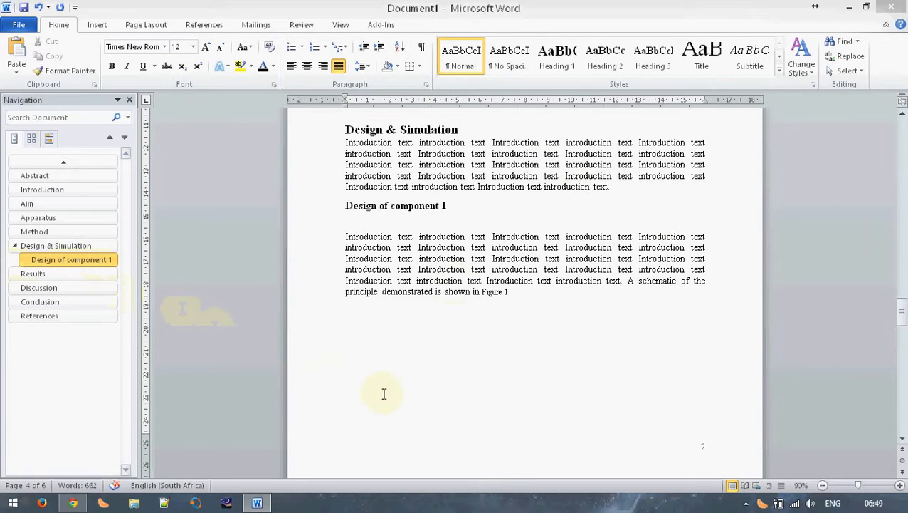
mouse_move(371, 387)
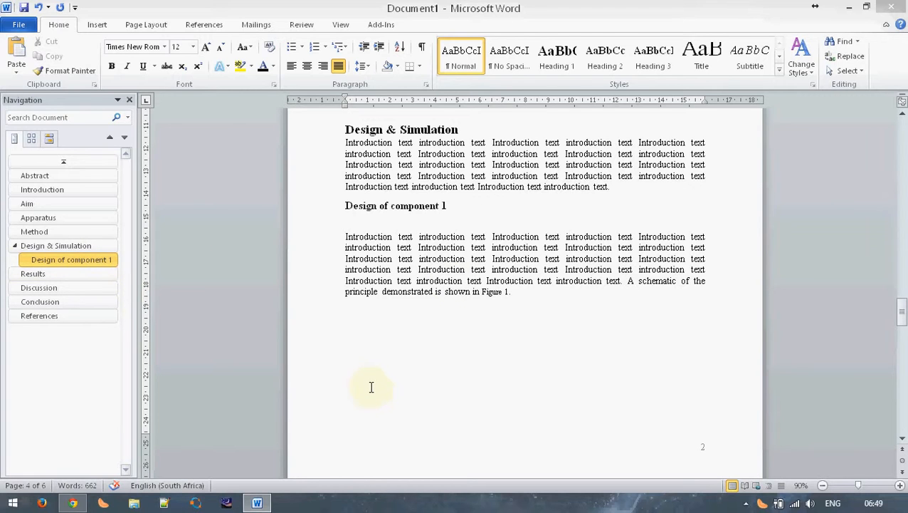
scroll(down, 3)
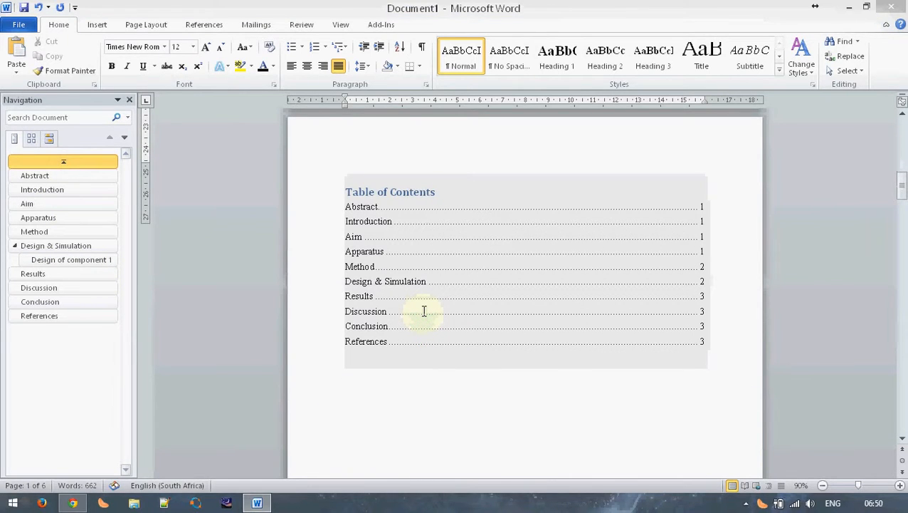
mouse_move(411, 249)
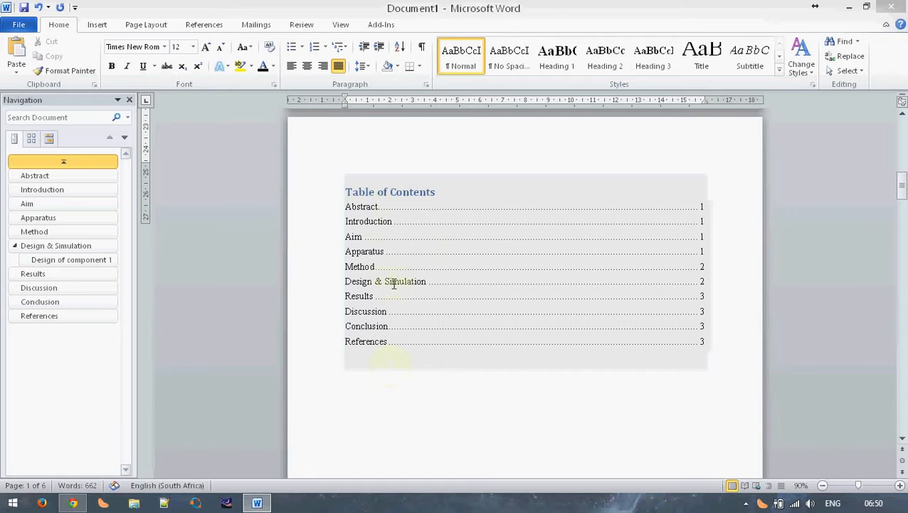
mouse_move(479, 176)
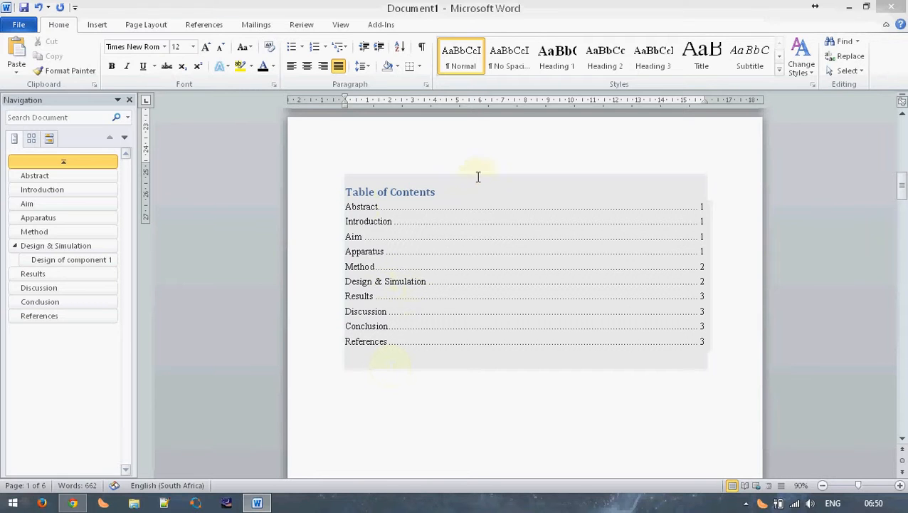
Update the entire table of contents so 'Design of component 1' appears on page 2.
click(406, 137)
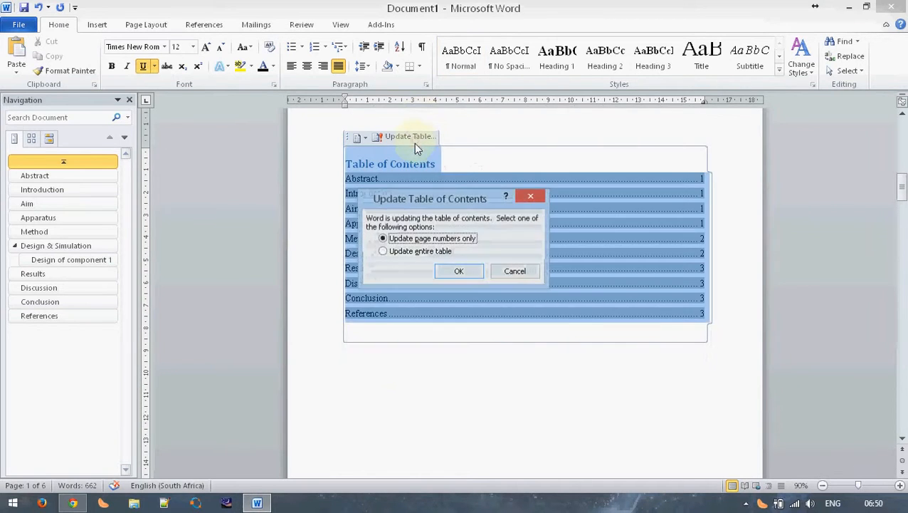
click(459, 271)
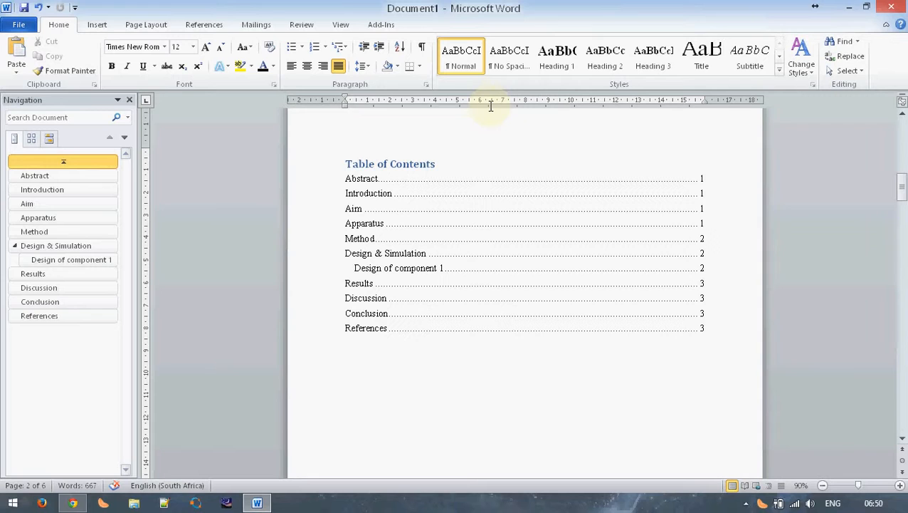
click(351, 363)
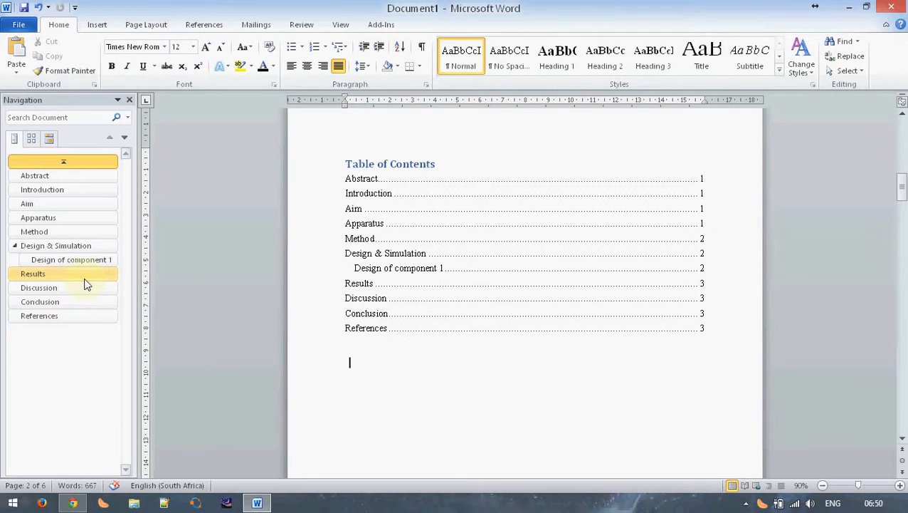
Jump to Design of component 1, then to the Conclusion and the two-guitar figure.
click(71, 259)
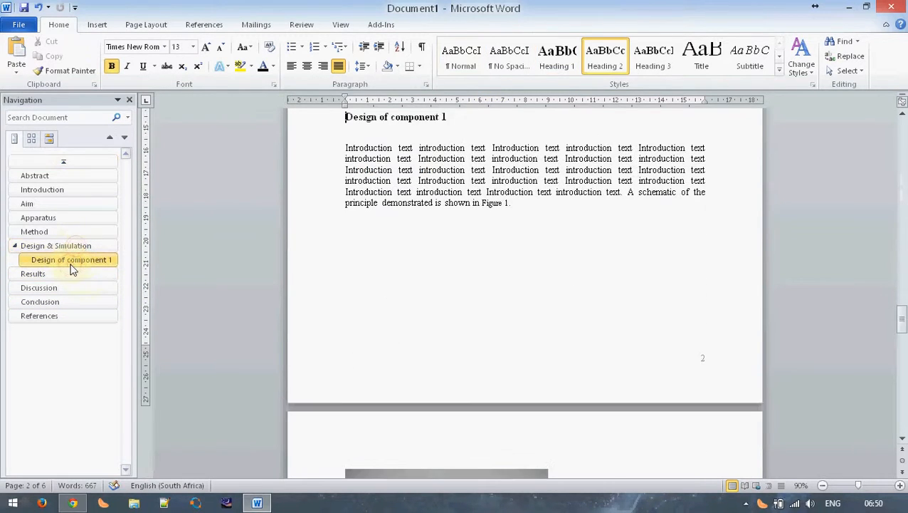
click(40, 302)
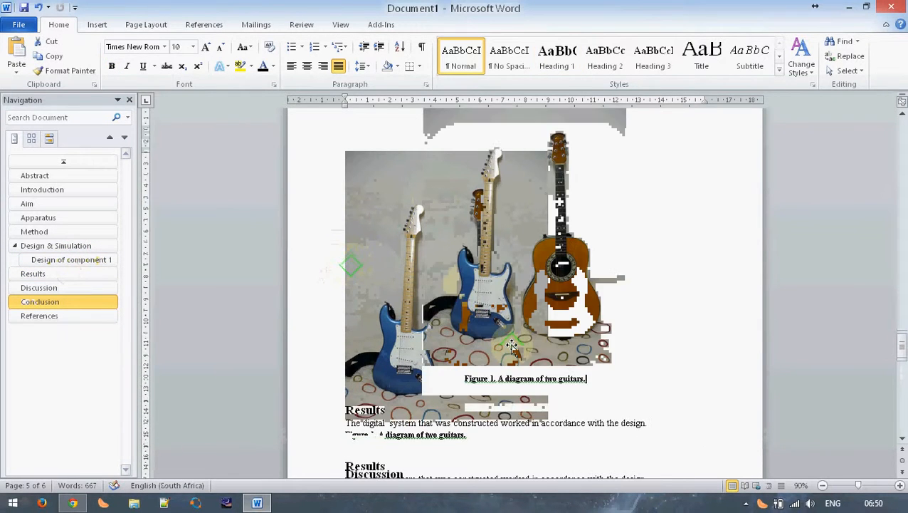
scroll(down, 3)
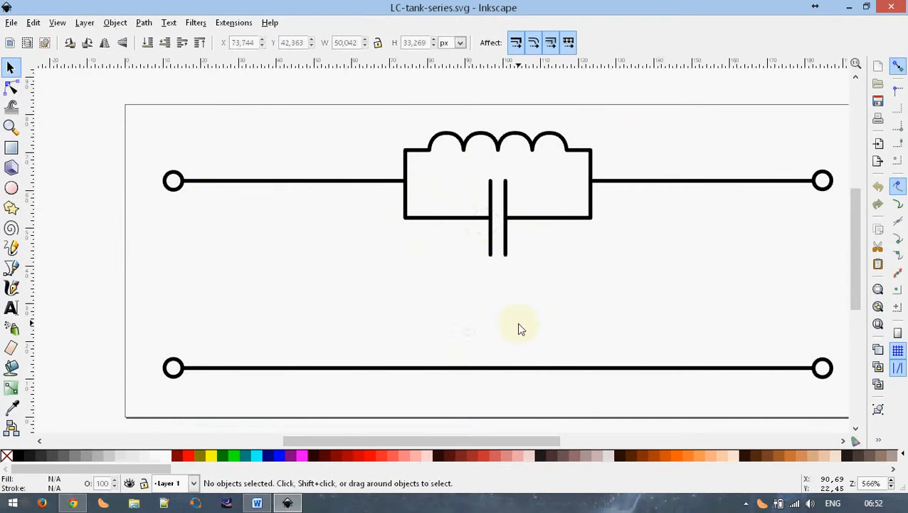
mouse_move(502, 306)
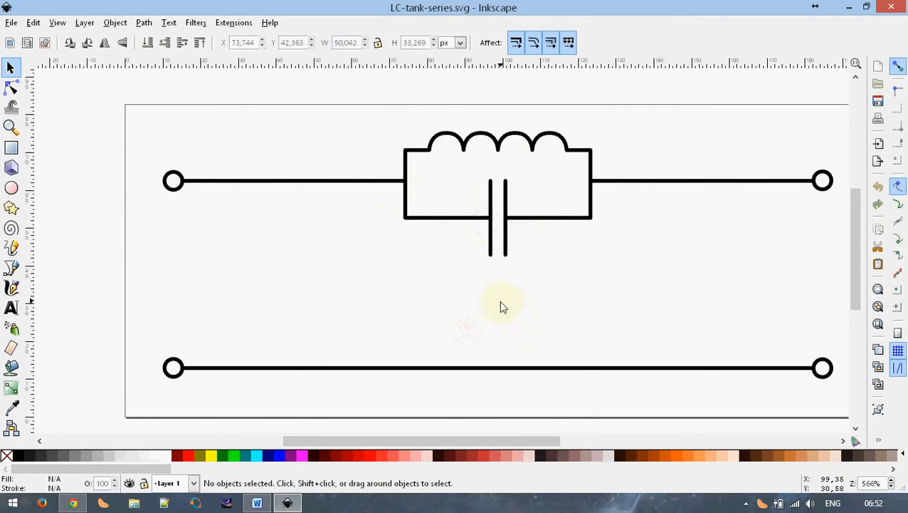
mouse_move(416, 210)
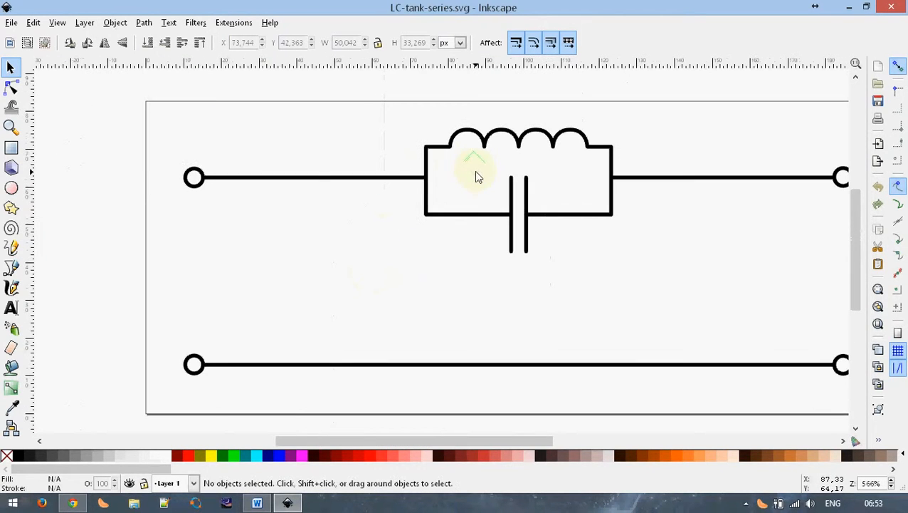
mouse_move(576, 259)
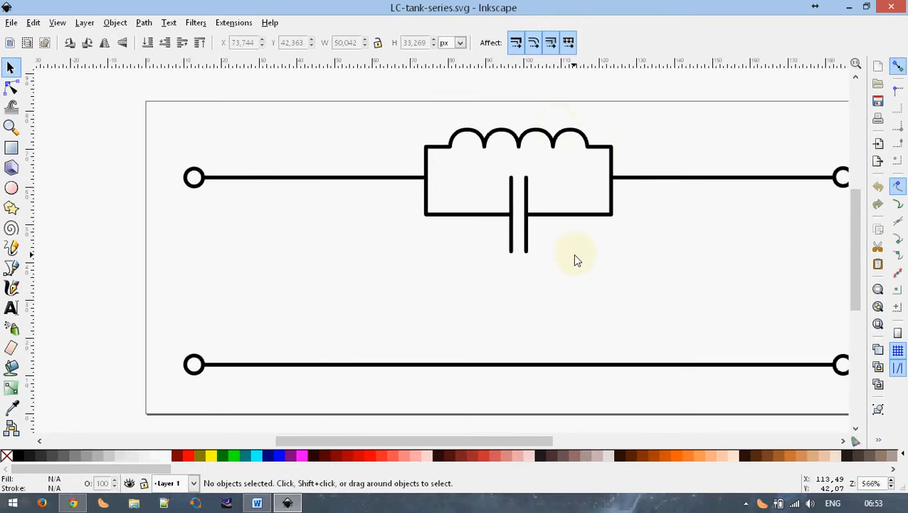
mouse_move(573, 242)
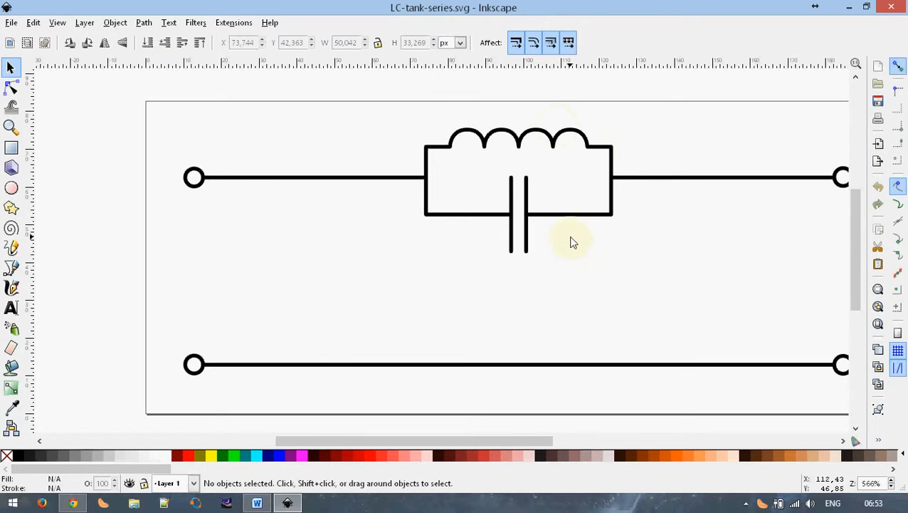
mouse_move(883, 23)
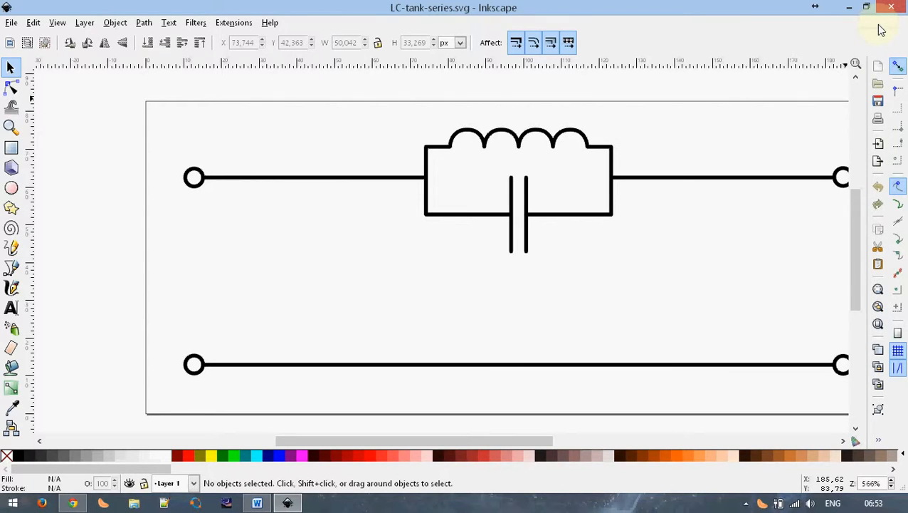
mouse_move(753, 117)
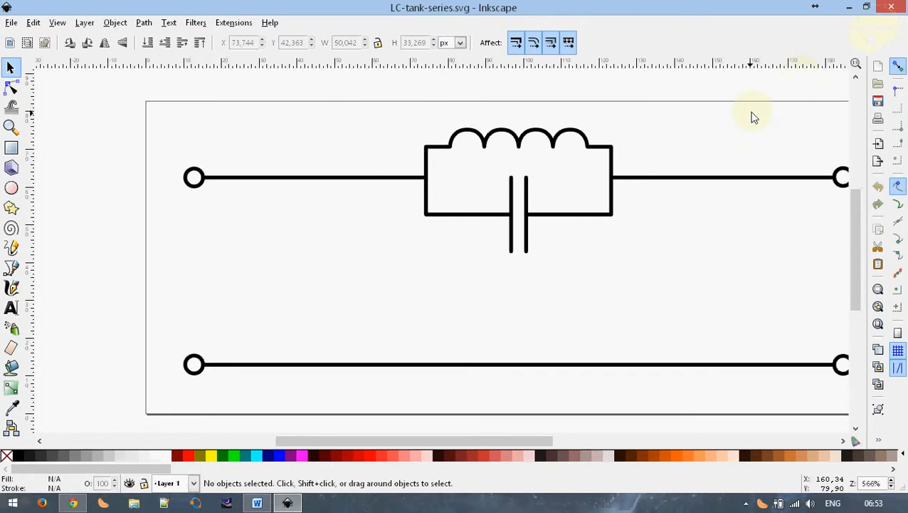
mouse_move(481, 441)
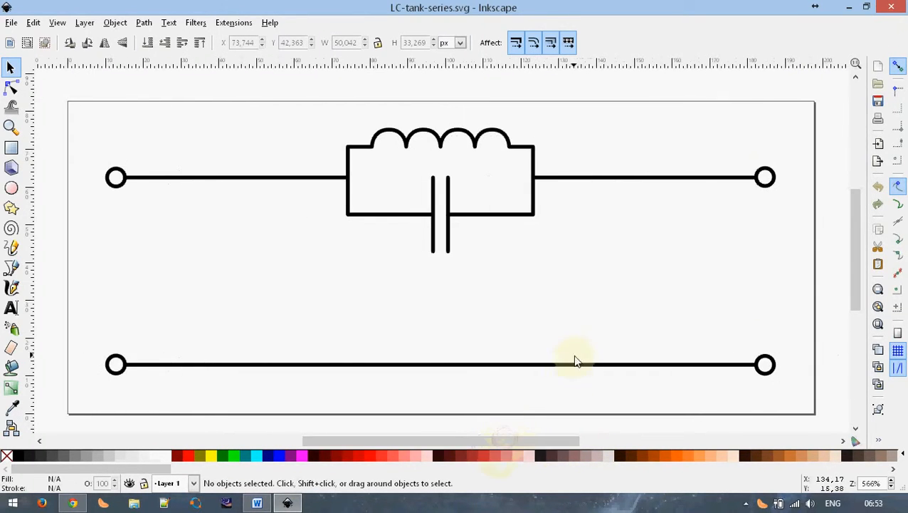
mouse_move(755, 69)
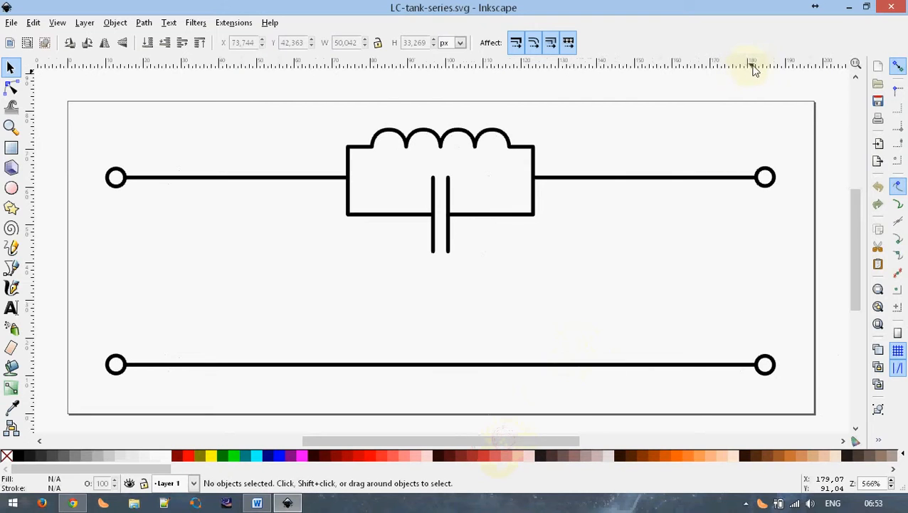
mouse_move(880, 35)
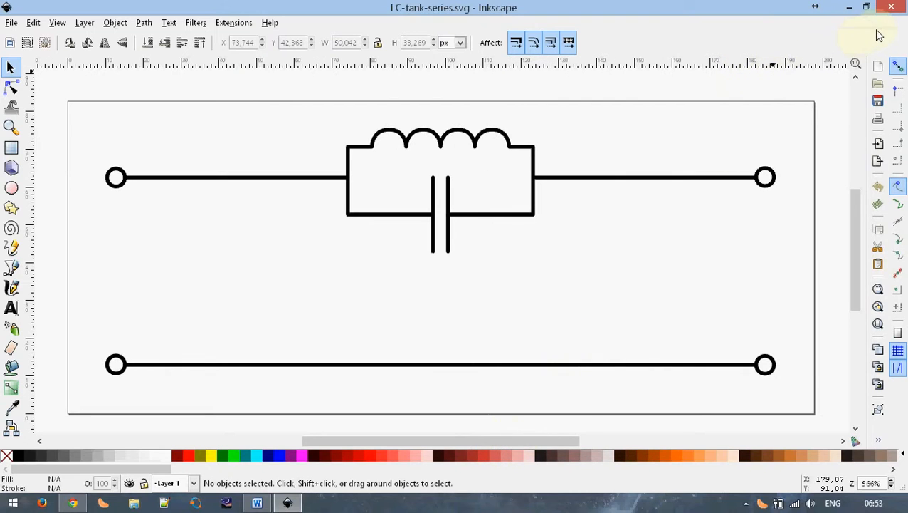
Minimise the Inkscape LC tank drawing to return to the Word report.
click(256, 503)
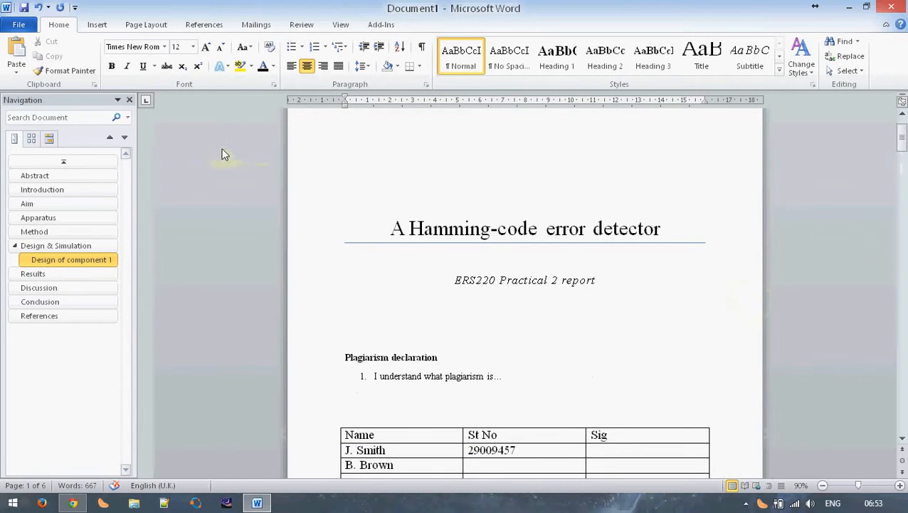
mouse_move(234, 154)
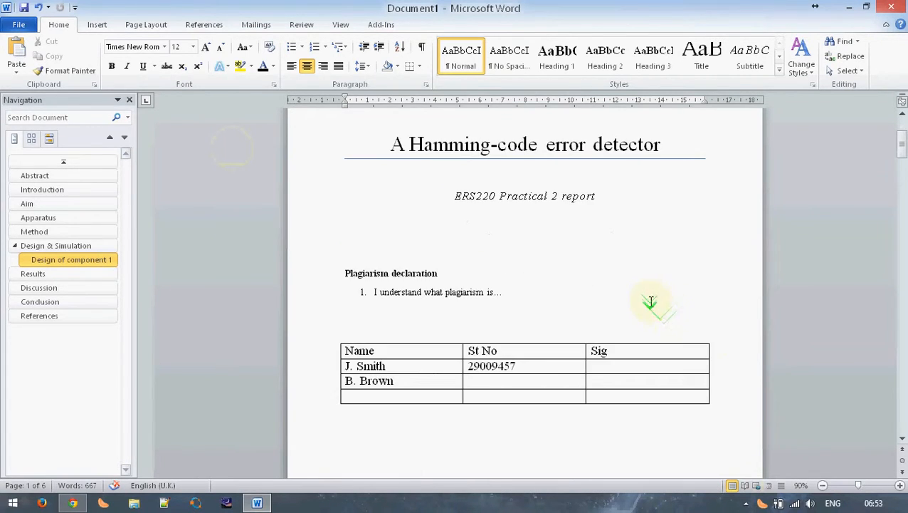
scroll(down, 3)
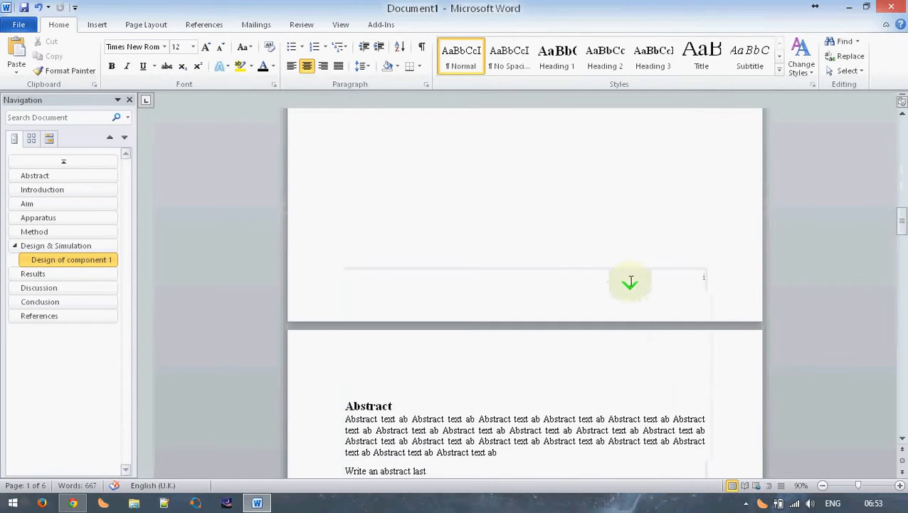
scroll(down, 3)
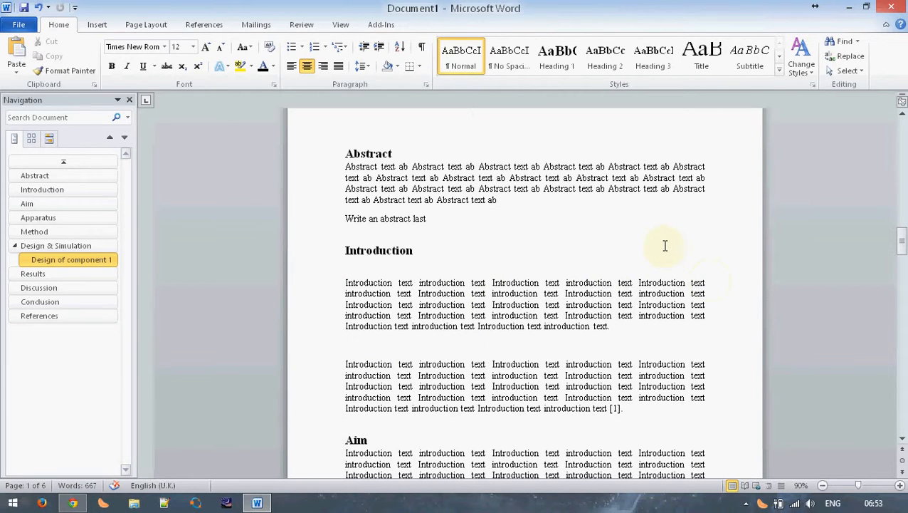
mouse_move(606, 245)
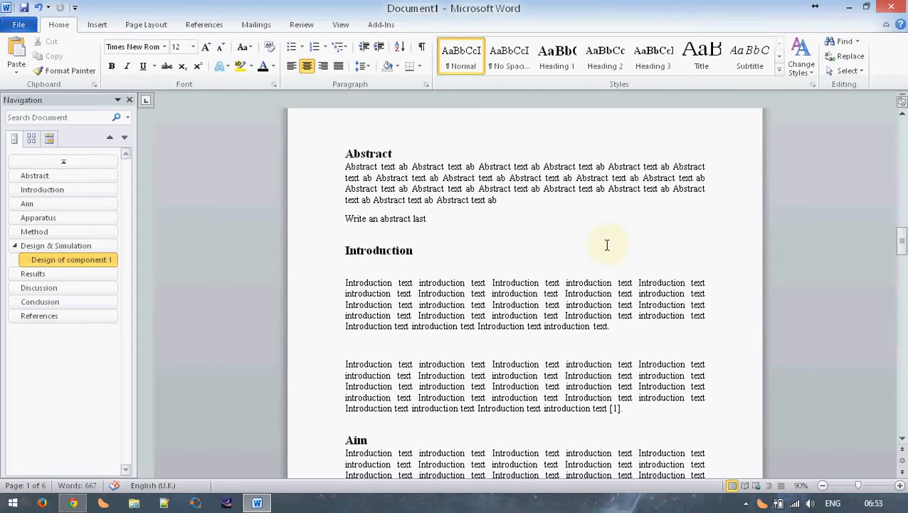